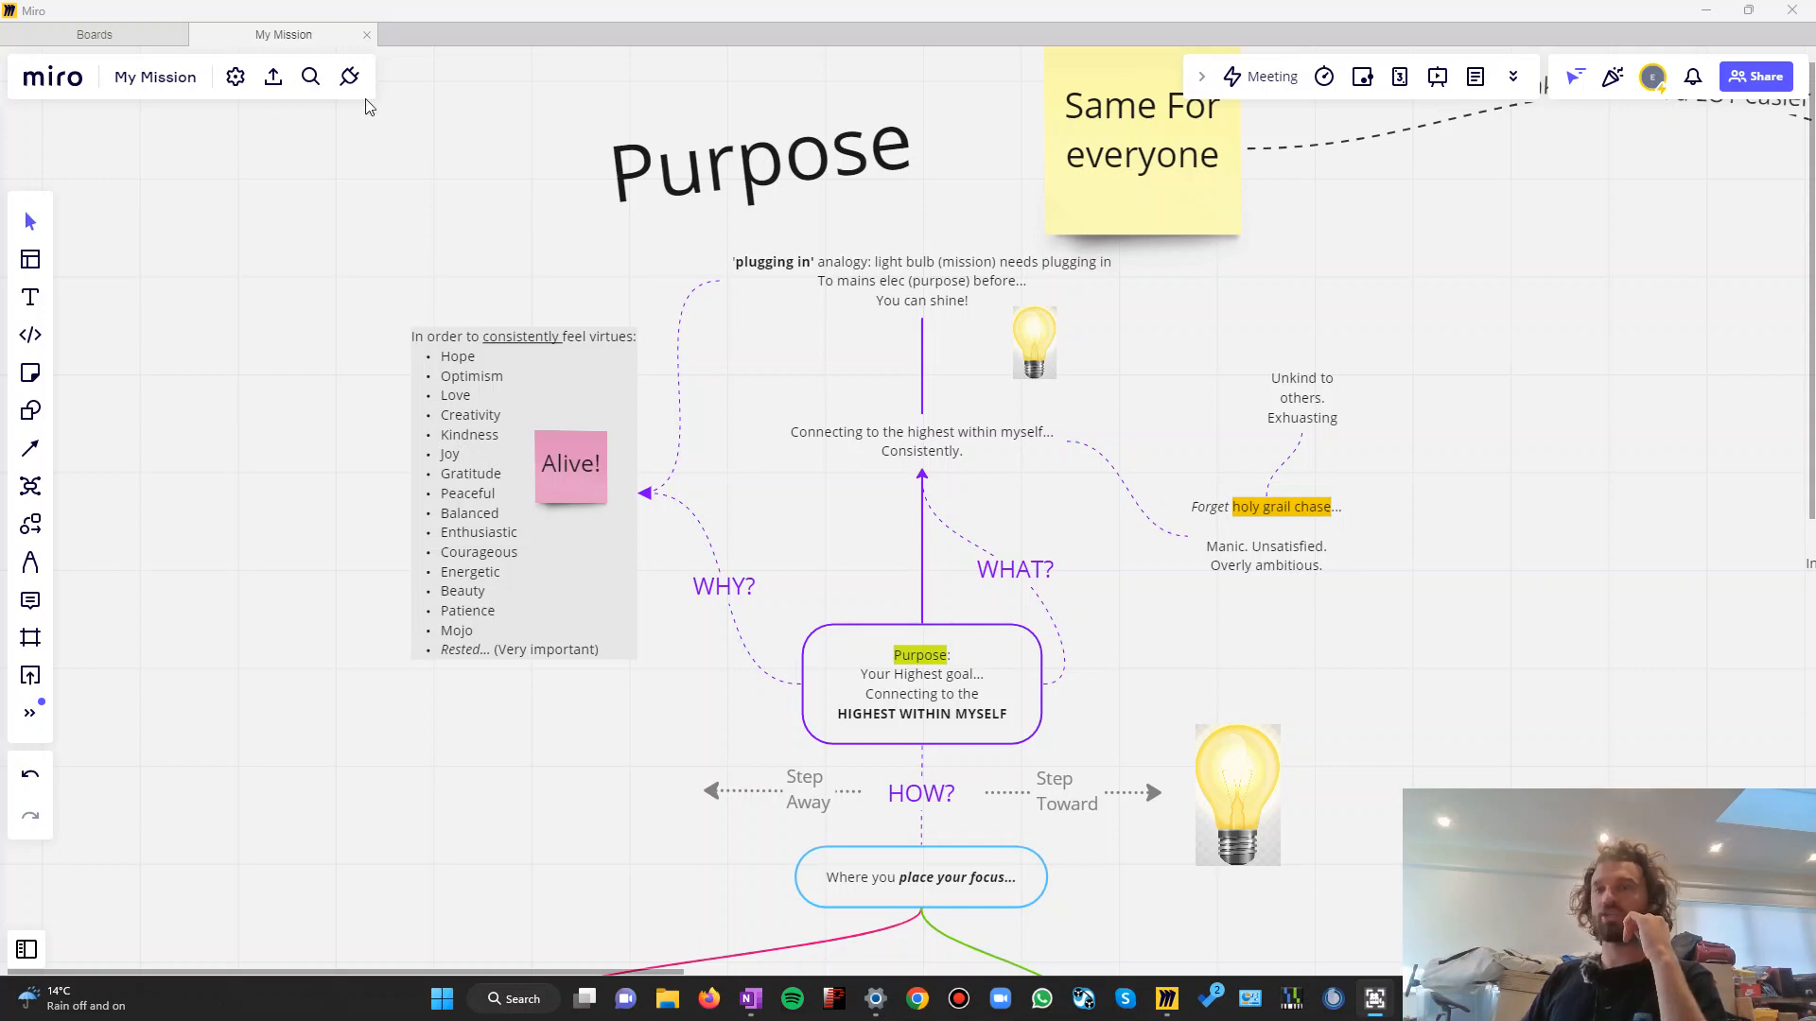
mouse_move(256, 293)
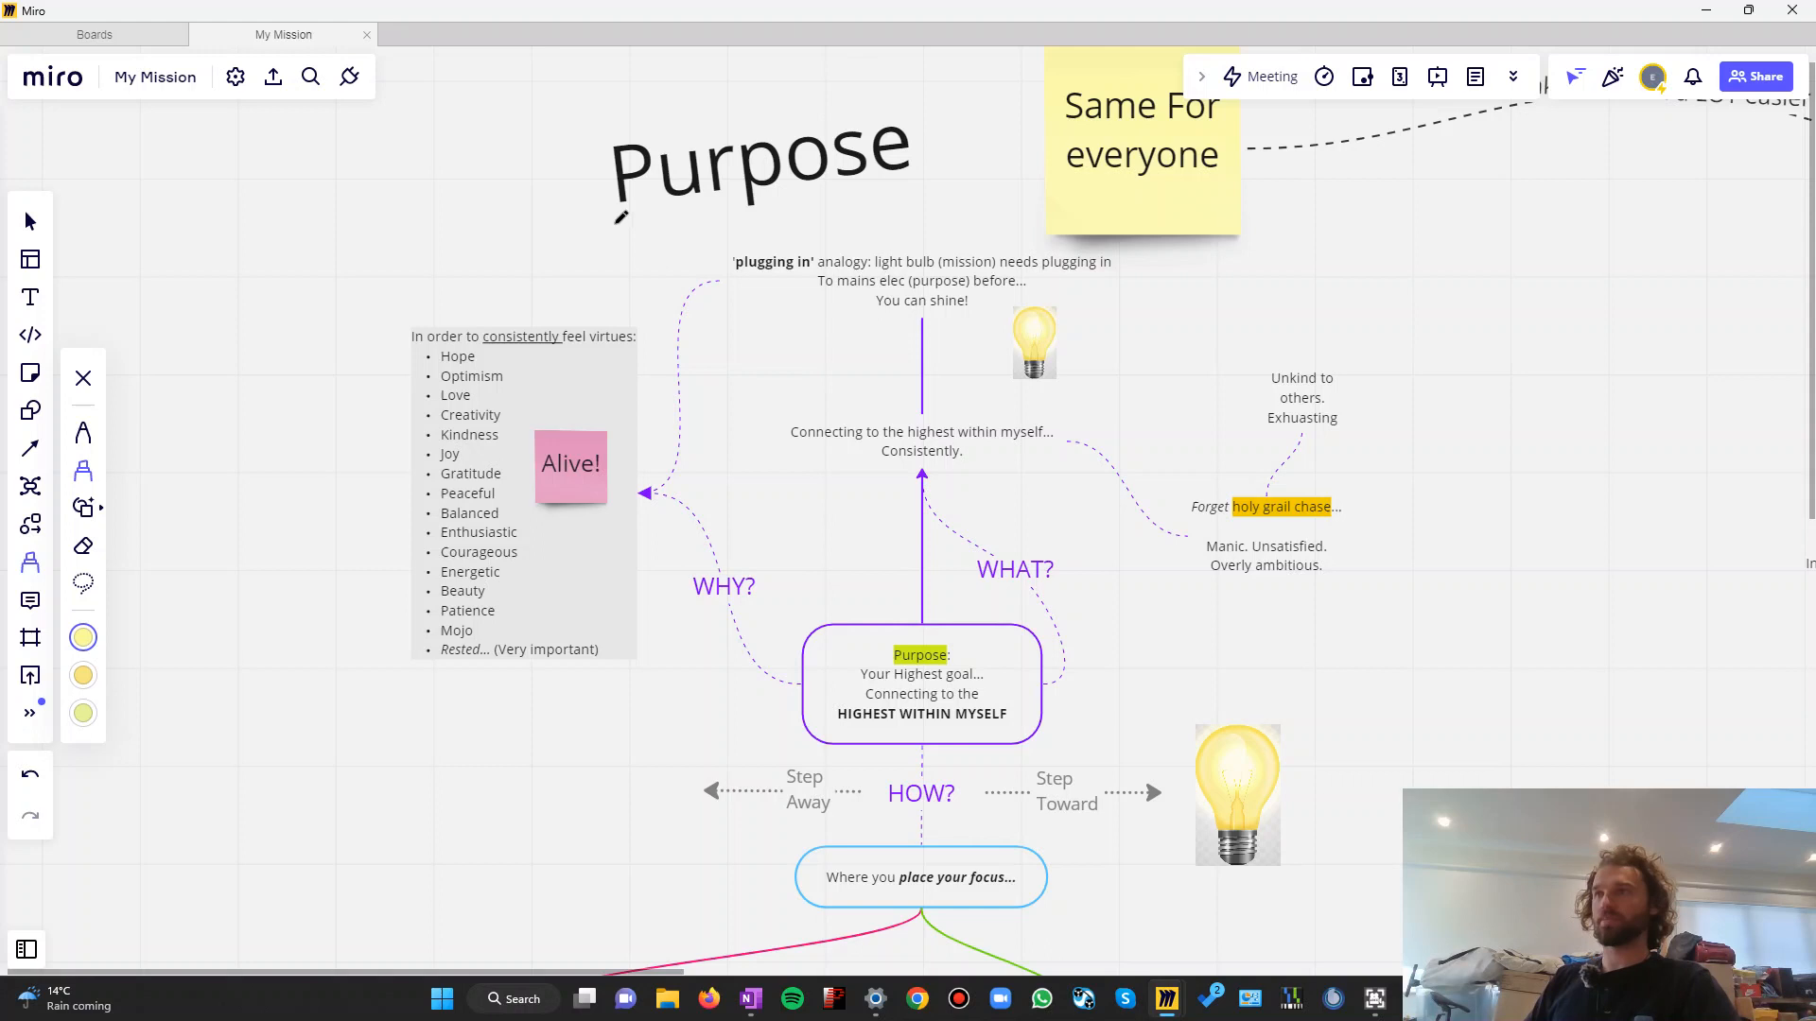
Underline the Purpose heading with a yellow highlighter stroke
drag(607, 213, 915, 202)
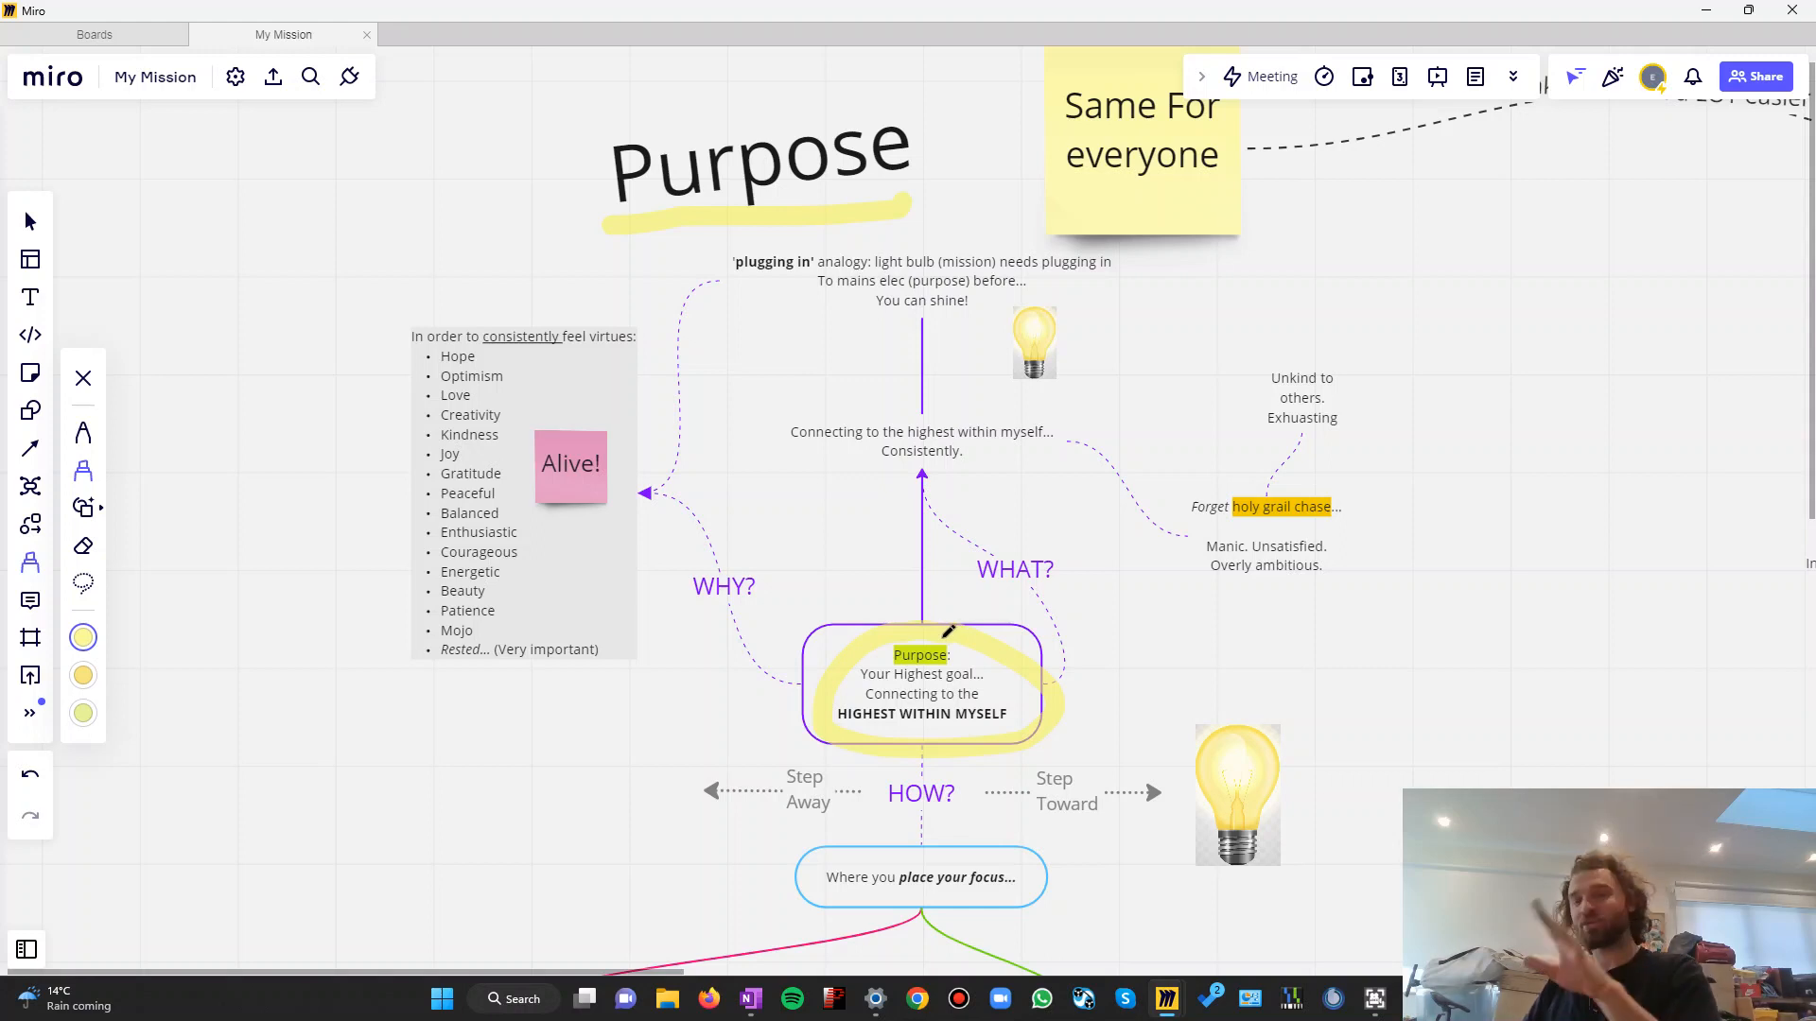
mouse_move(949, 636)
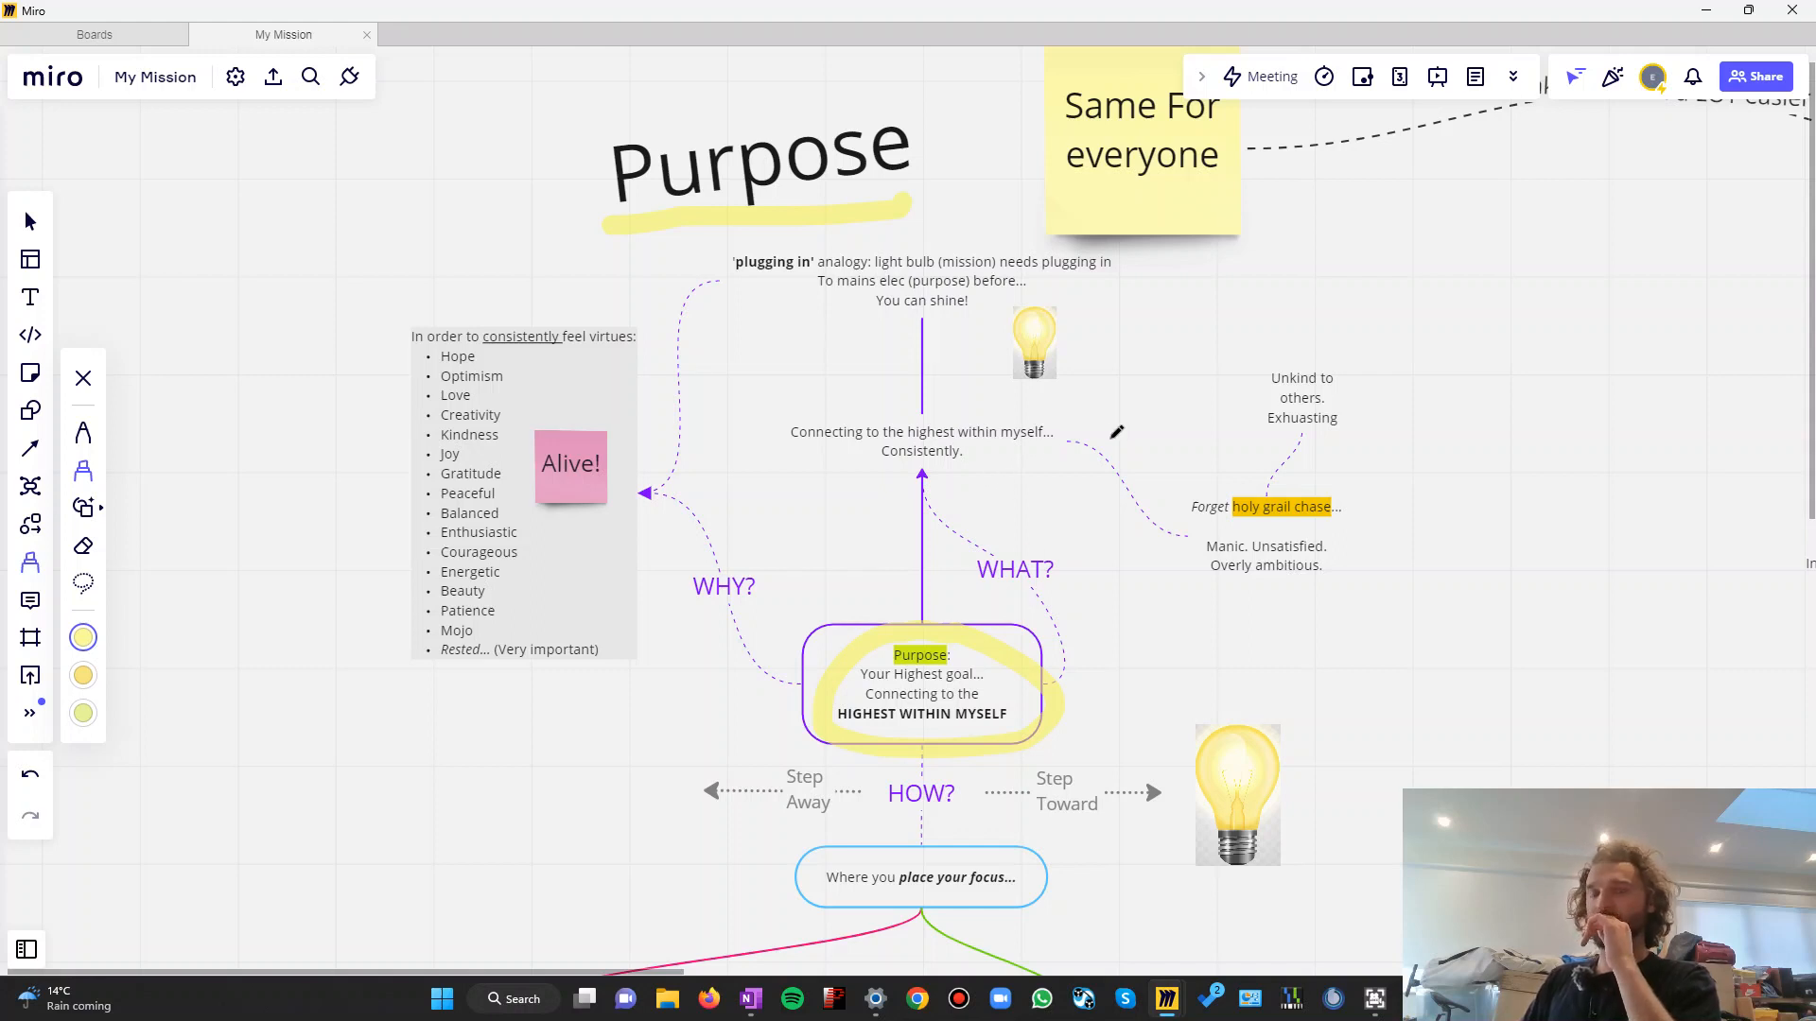
mouse_move(637, 416)
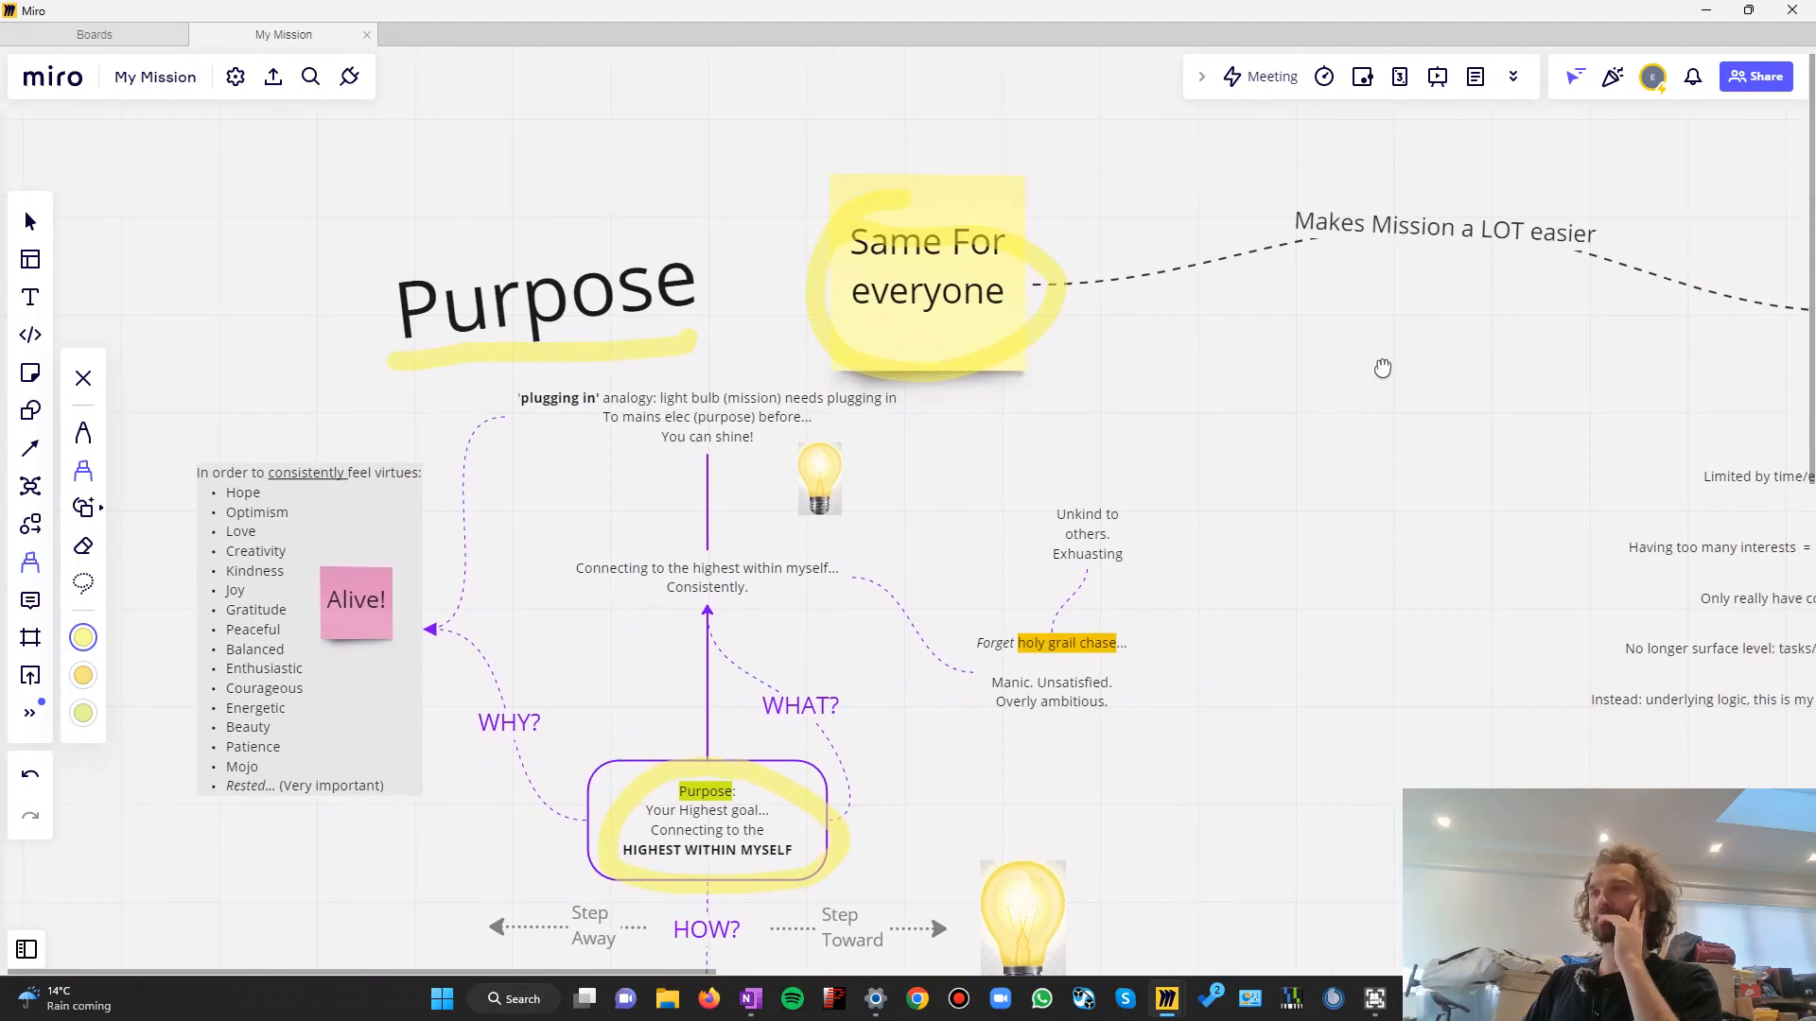
drag(1382, 369, 1263, 409)
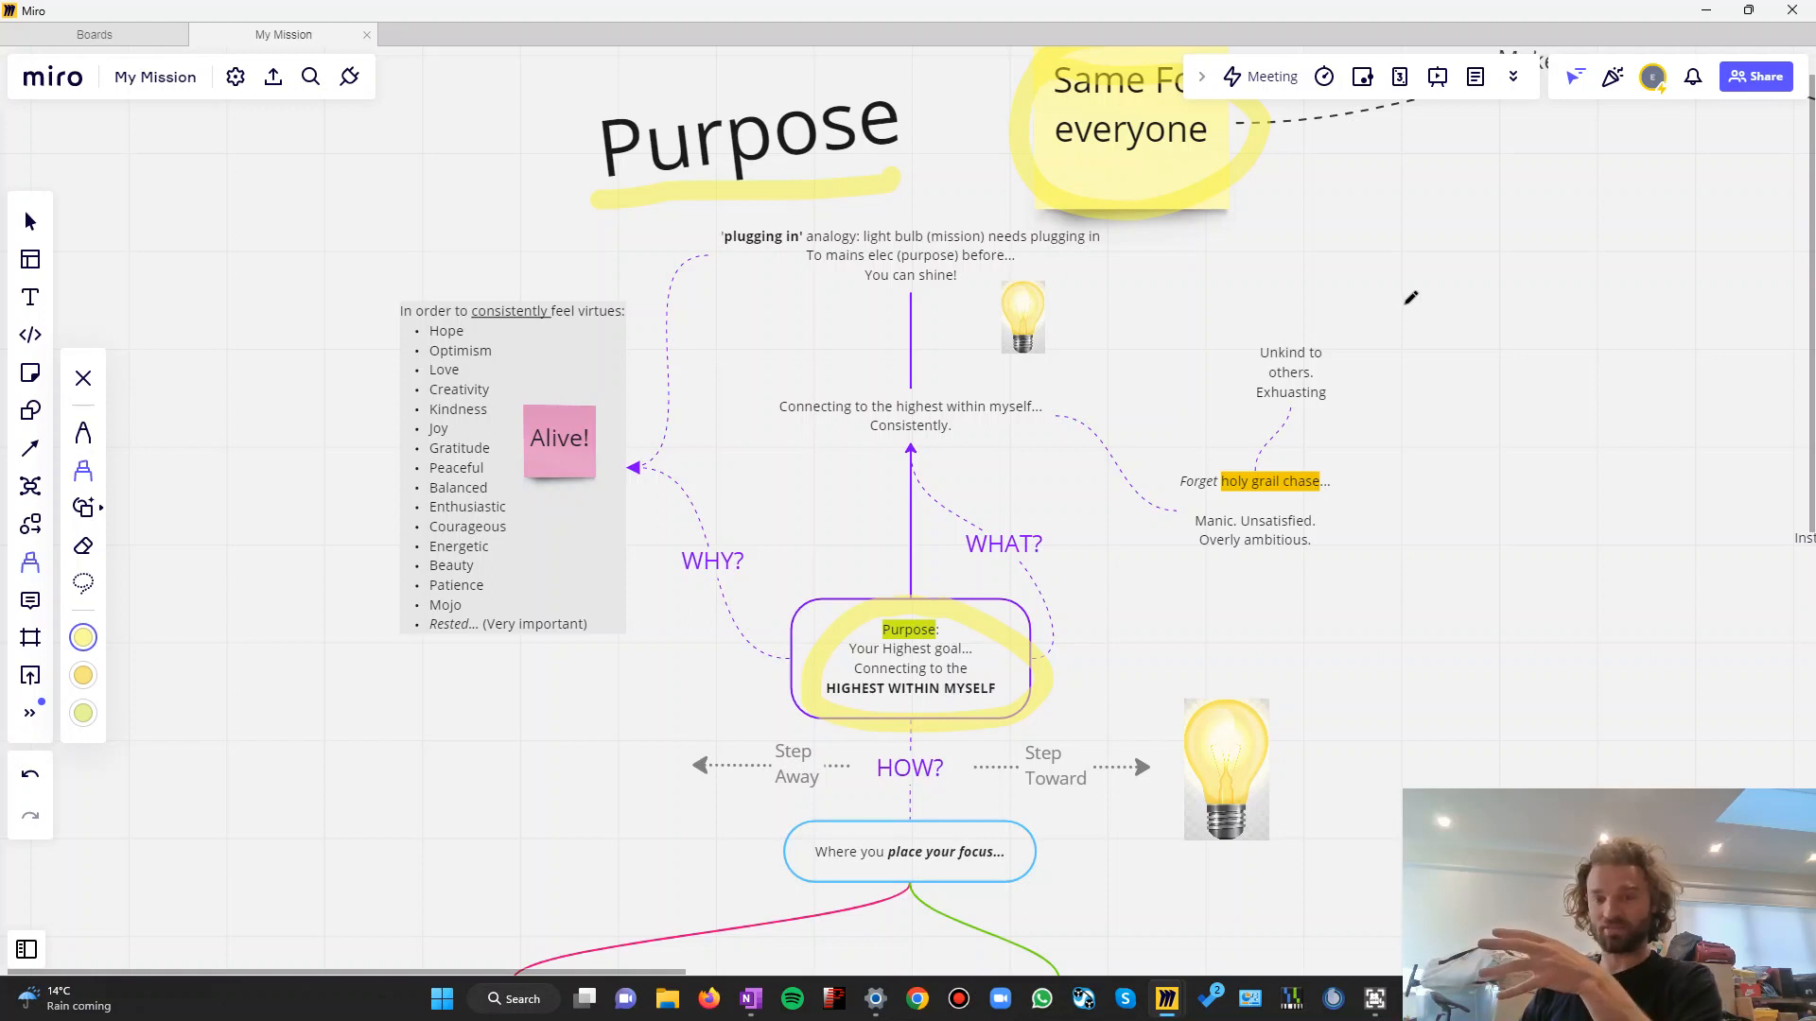
mouse_move(1120, 333)
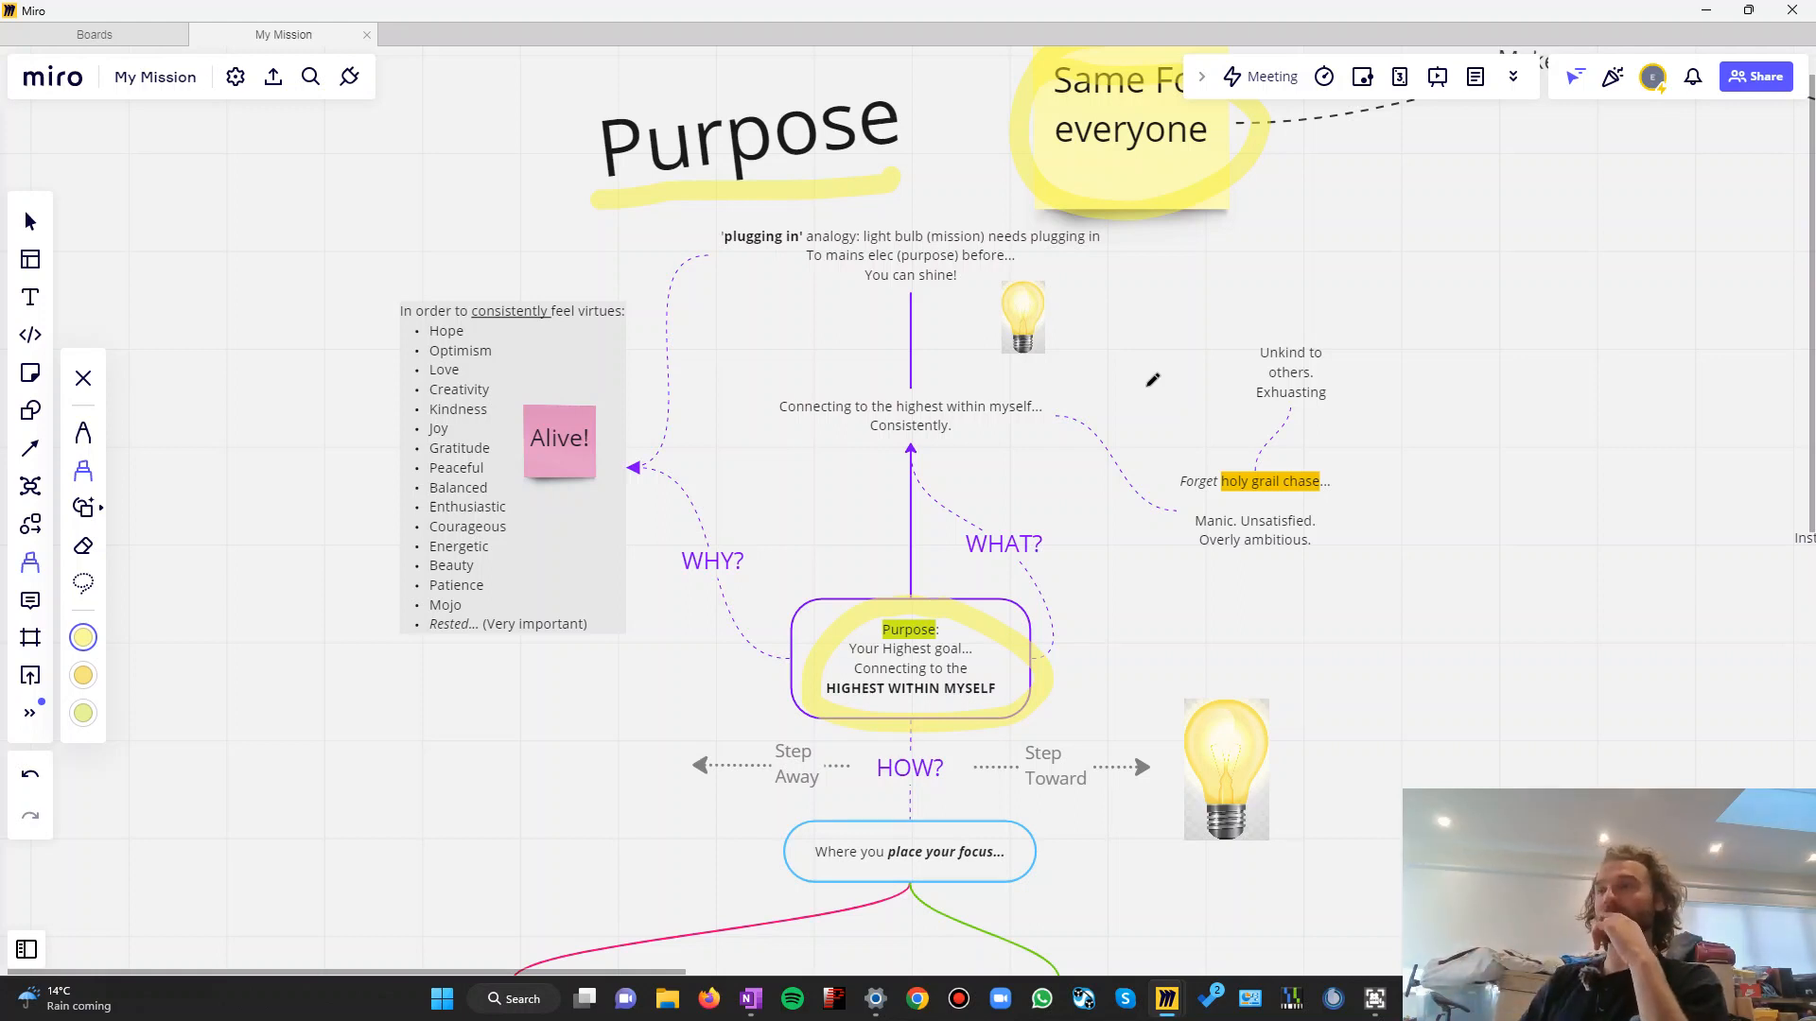
mouse_move(1095, 208)
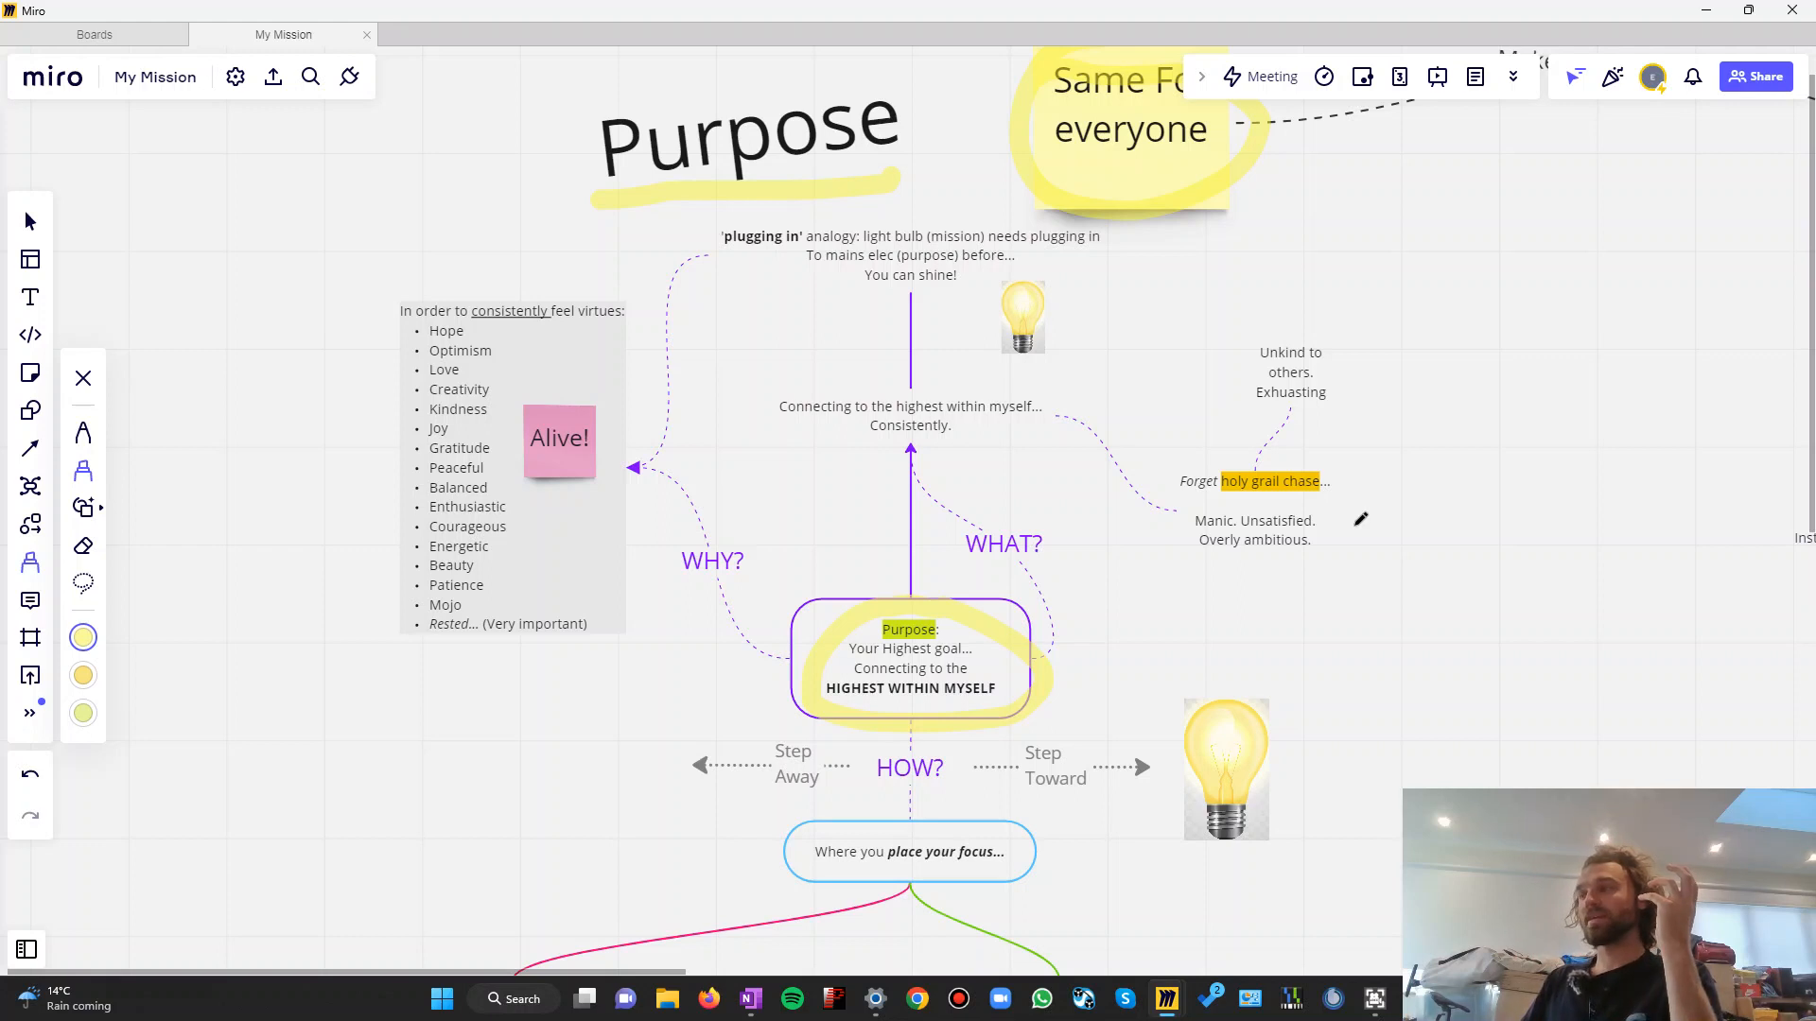
mouse_move(1059, 586)
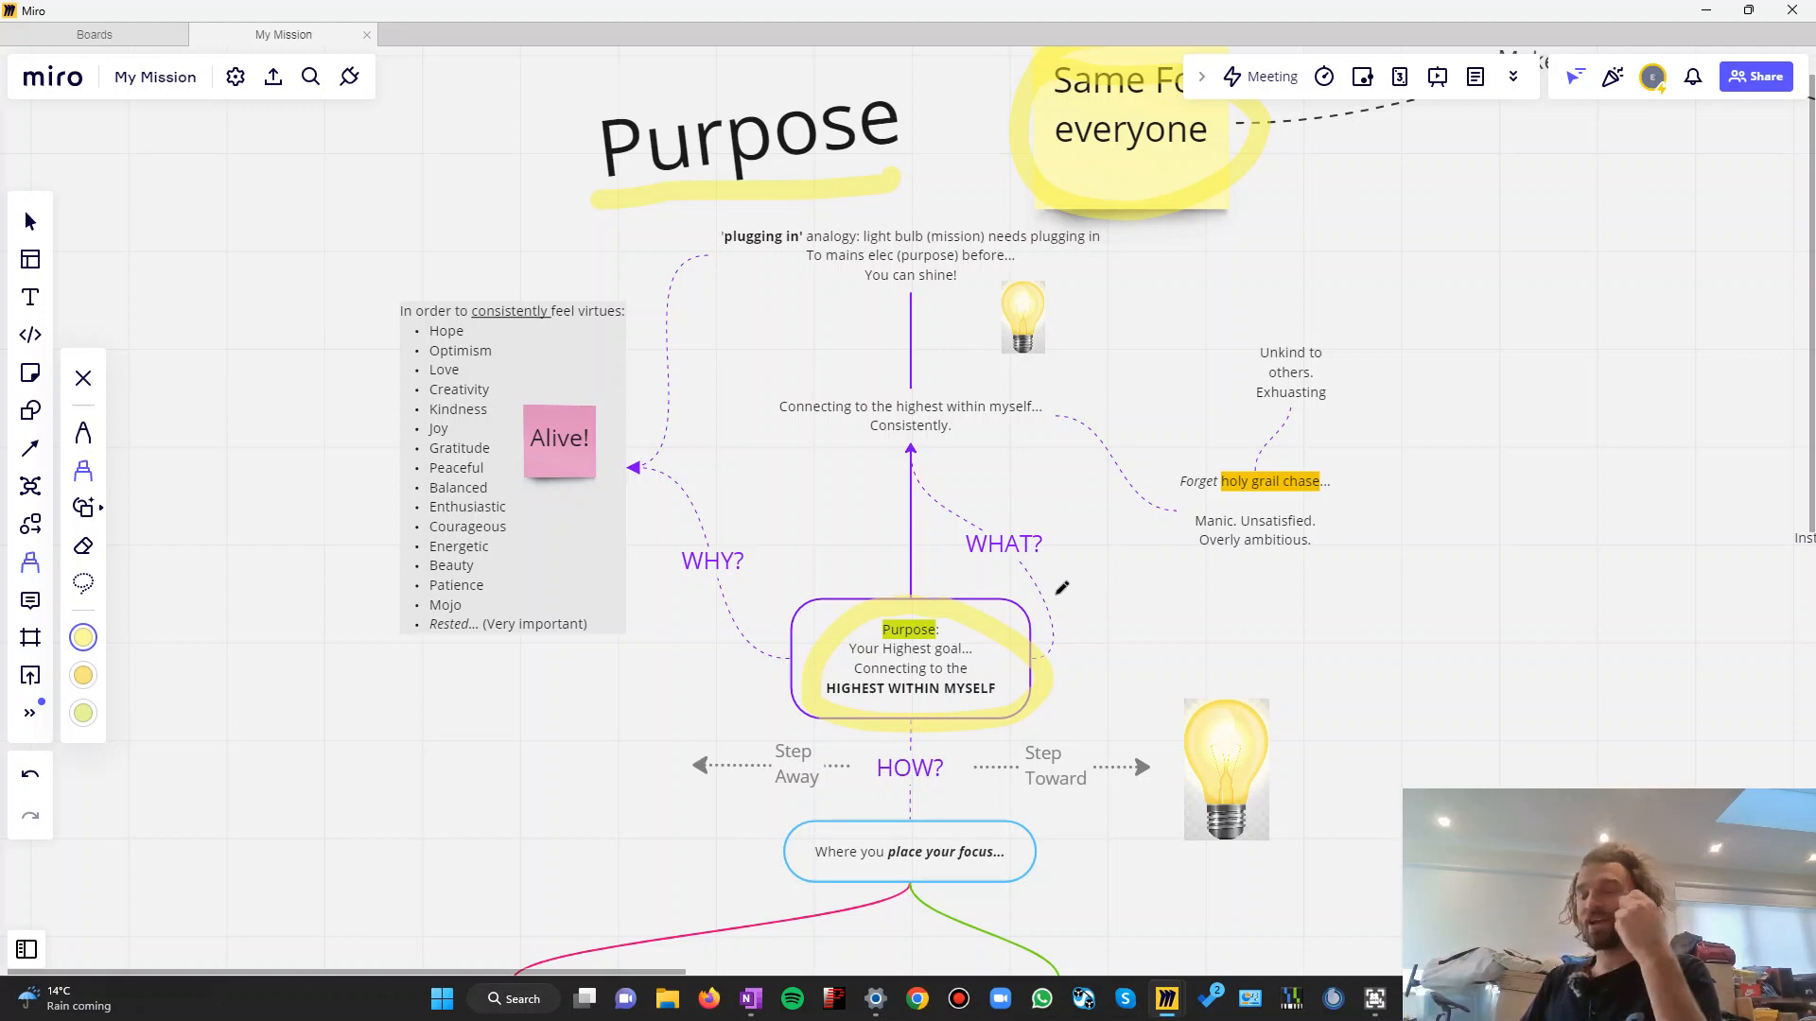
mouse_move(1070, 592)
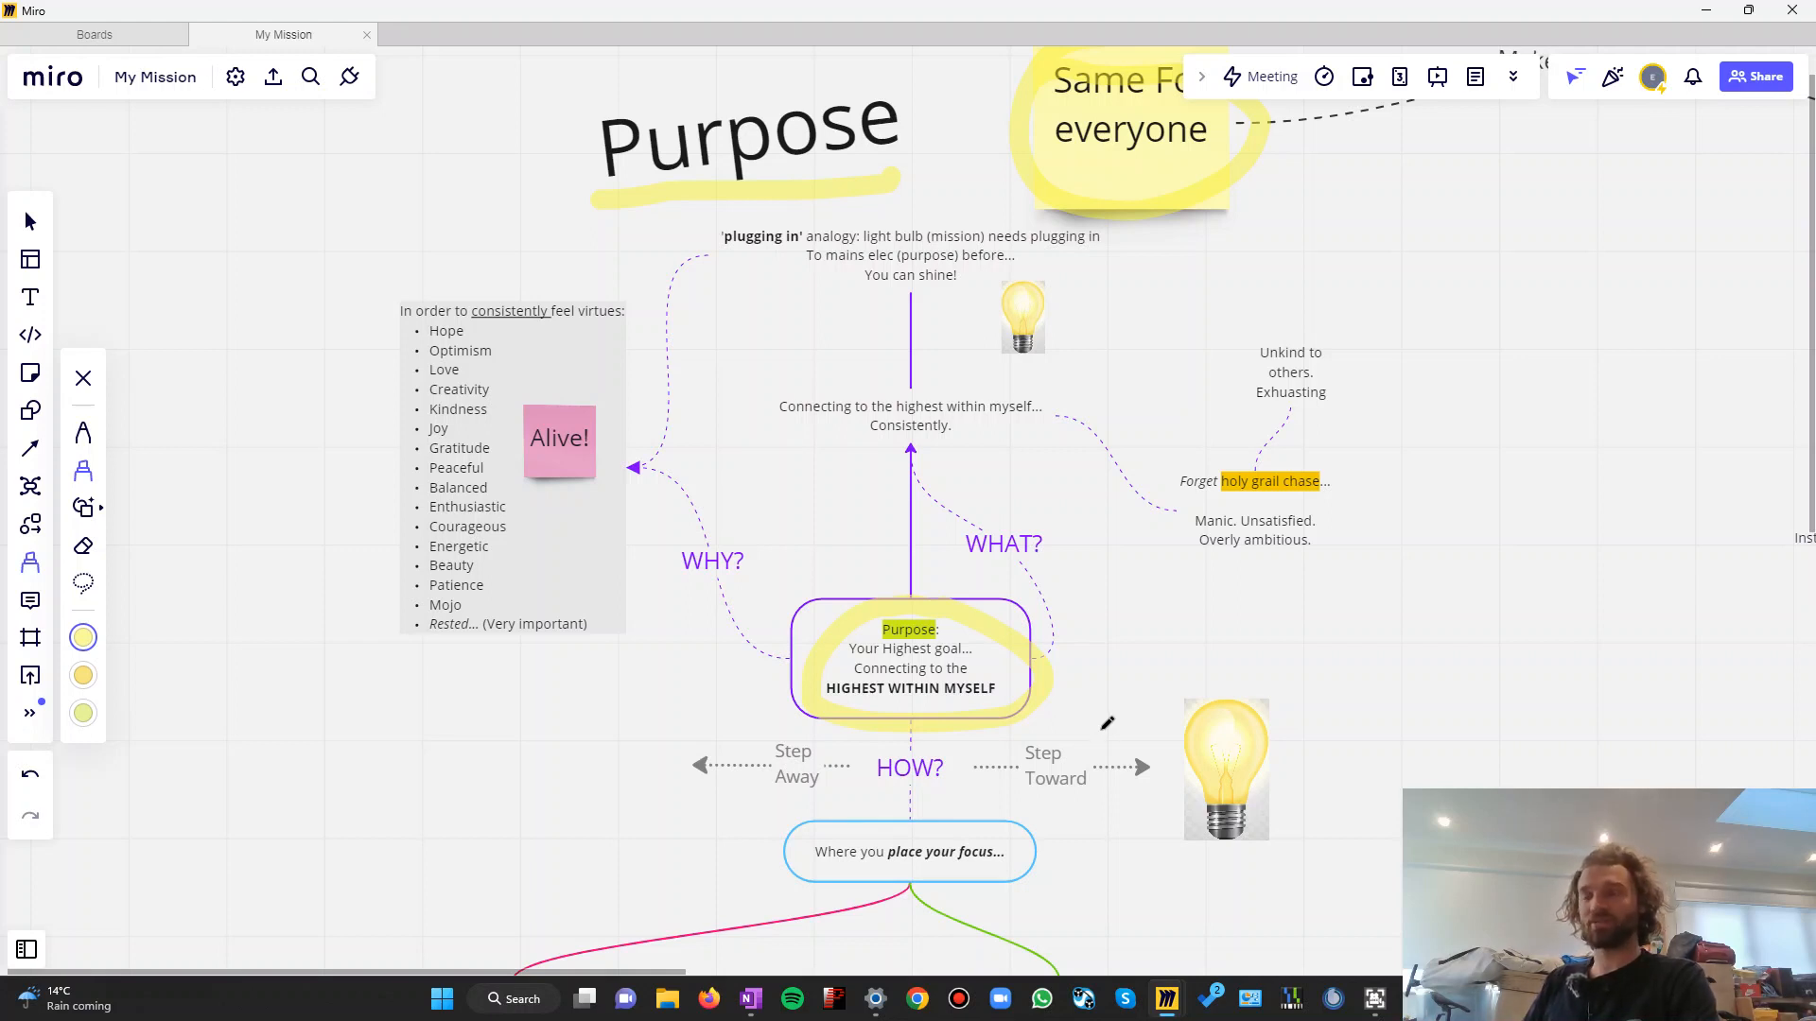
mouse_move(1107, 747)
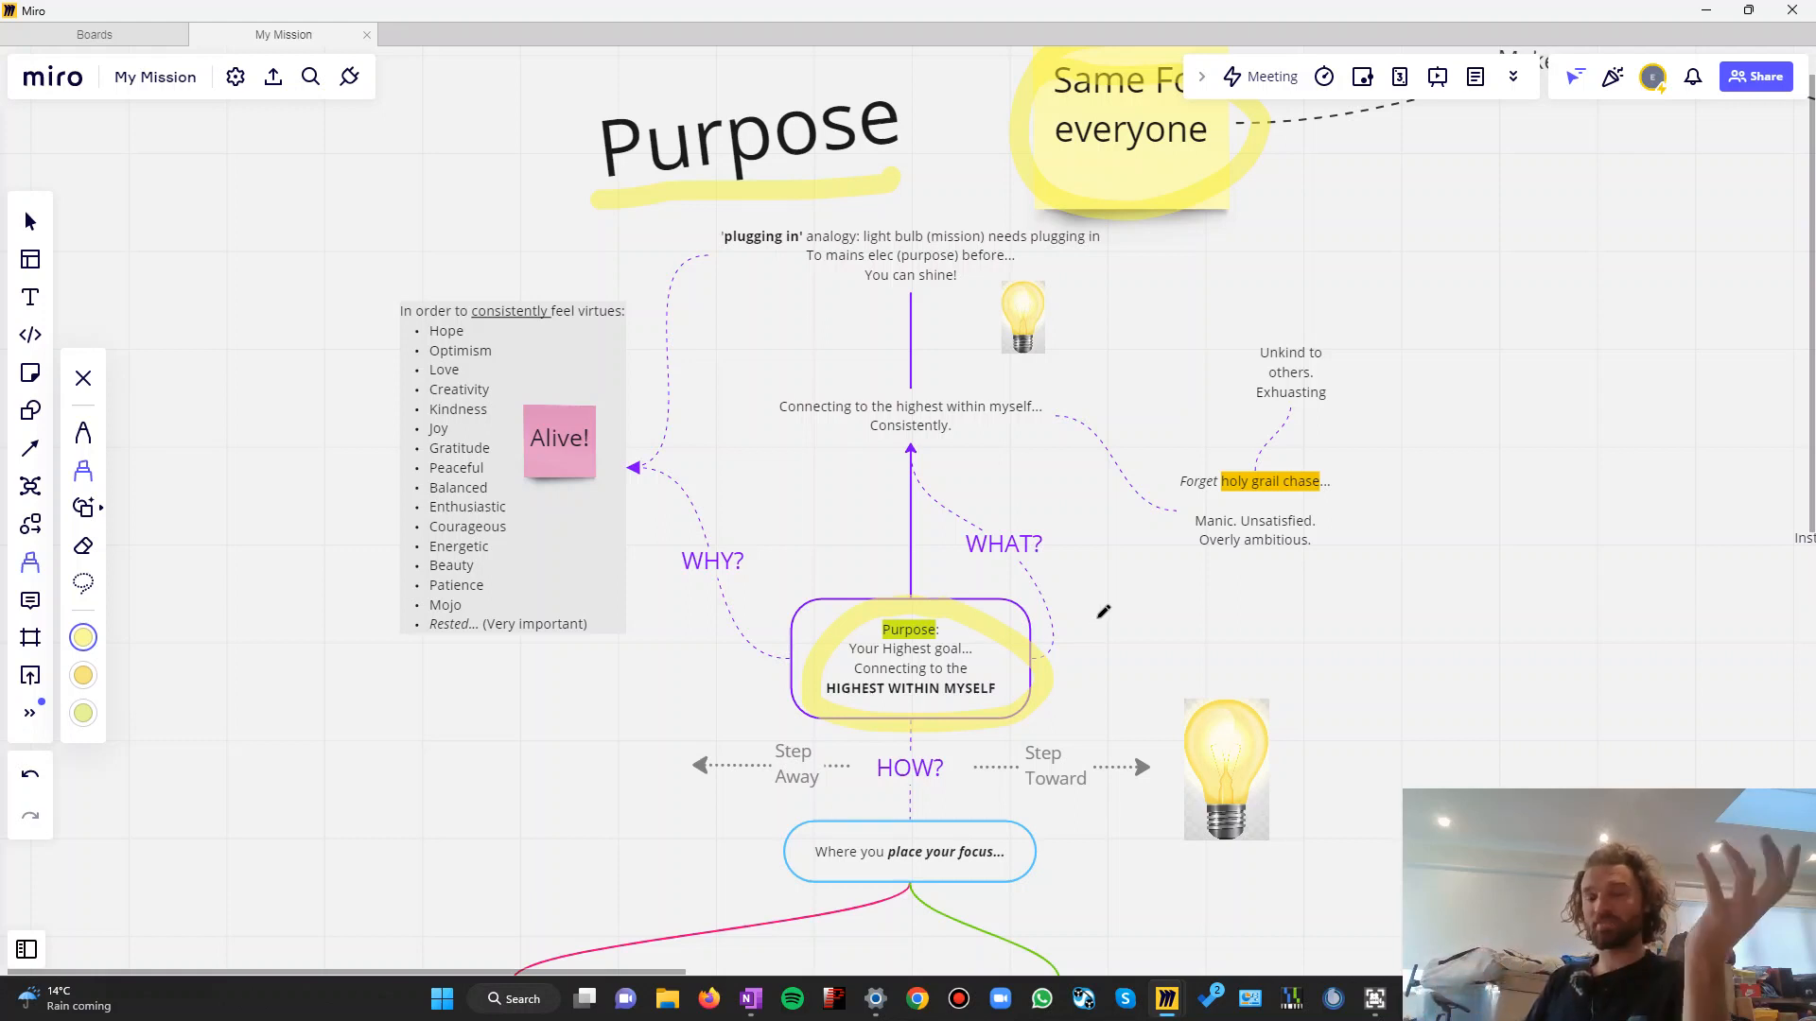
mouse_move(1044, 601)
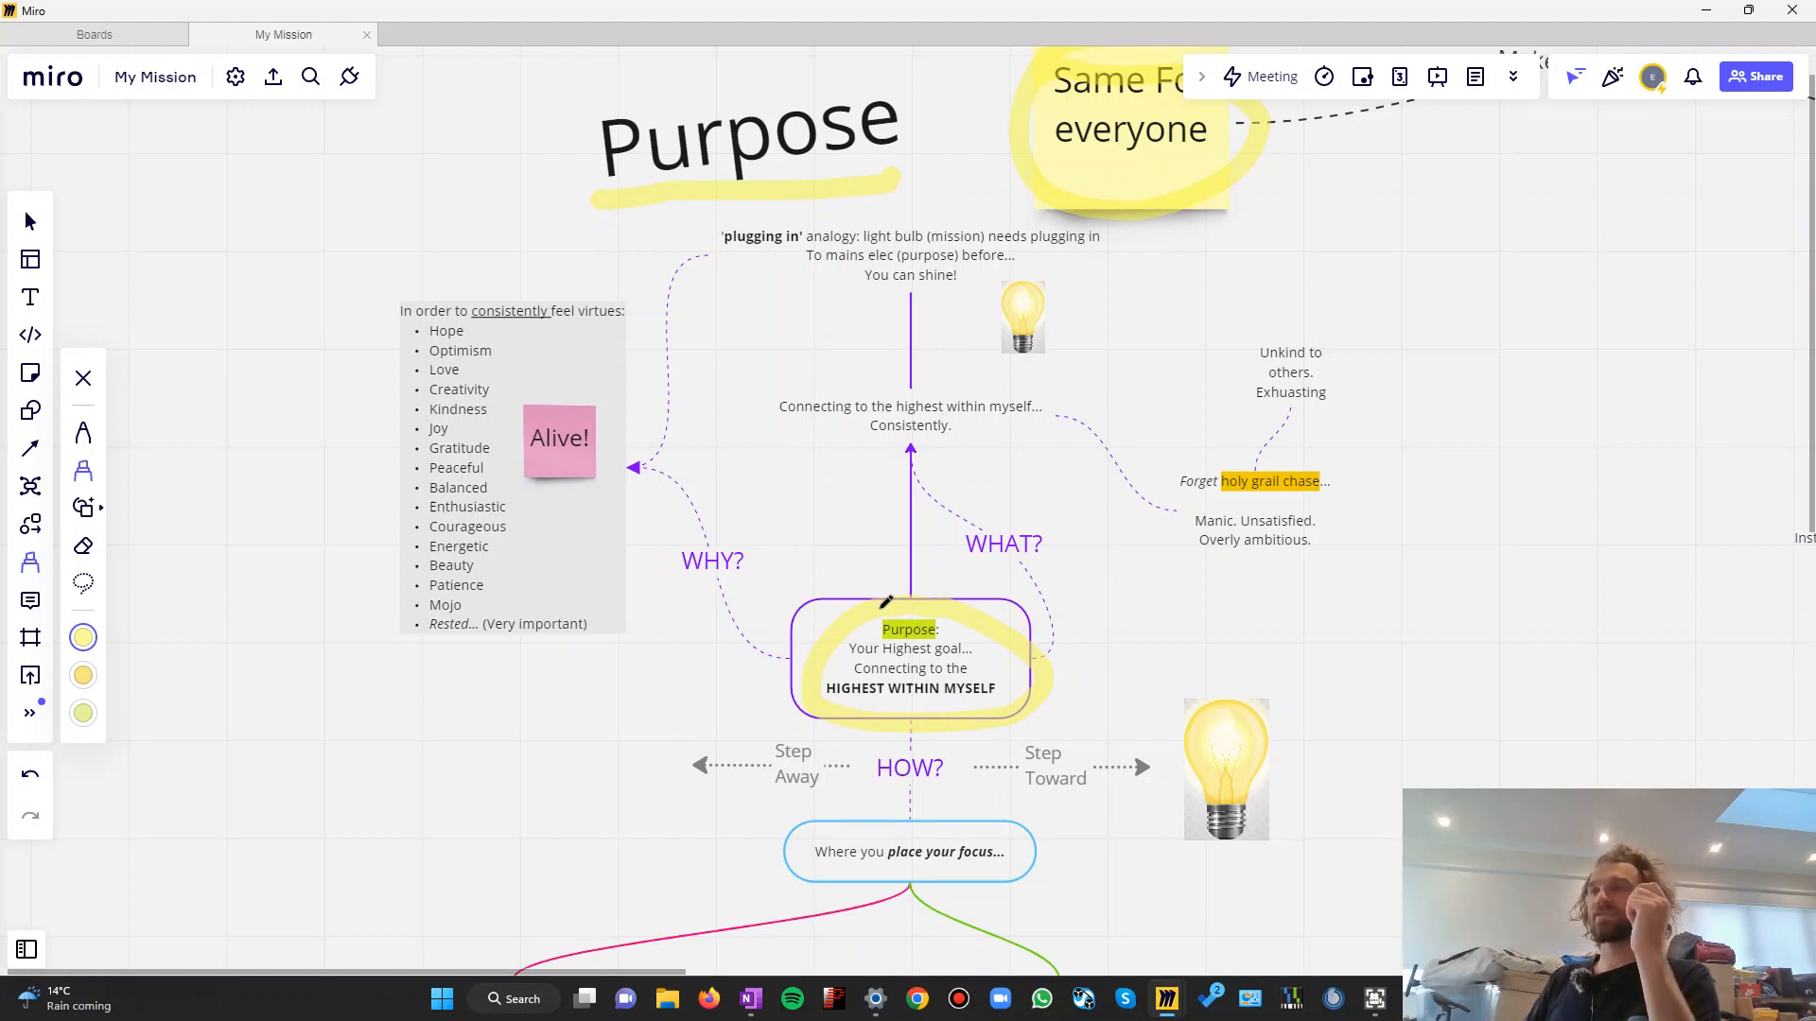
mouse_move(960, 394)
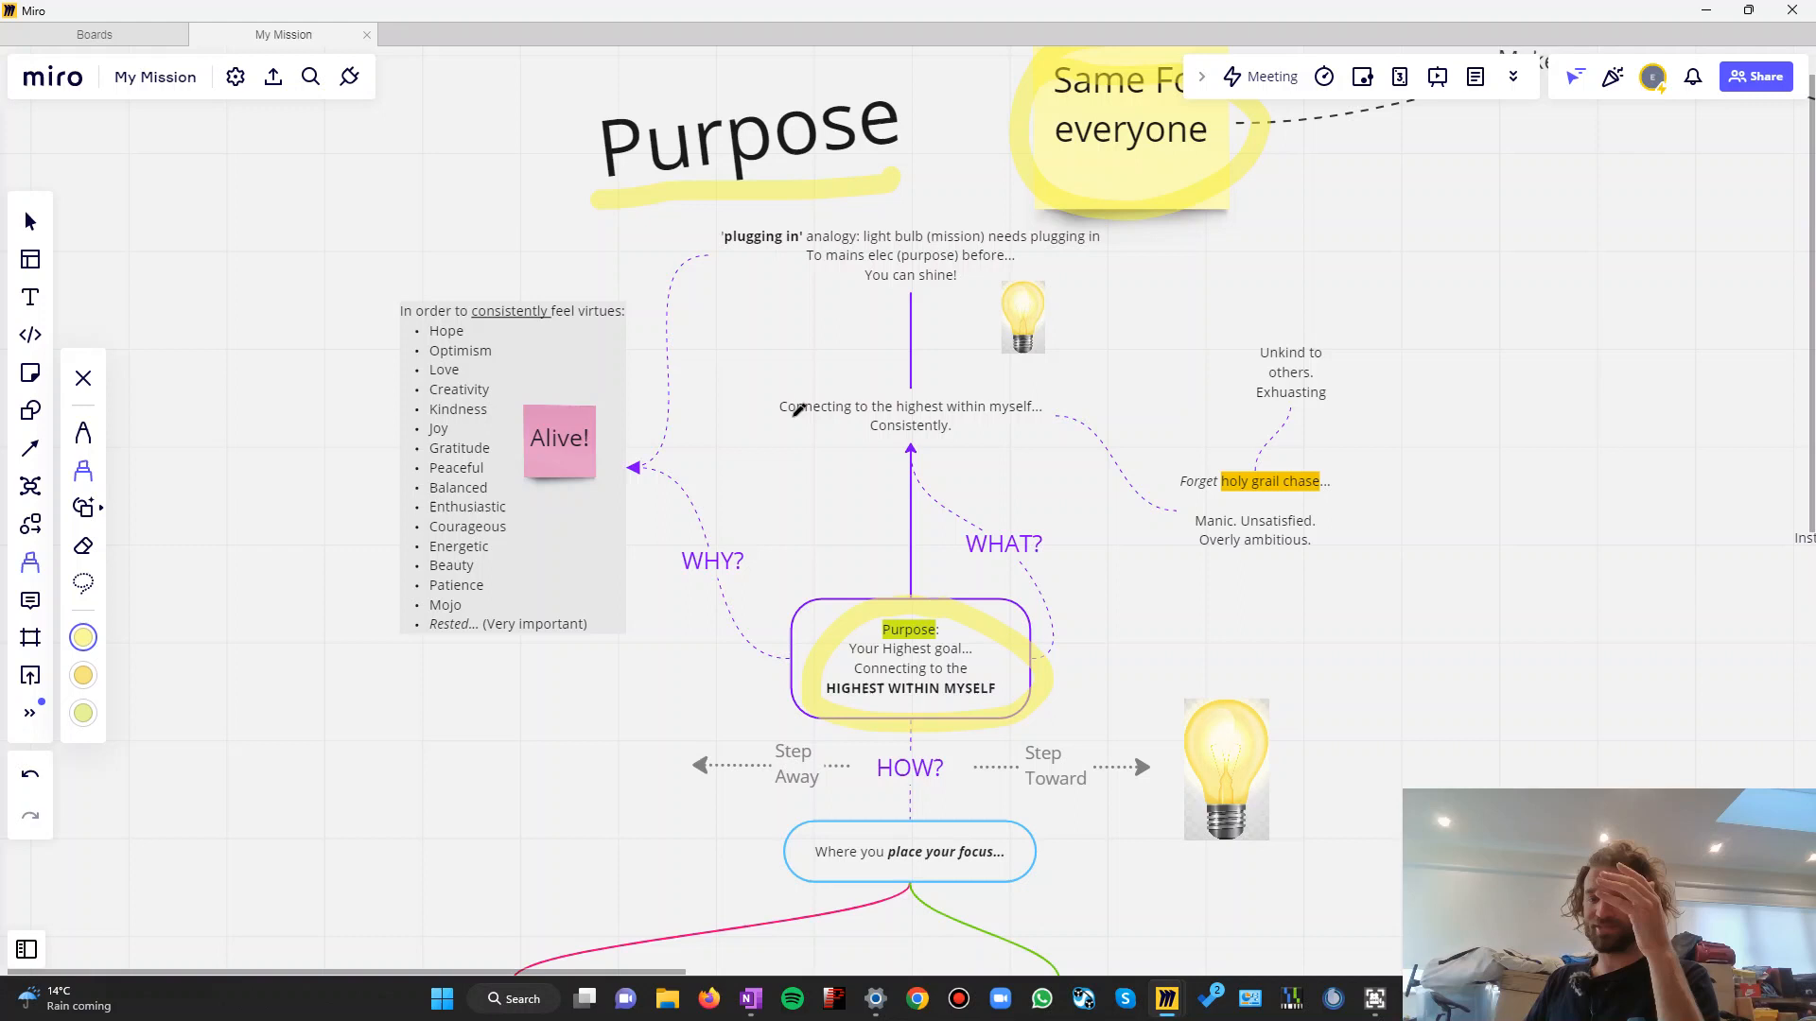
mouse_move(863, 450)
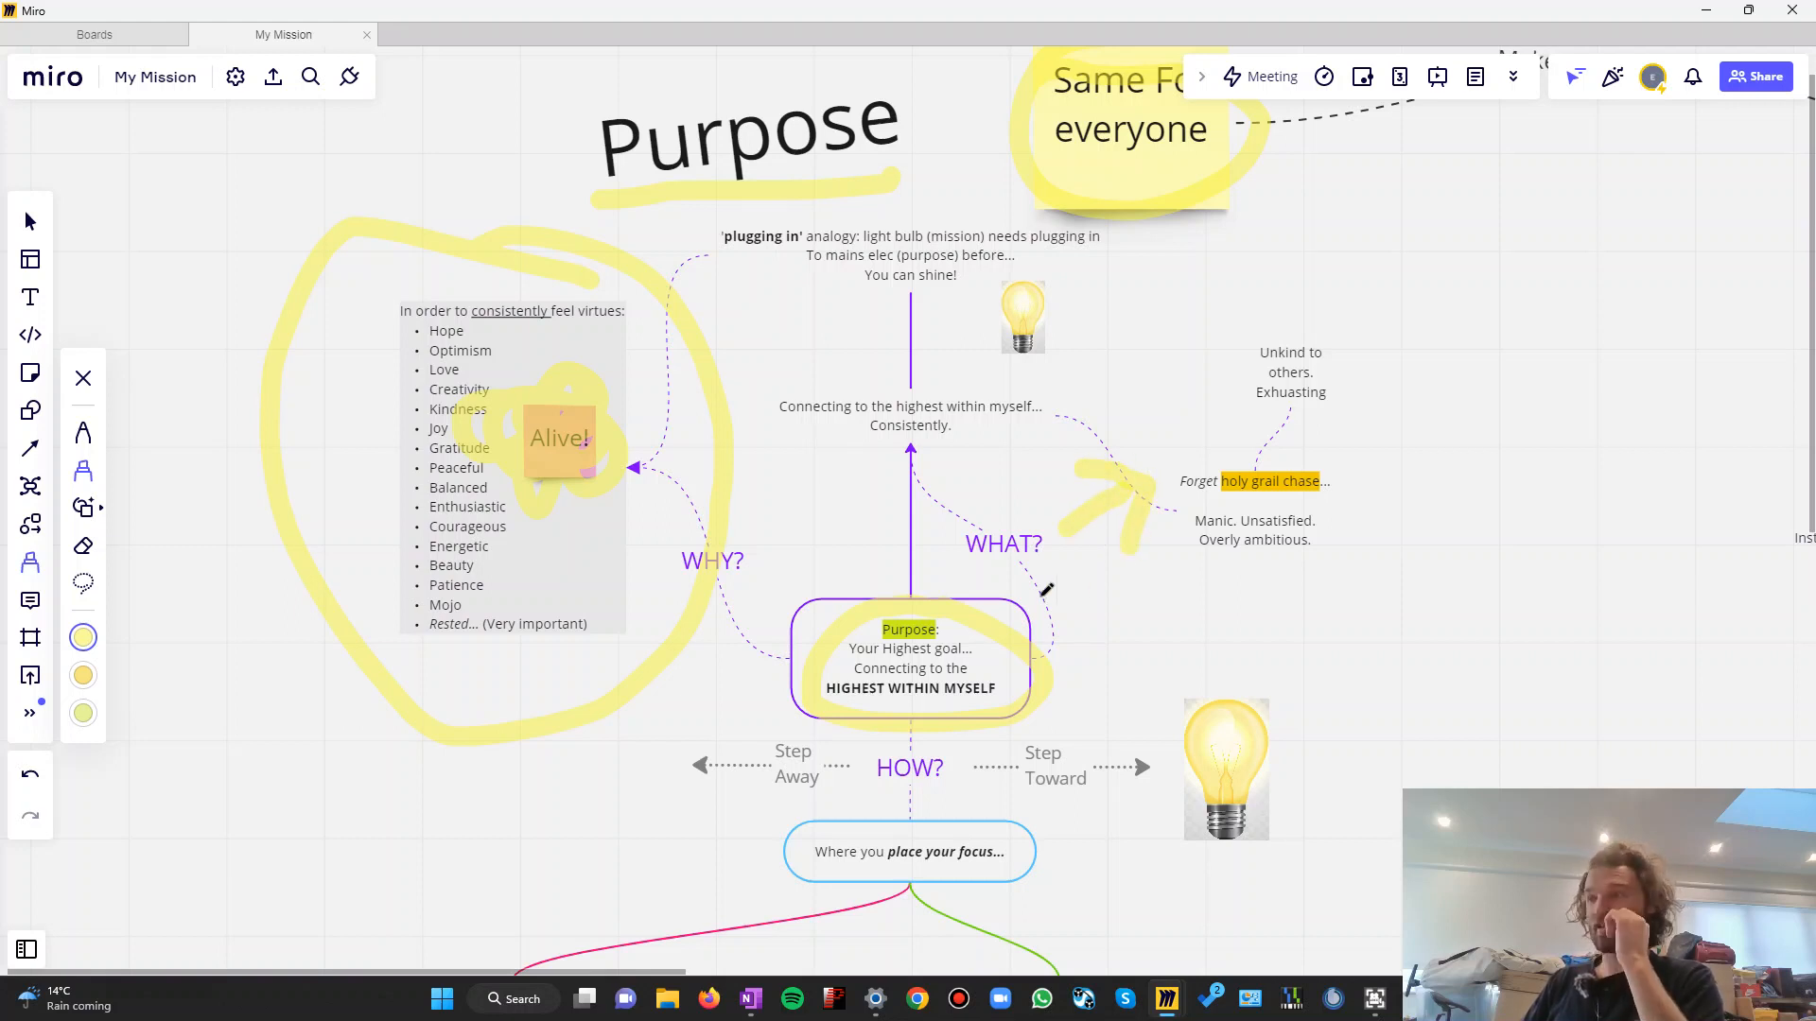
mouse_move(1248, 535)
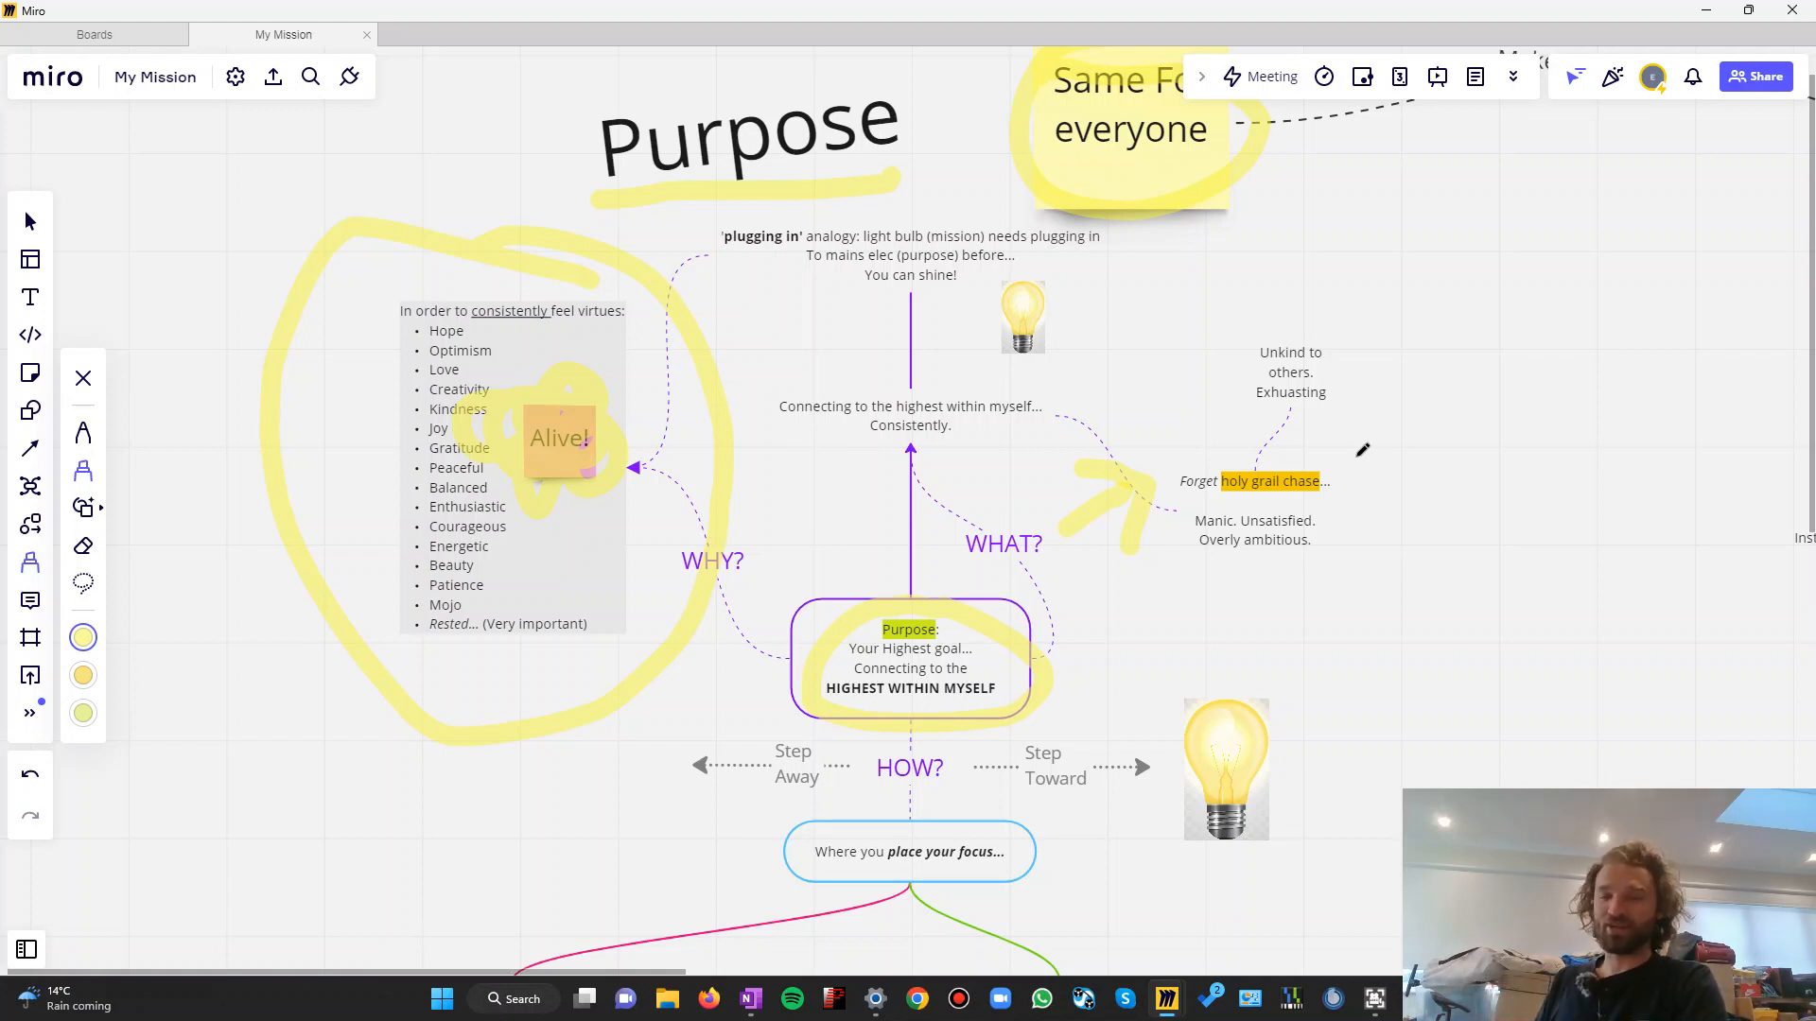
mouse_move(1201, 556)
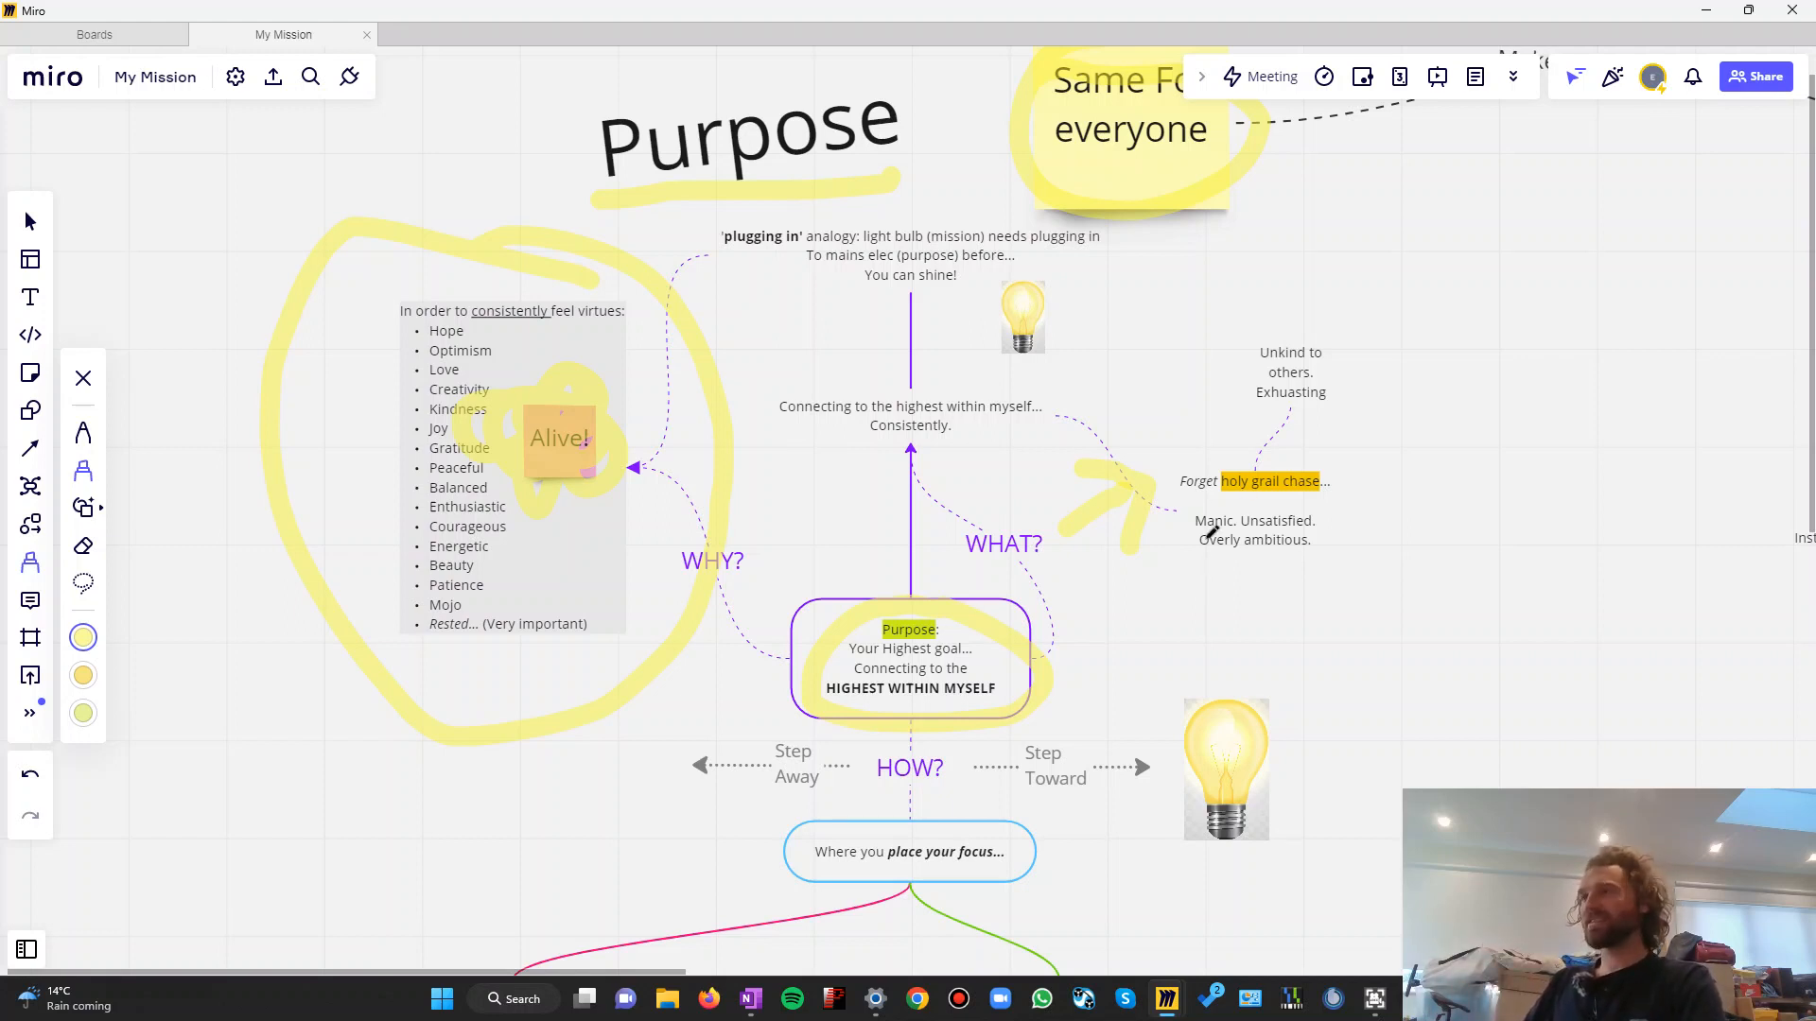
Draw a yellow underline beneath 'Manic. Unsatisfied. Overly ambitious.'
drag(1205, 567, 1297, 567)
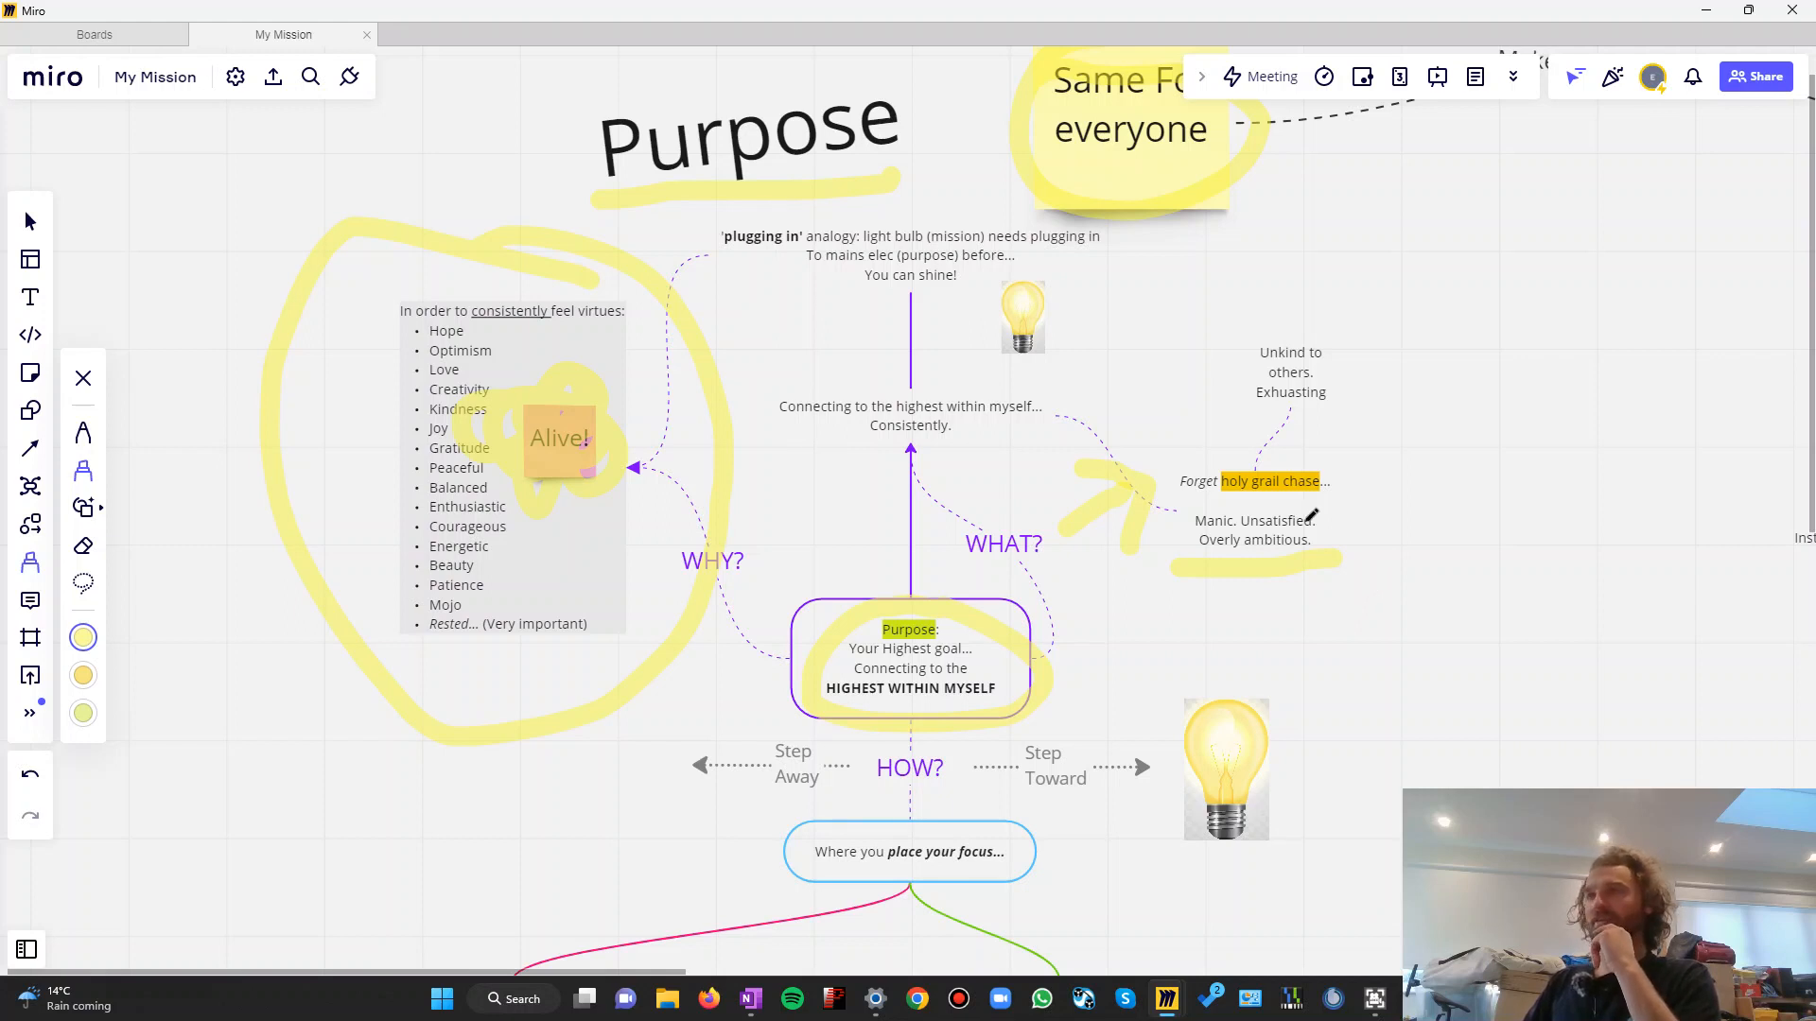
mouse_move(1363, 431)
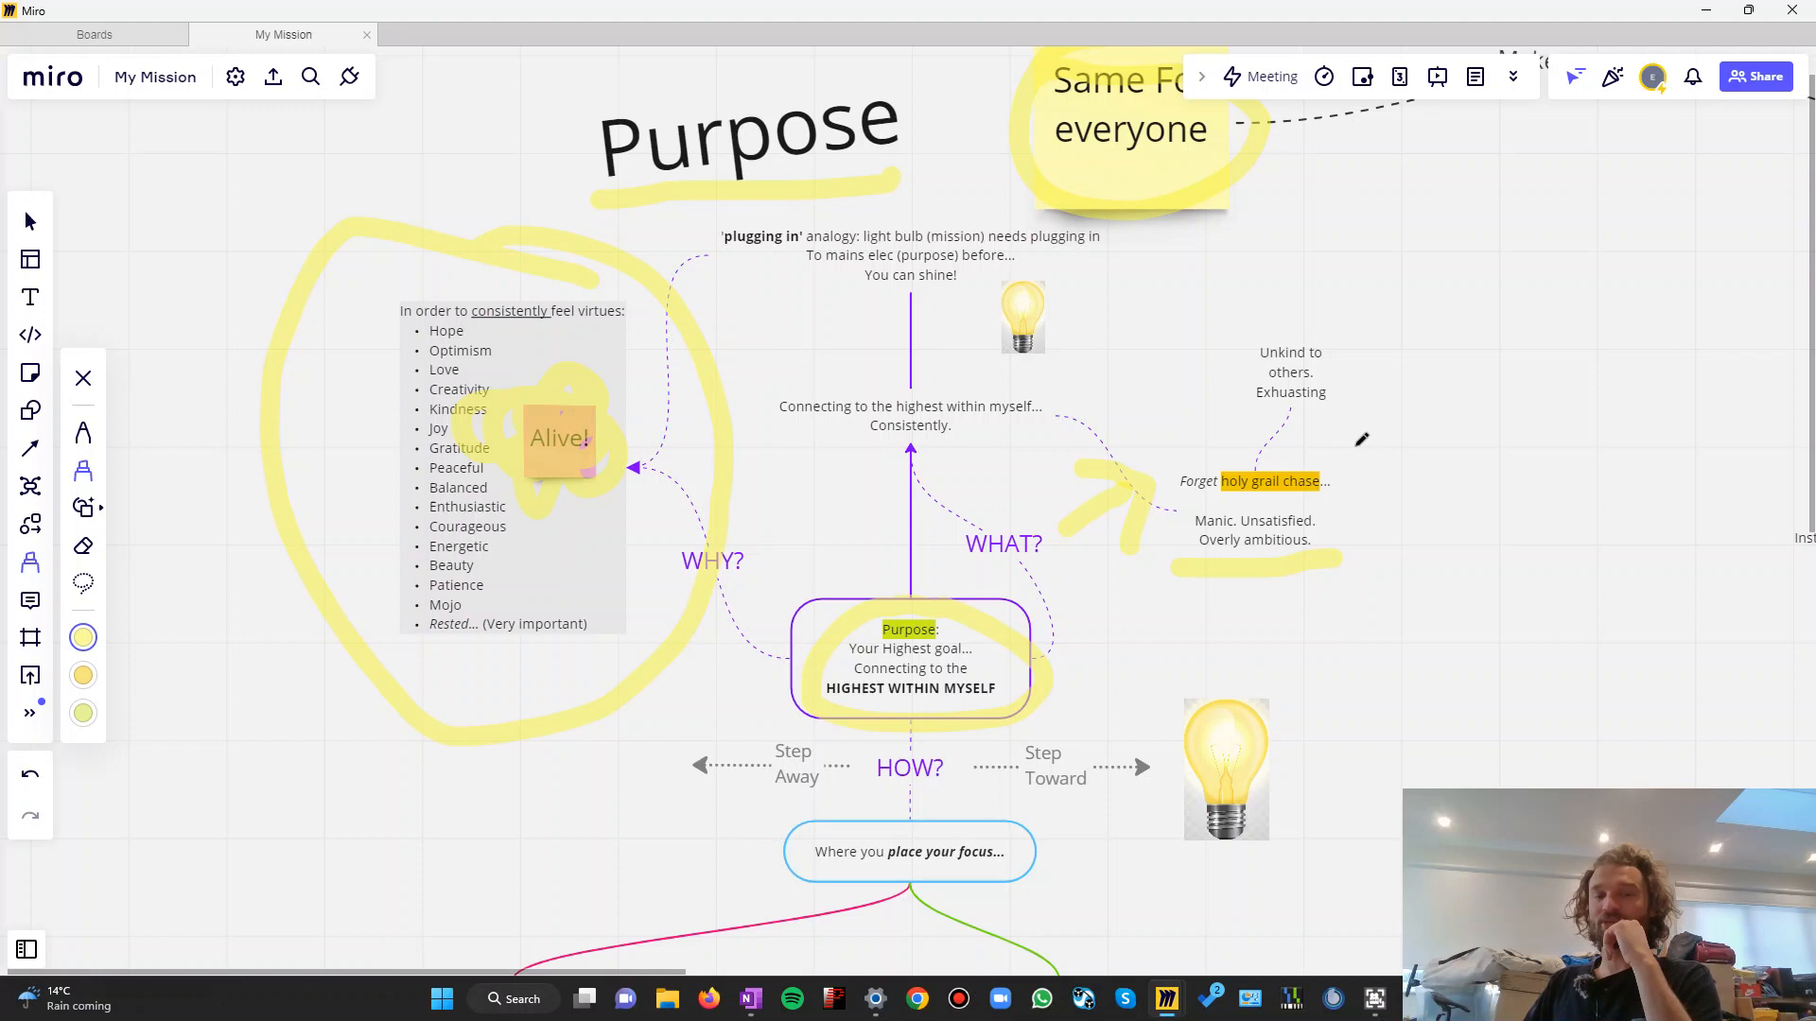
mouse_move(1345, 458)
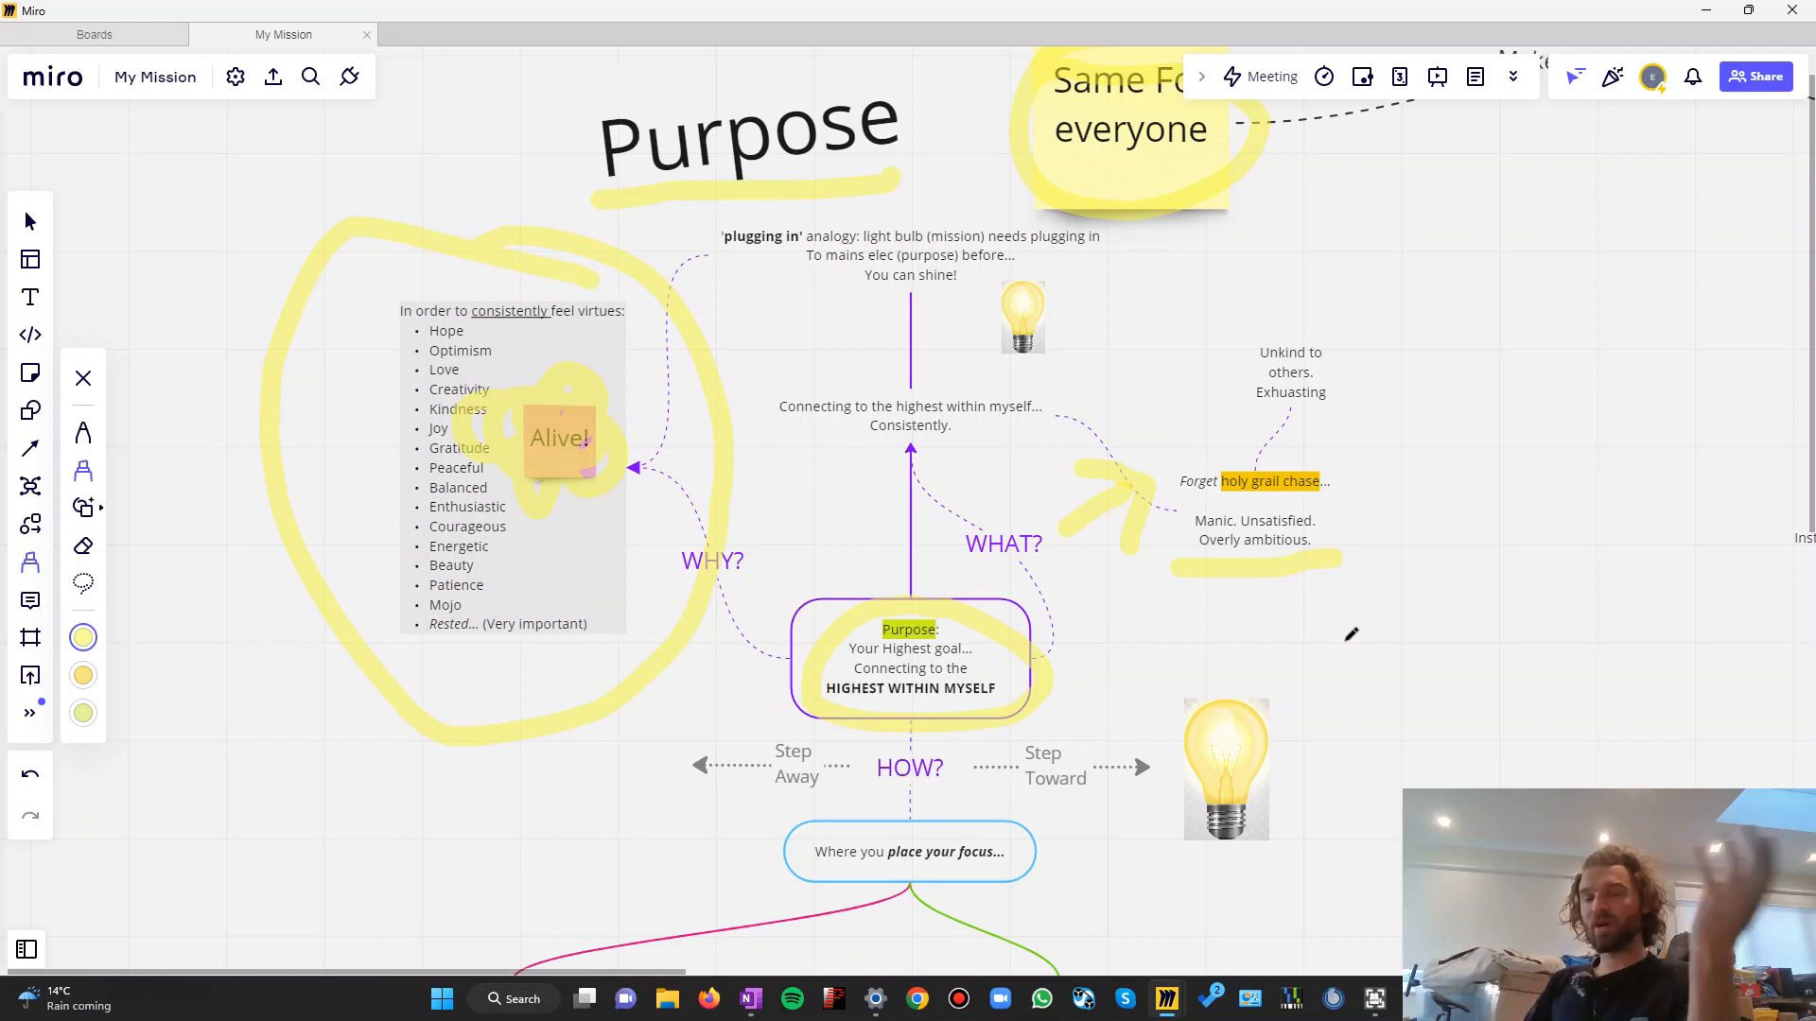
mouse_move(1345, 649)
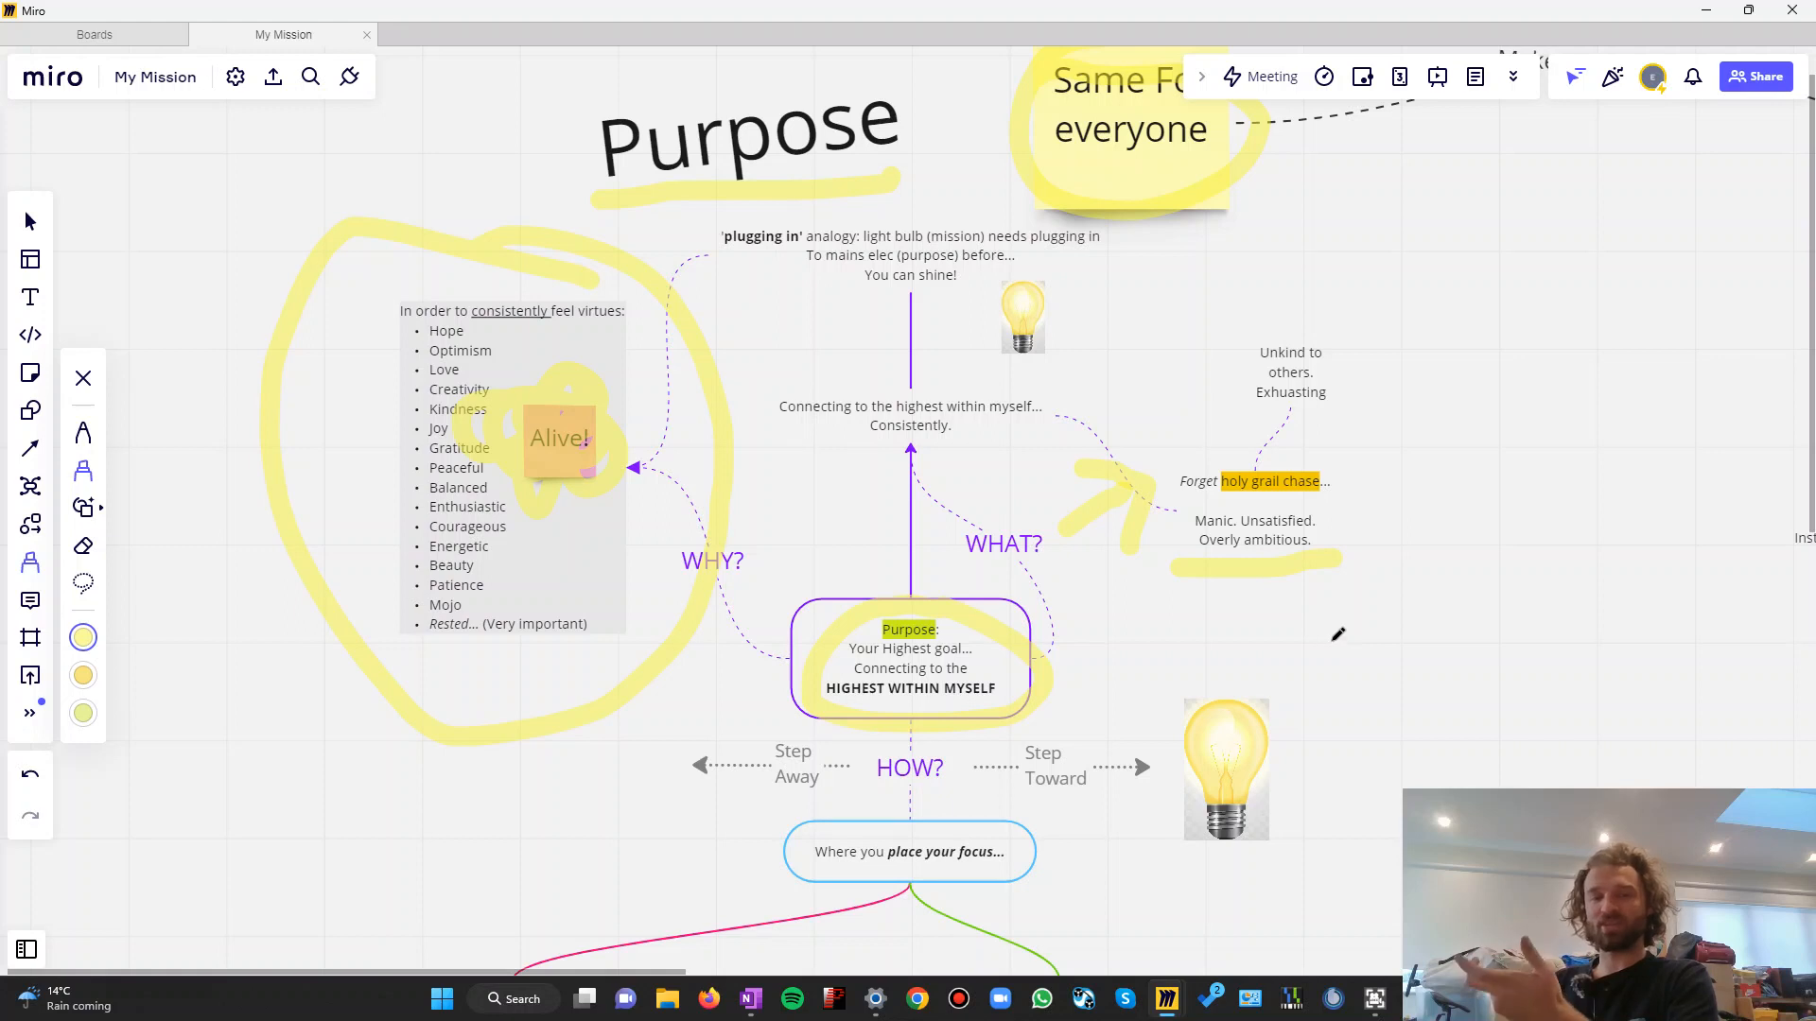
mouse_move(1334, 640)
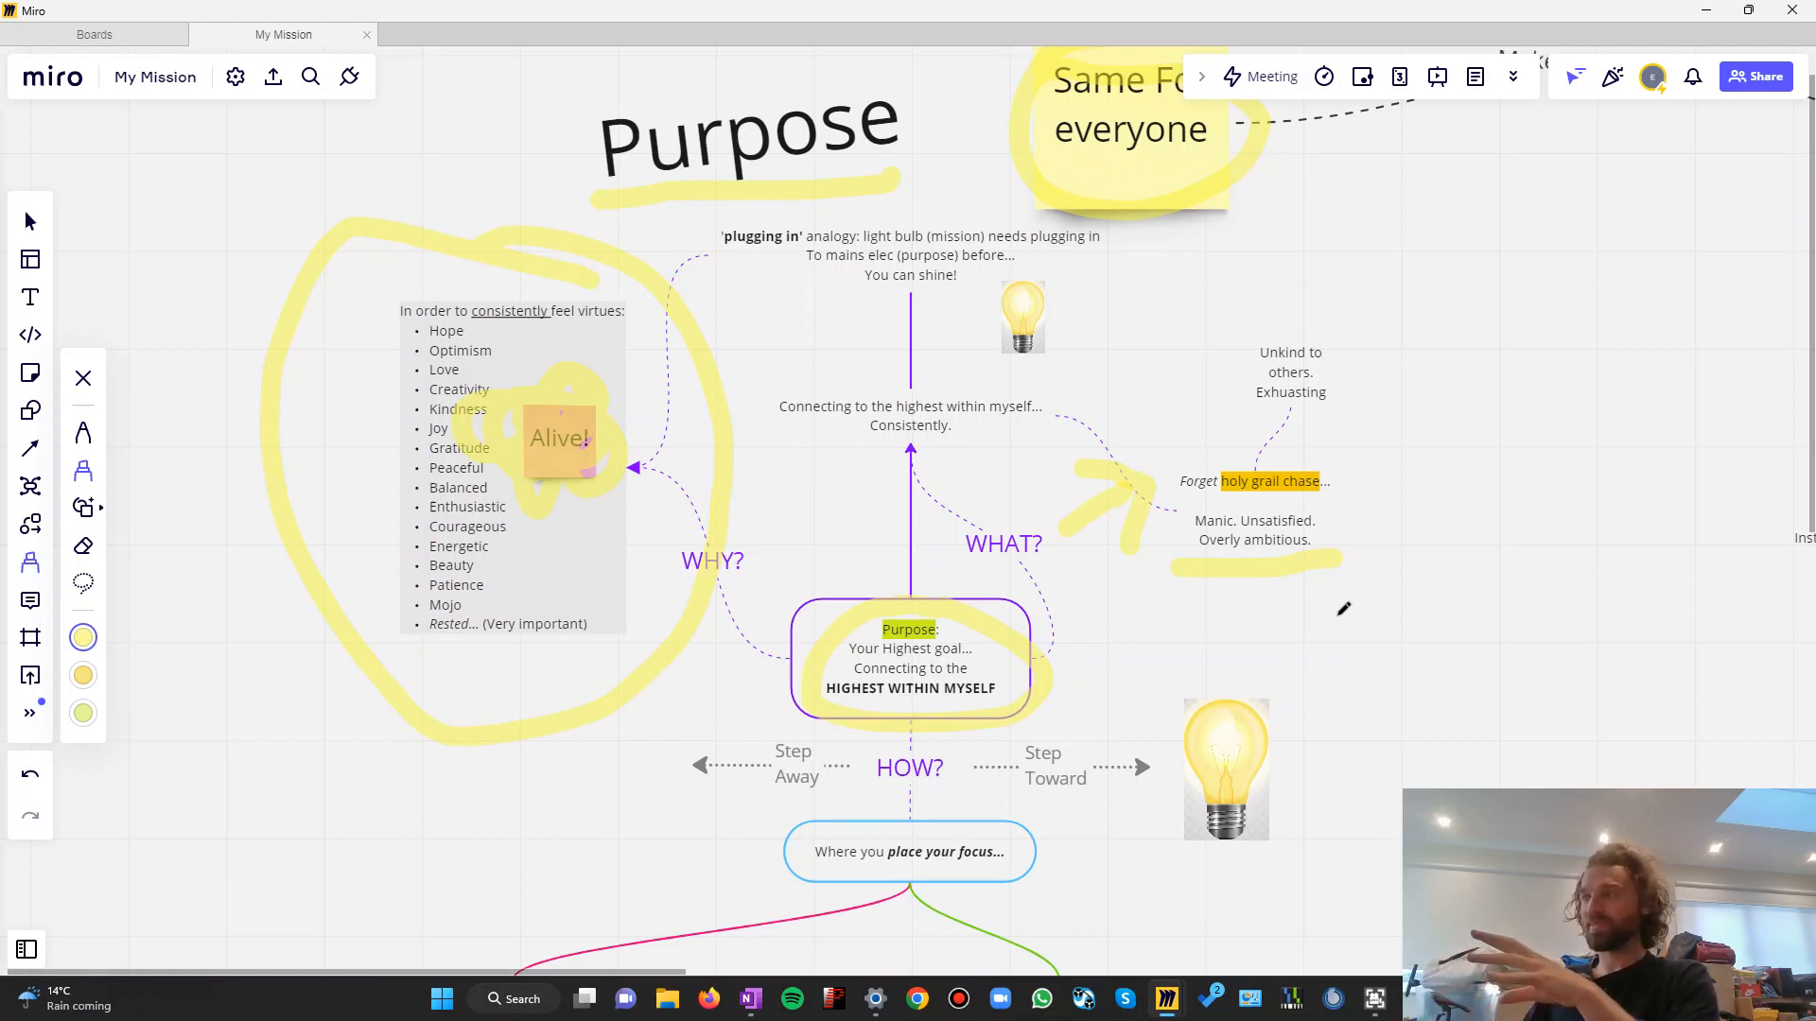
mouse_move(1347, 621)
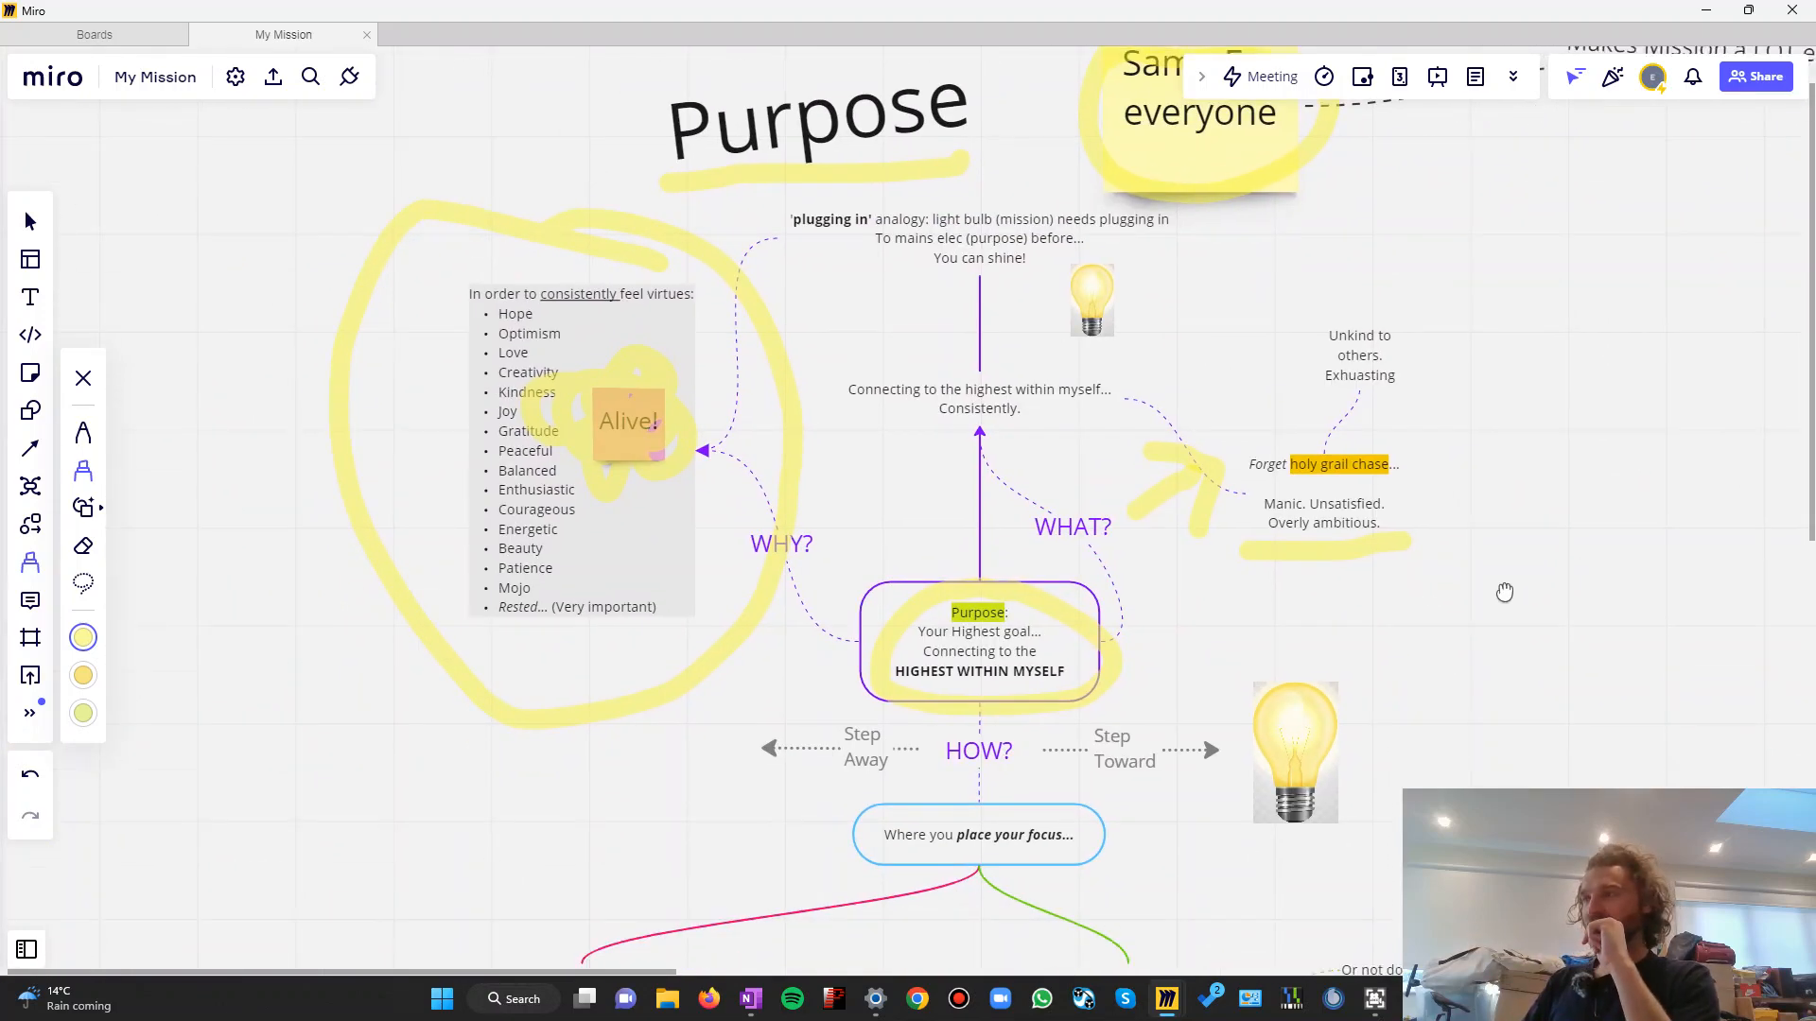
Scroll the canvas down to the HOW? branches and the fear branch below Purpose
scroll(down, 3)
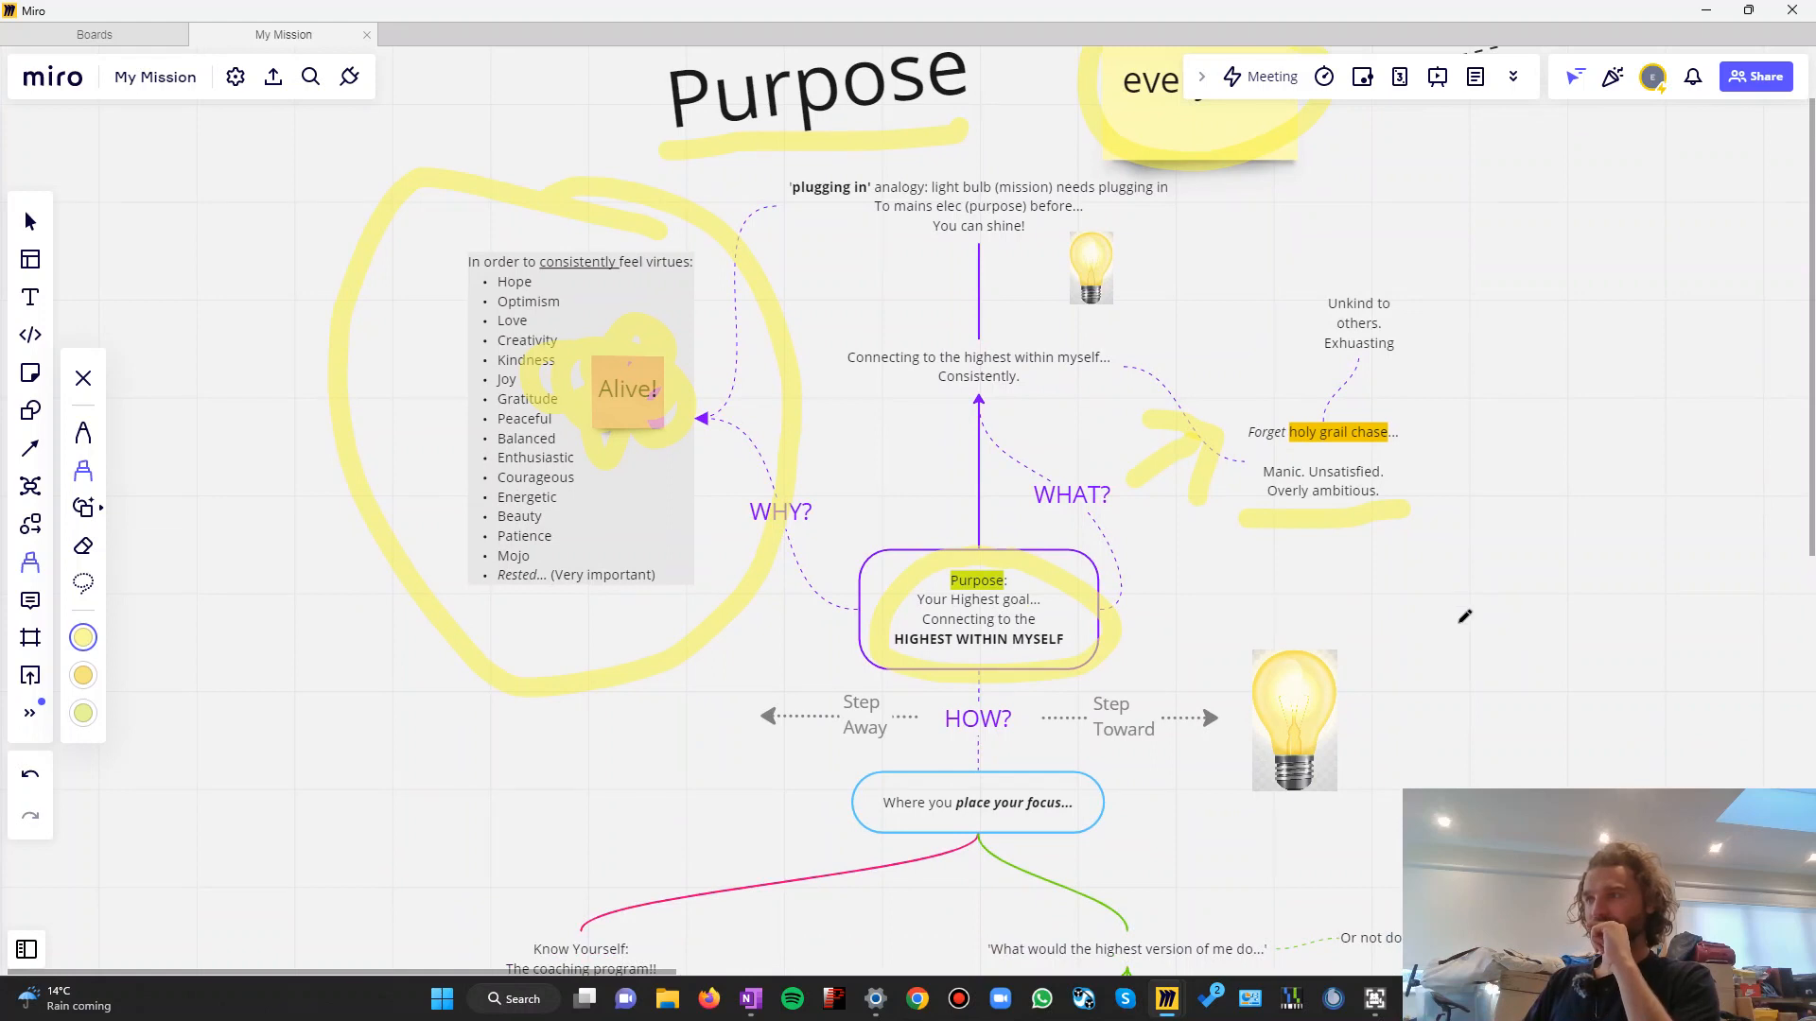
scroll(down, 3)
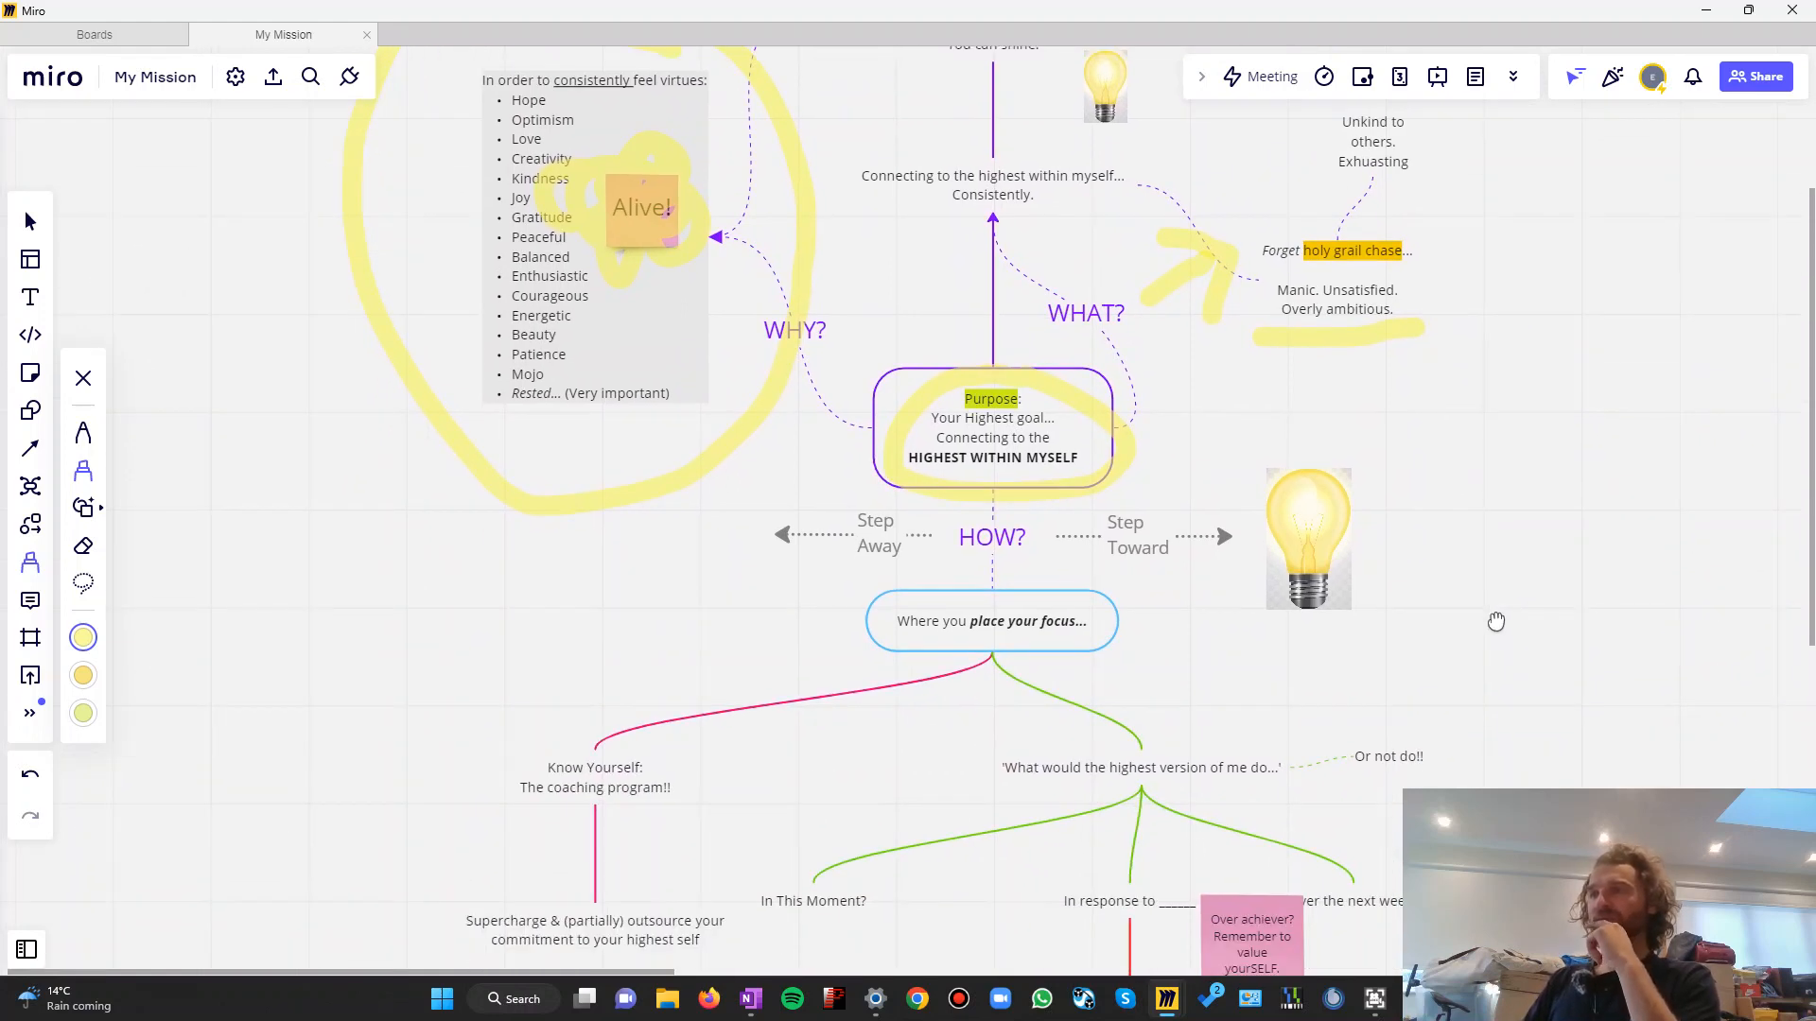
mouse_move(1474, 656)
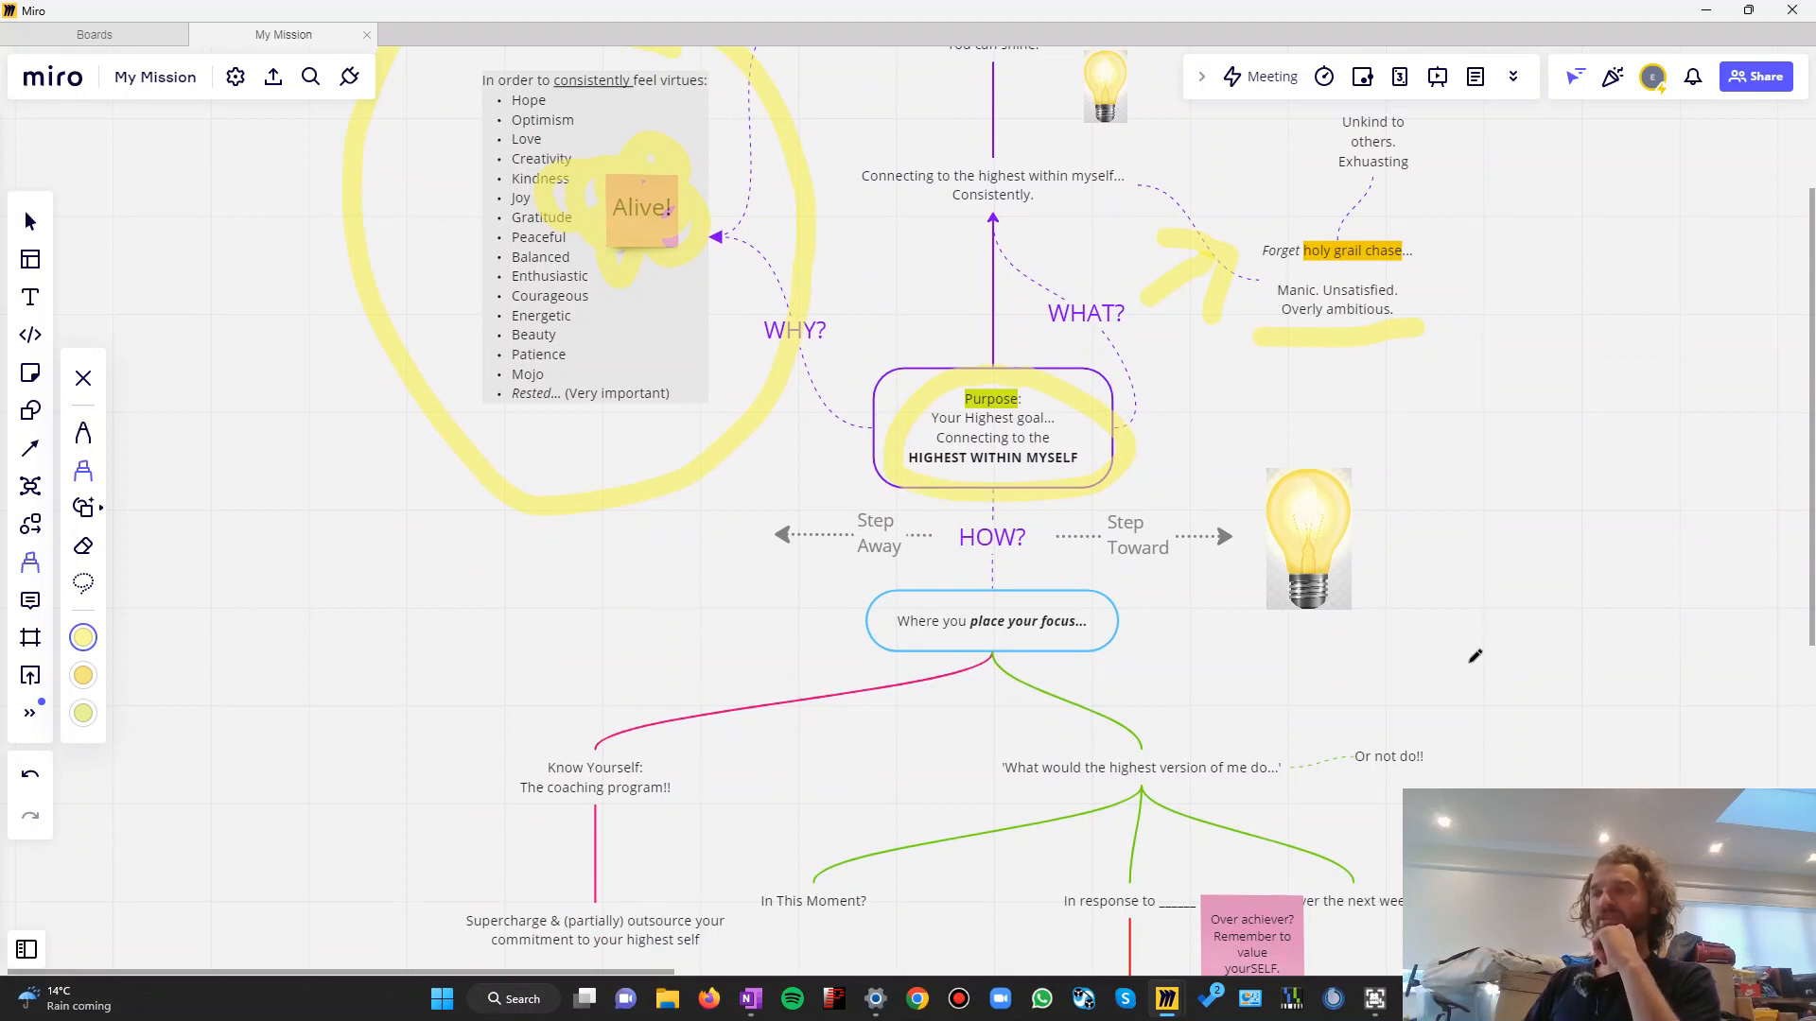
scroll(down, 3)
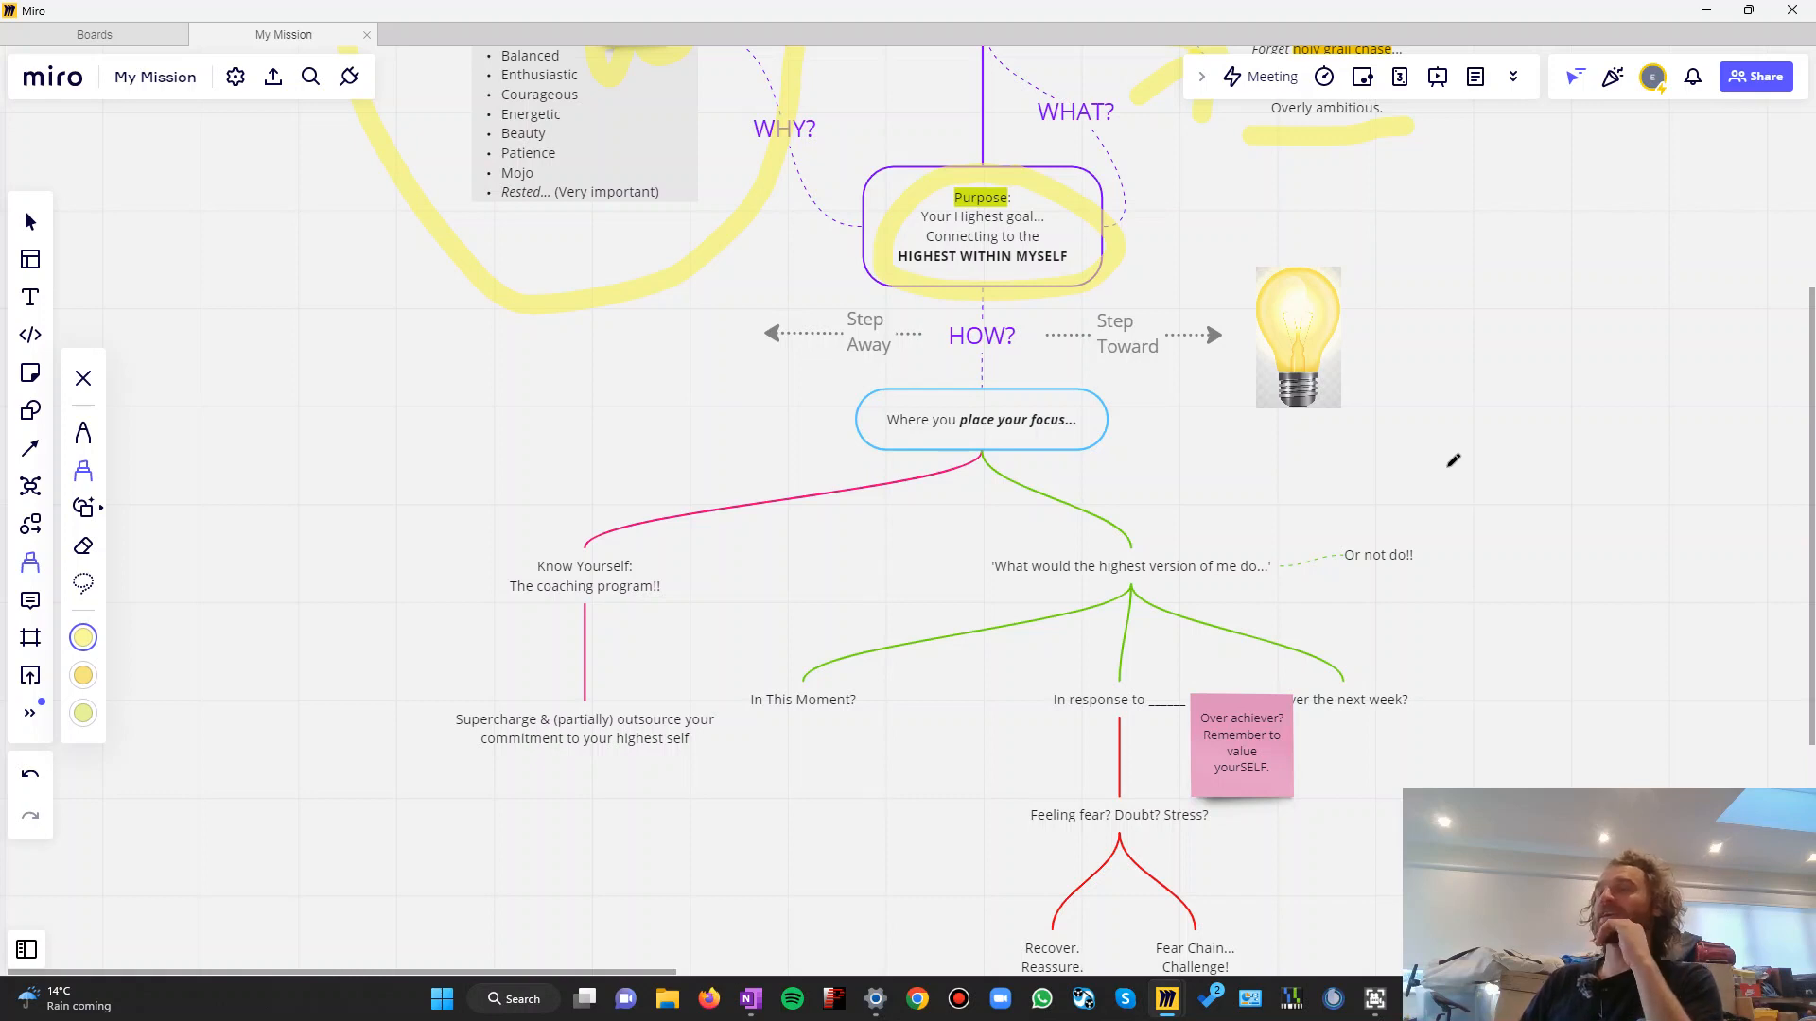
mouse_move(1453, 469)
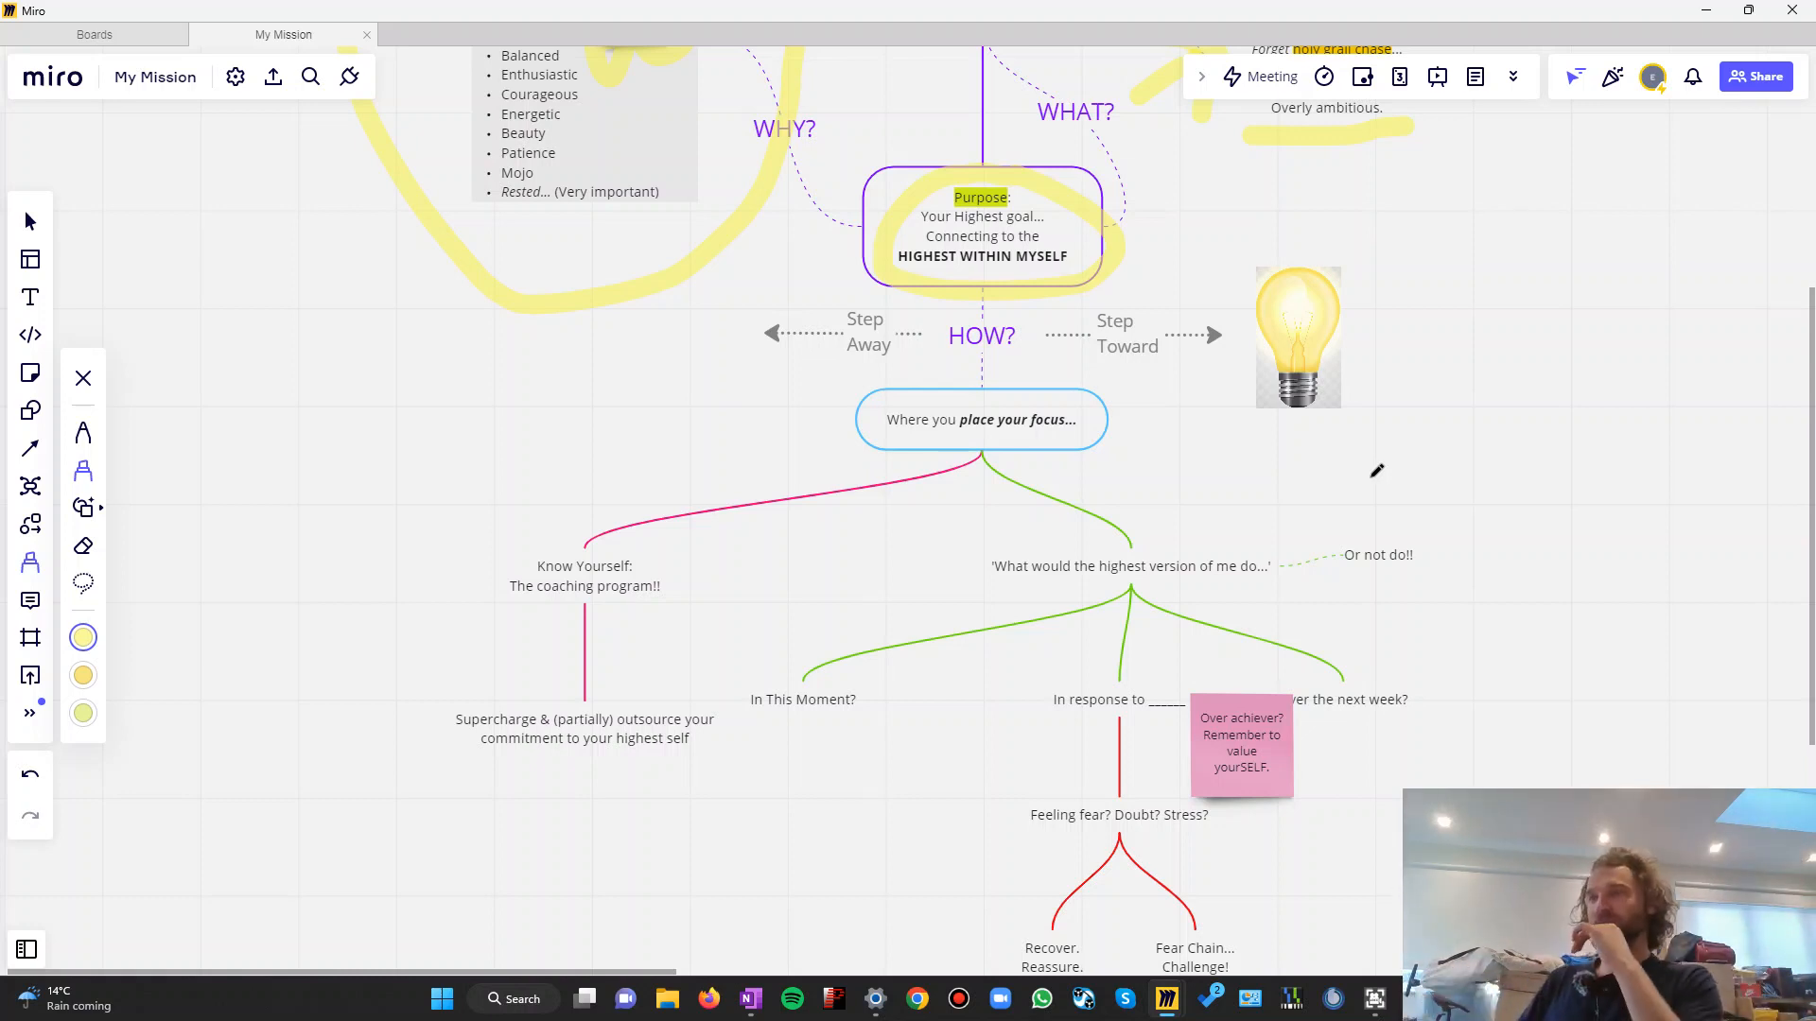
mouse_move(411, 450)
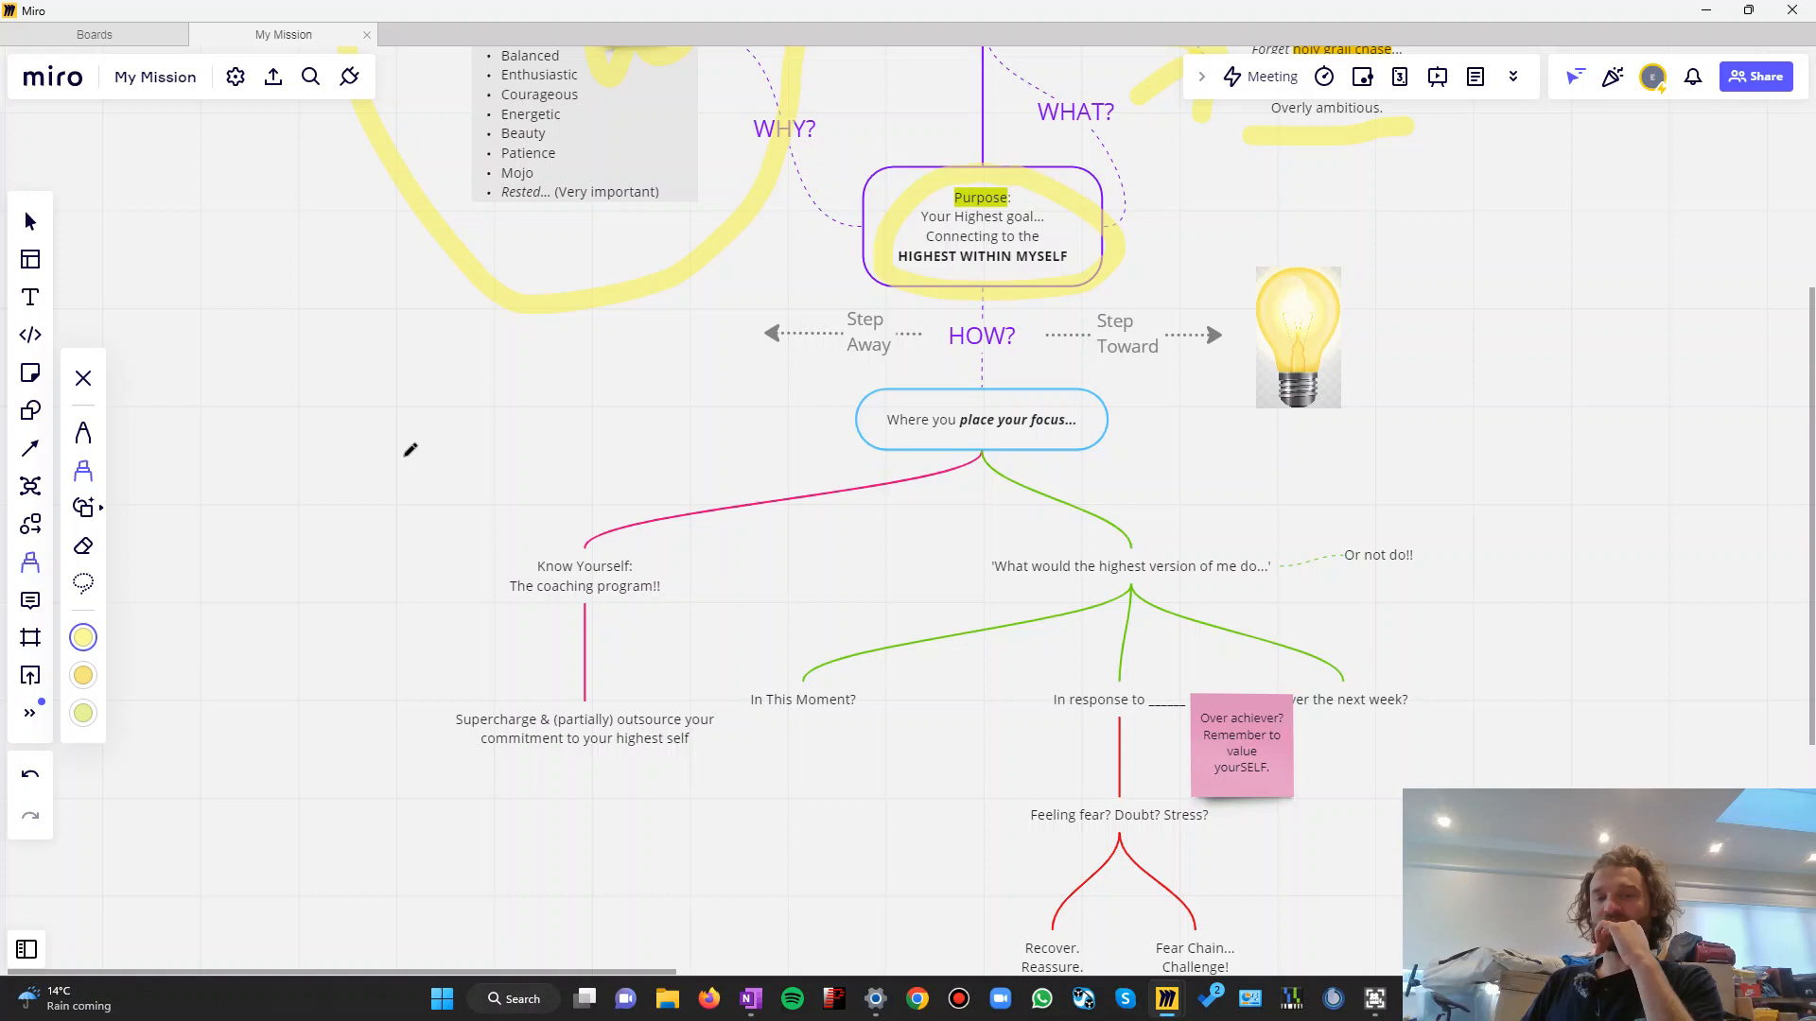
mouse_move(395, 484)
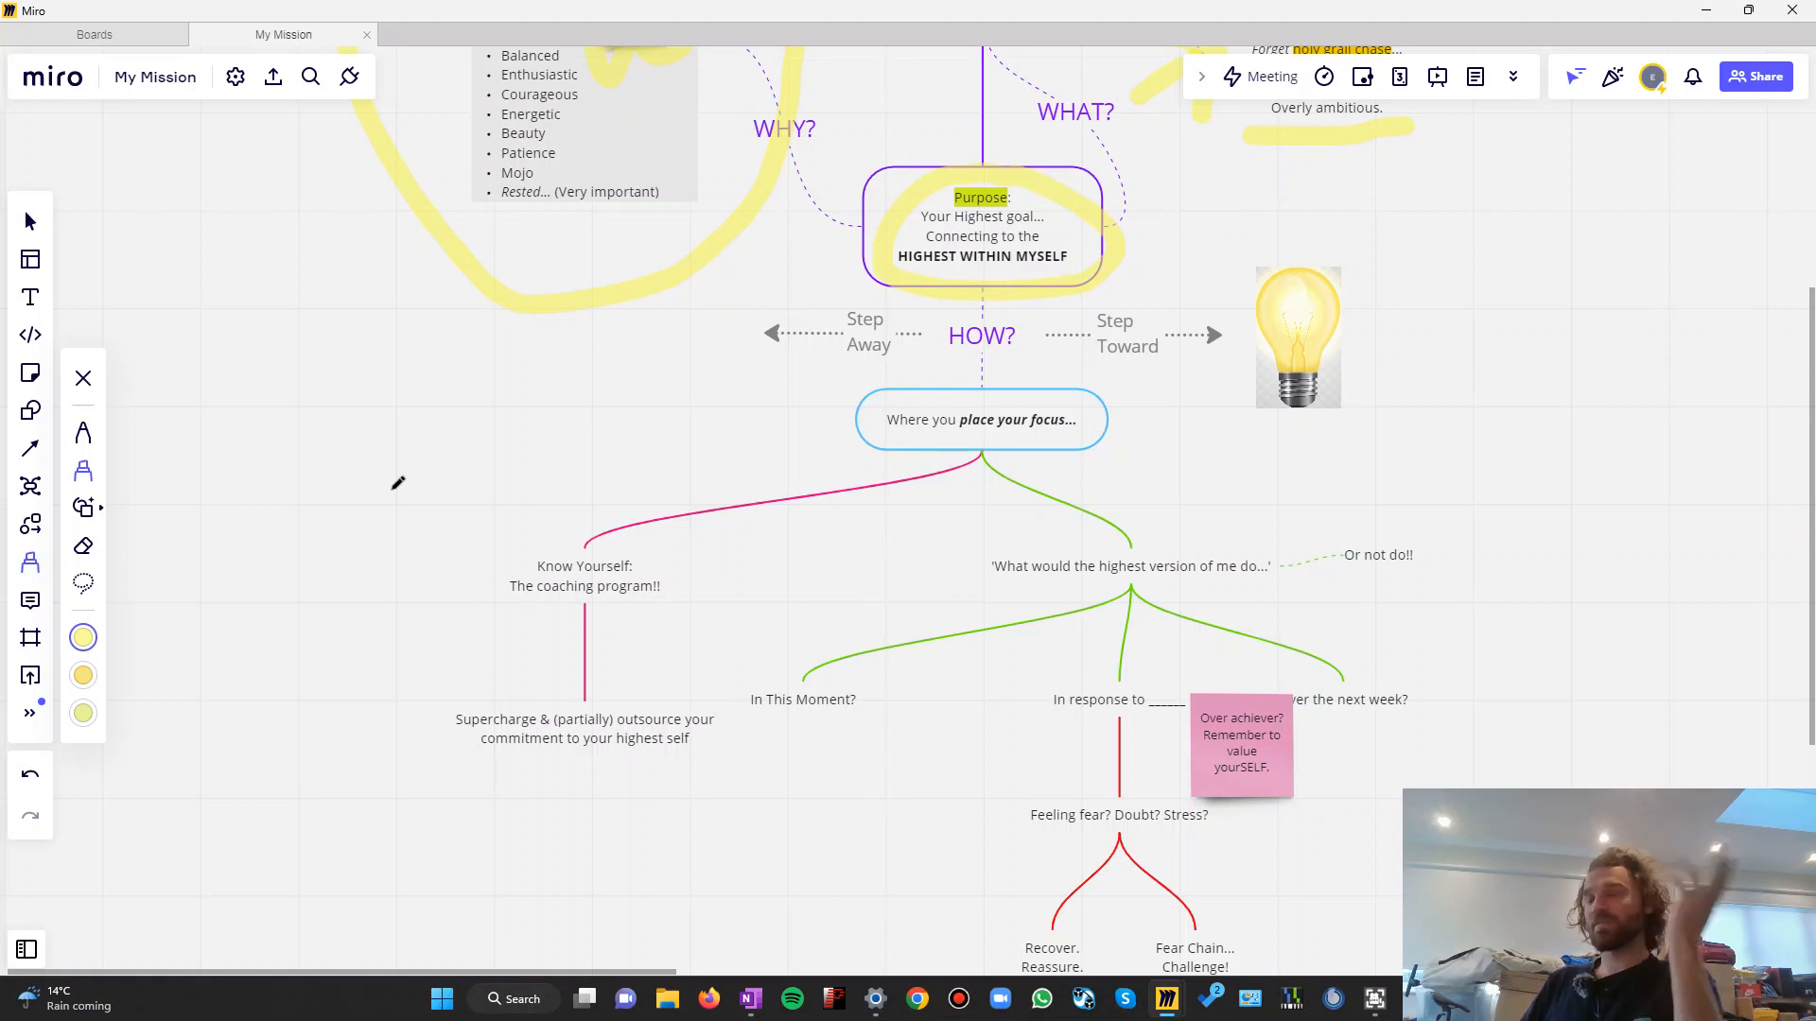
mouse_move(373, 497)
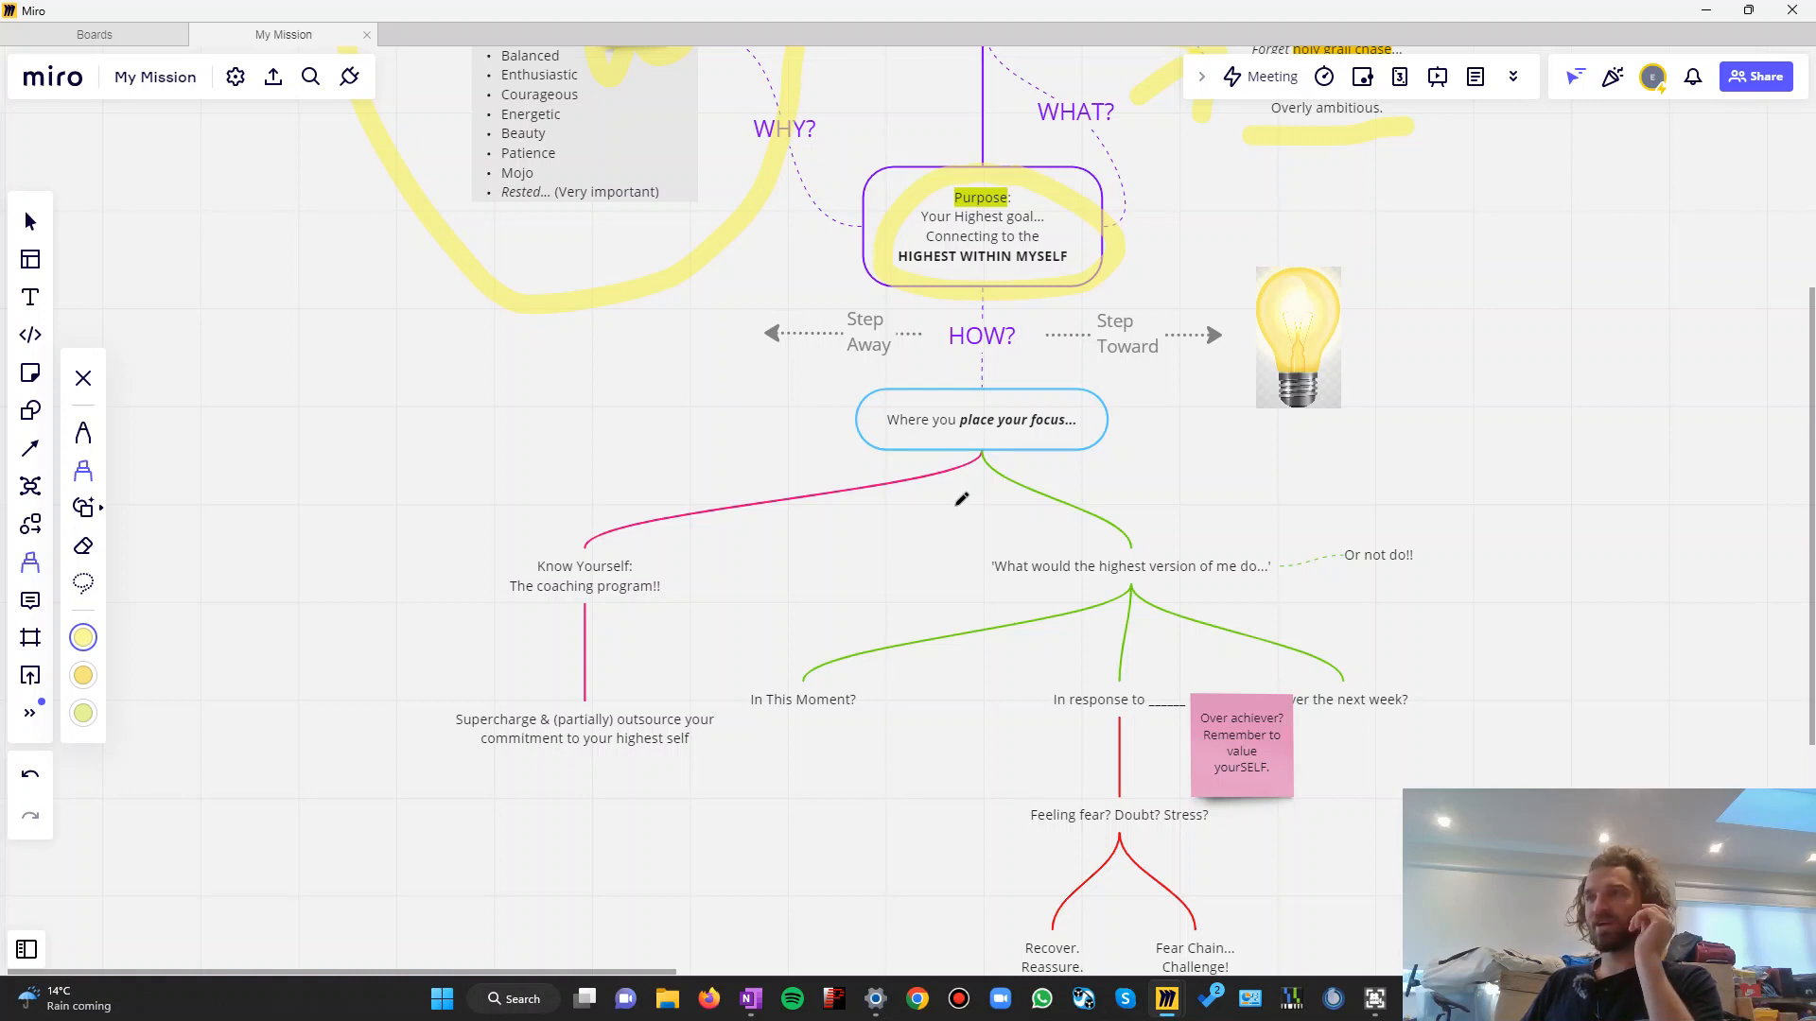
mouse_move(953, 513)
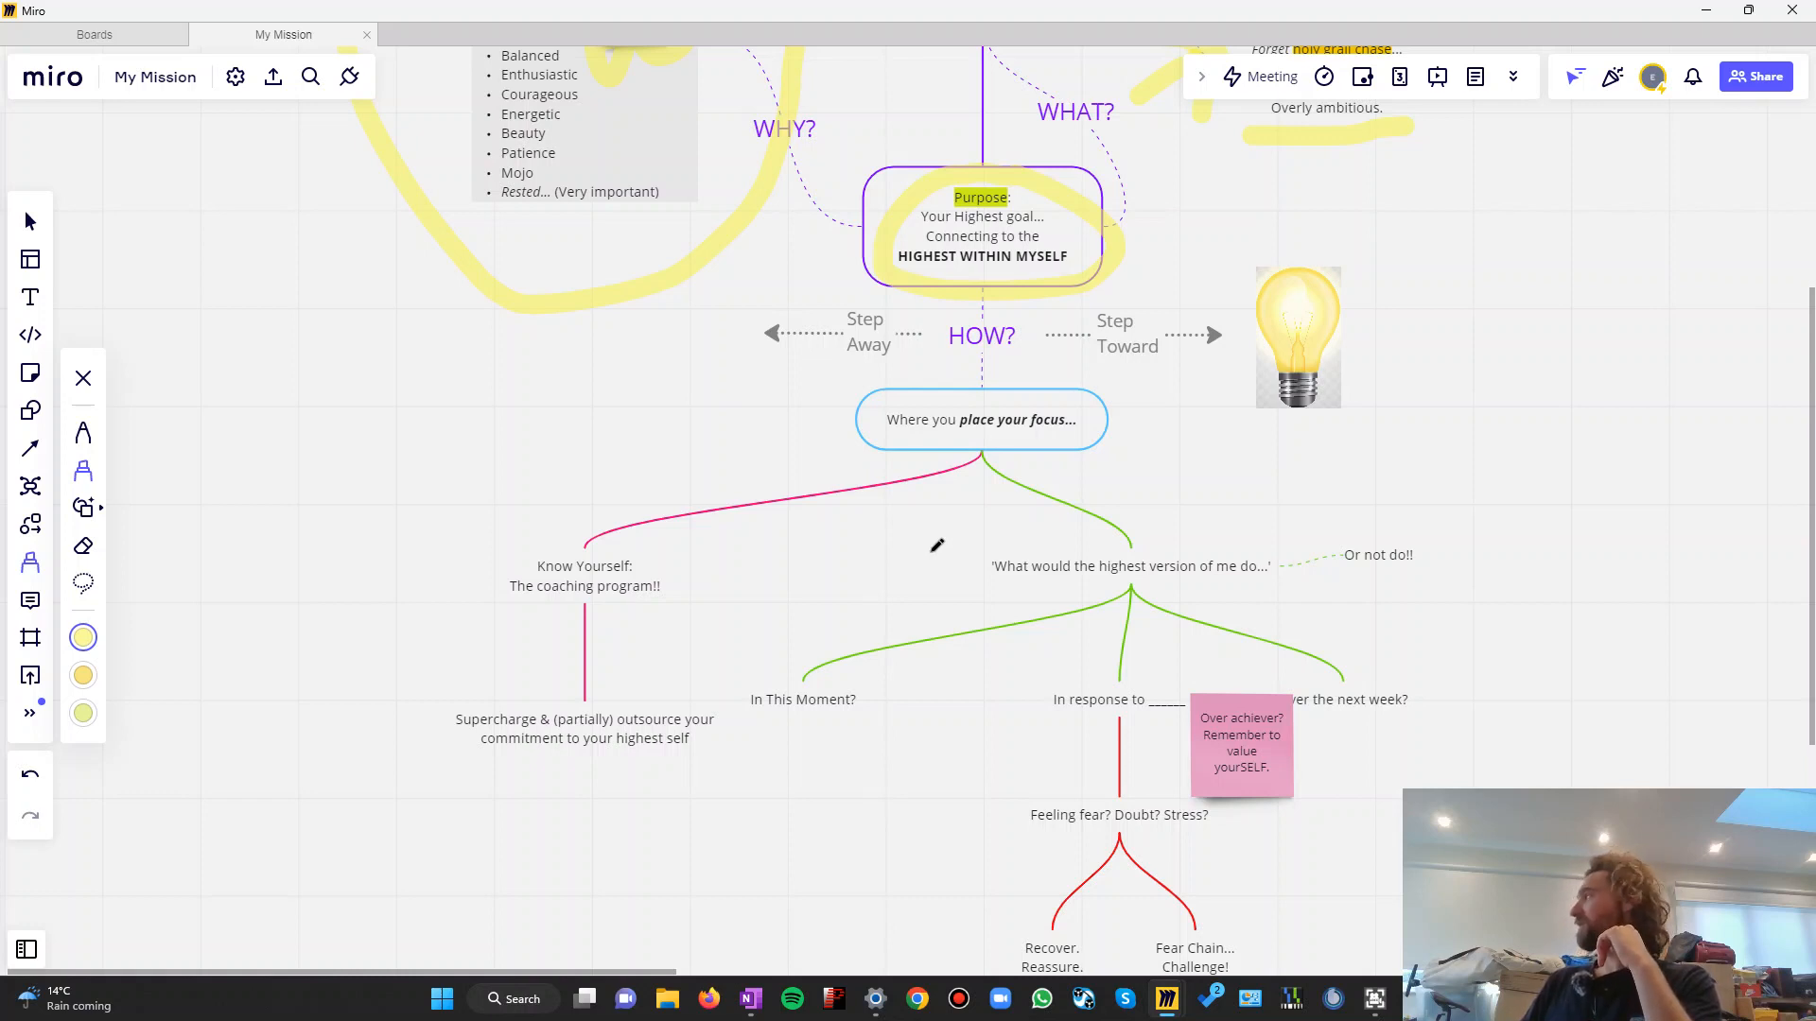
mouse_move(933, 556)
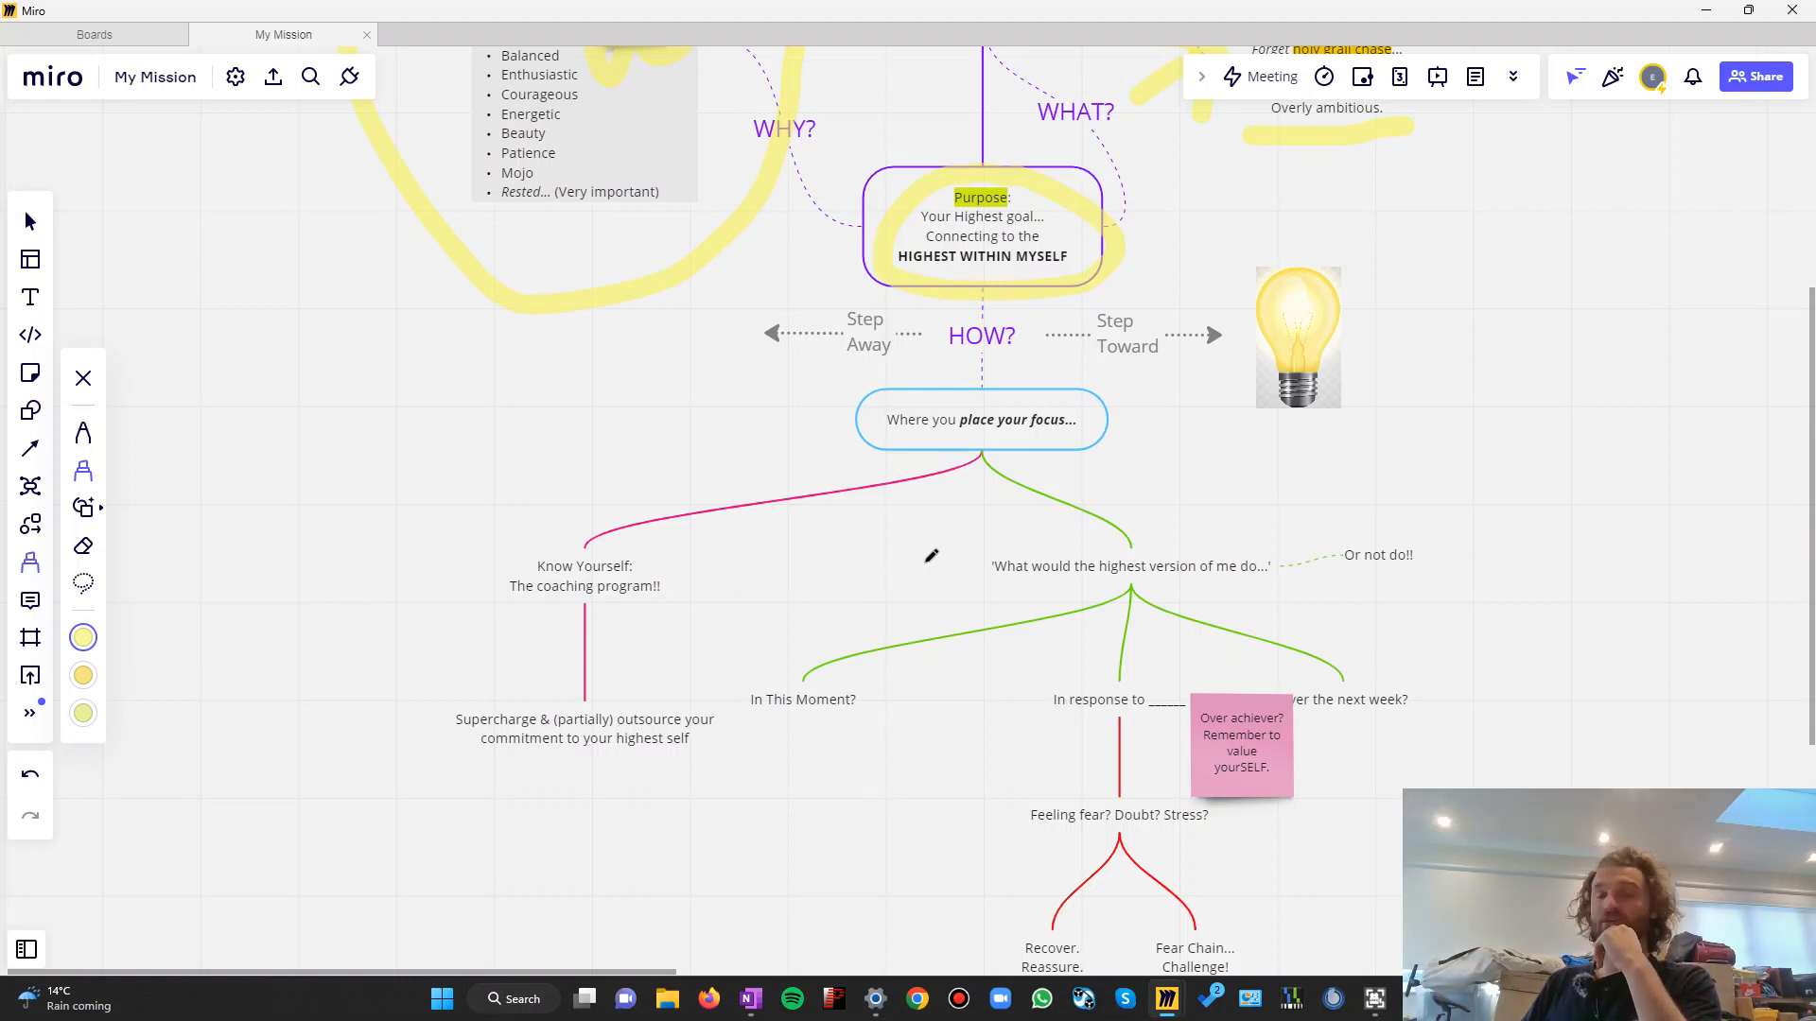
mouse_move(928, 556)
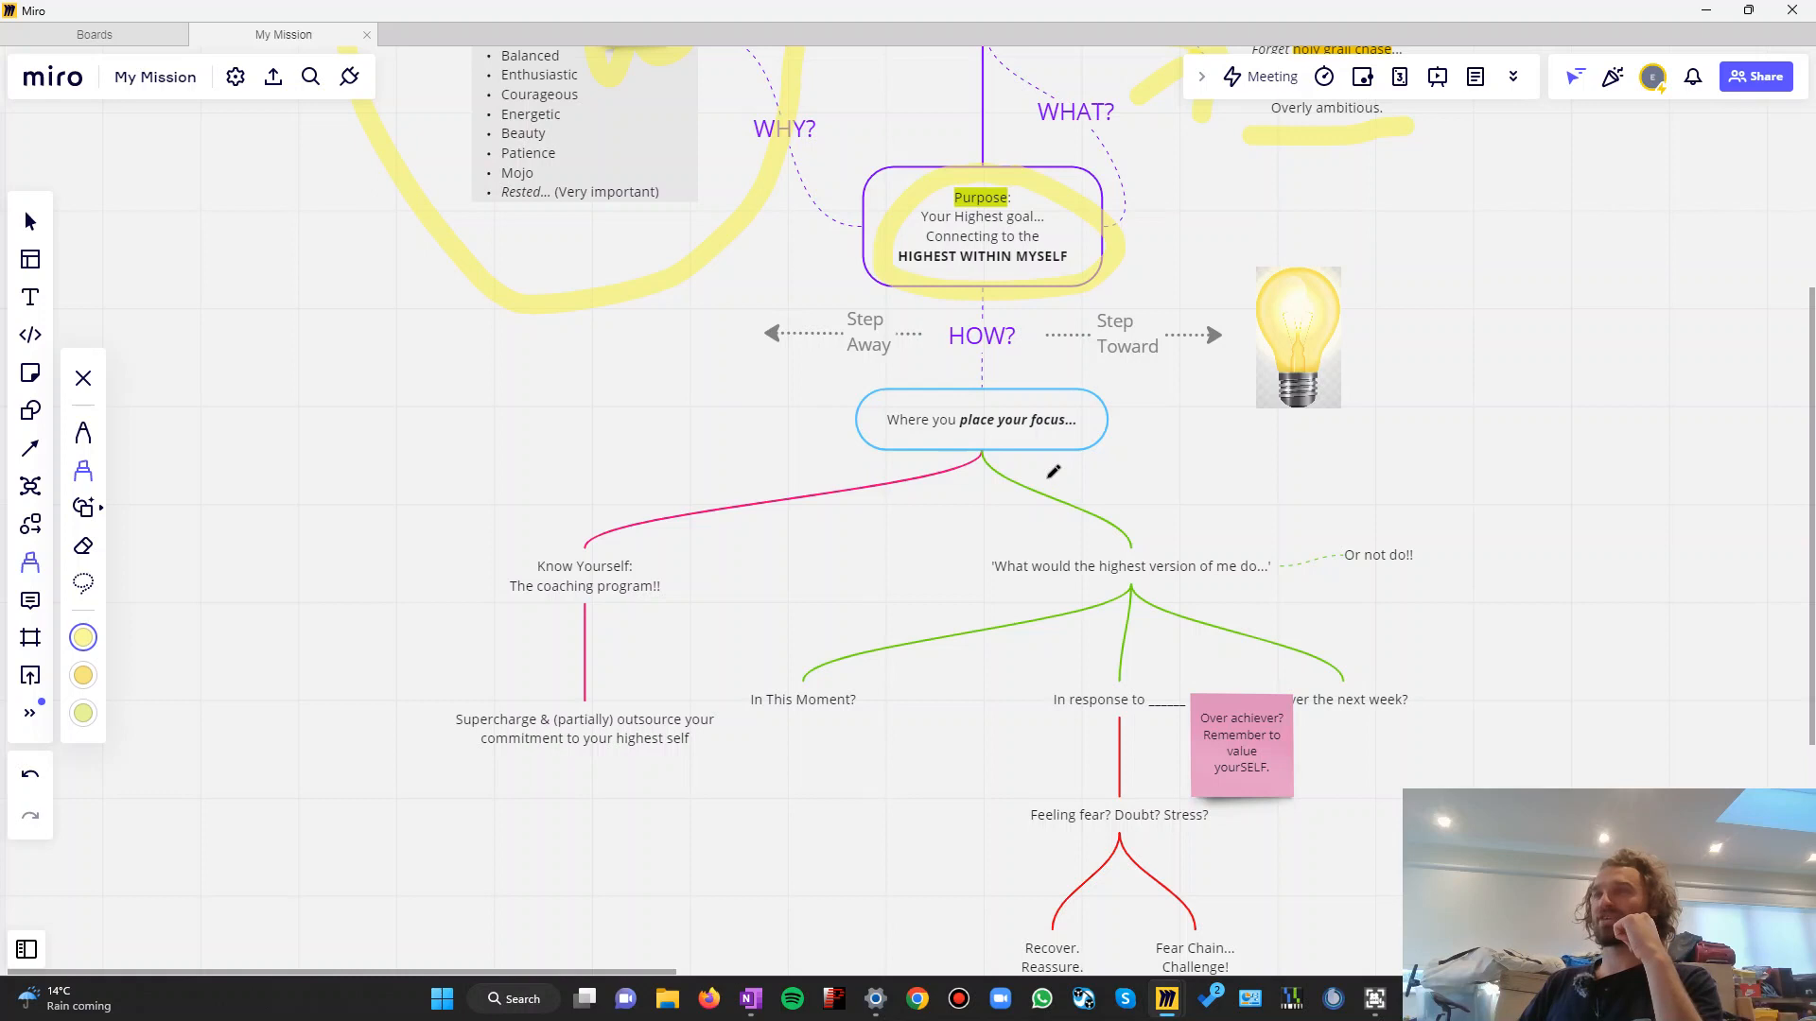
mouse_move(1167, 534)
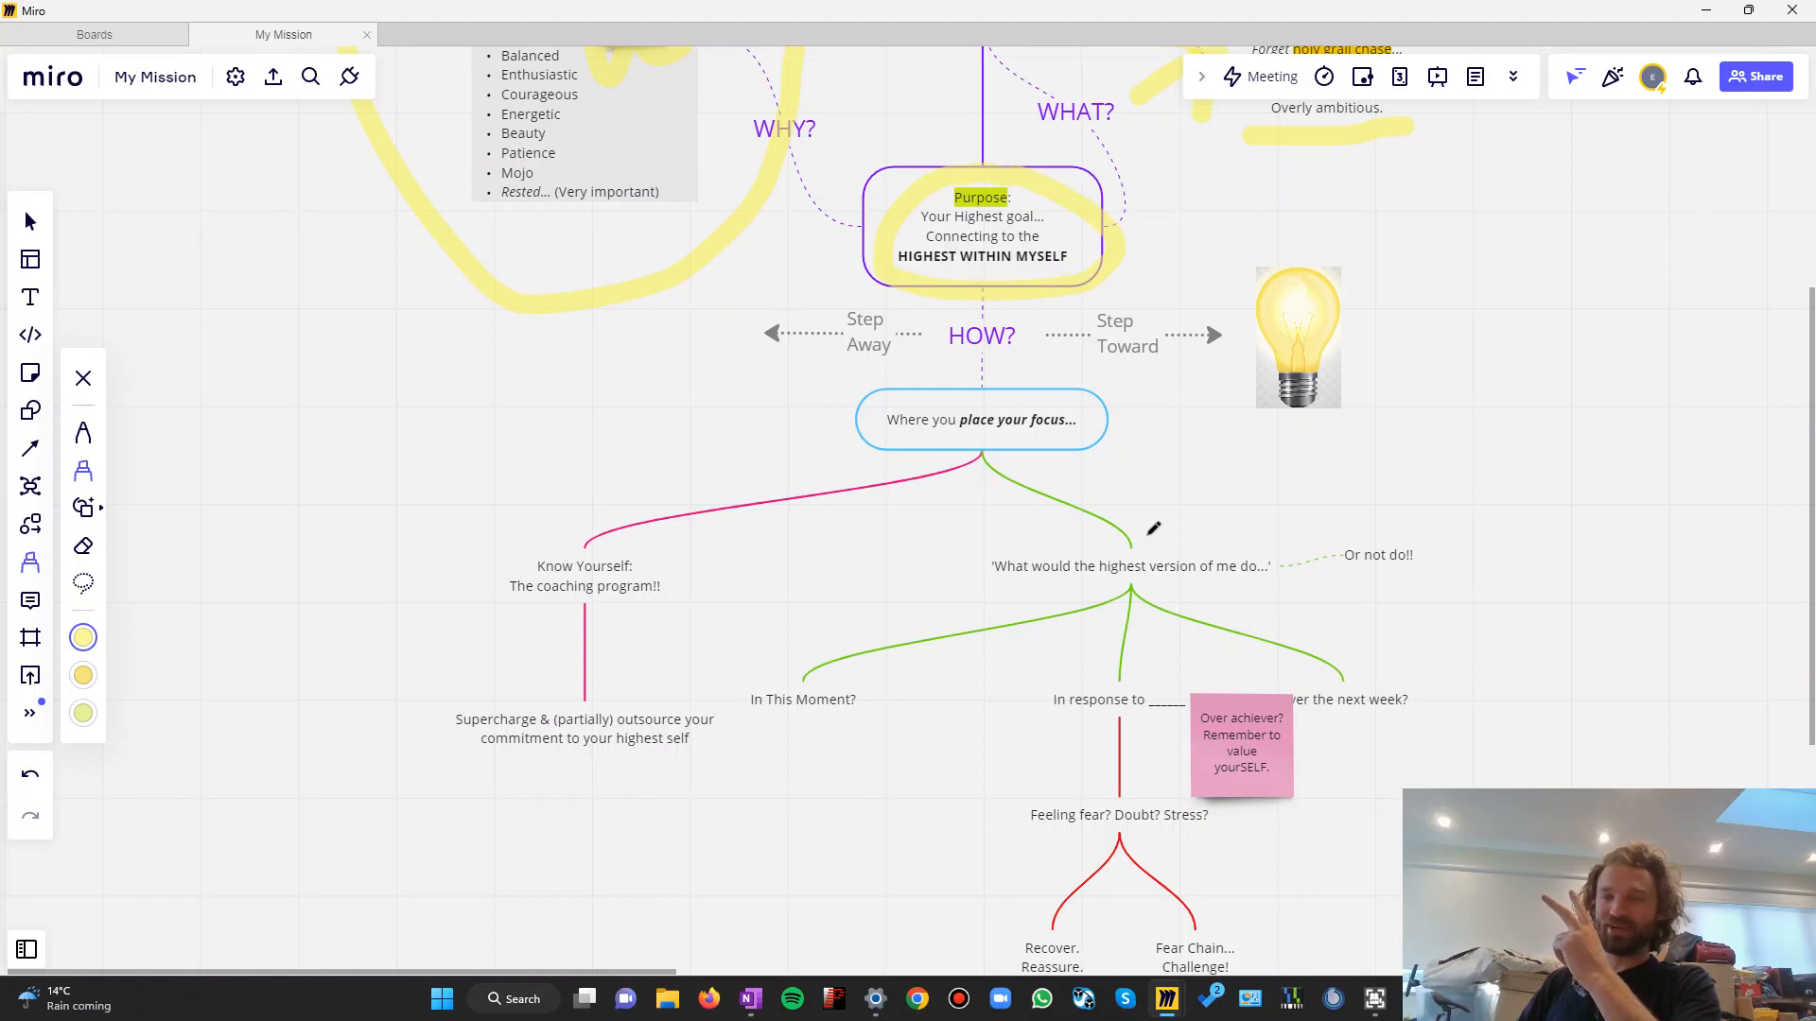
Loop the 'Know Yourself: The coaching program!!' branch in yellow highlighter
drag(486, 498, 585, 672)
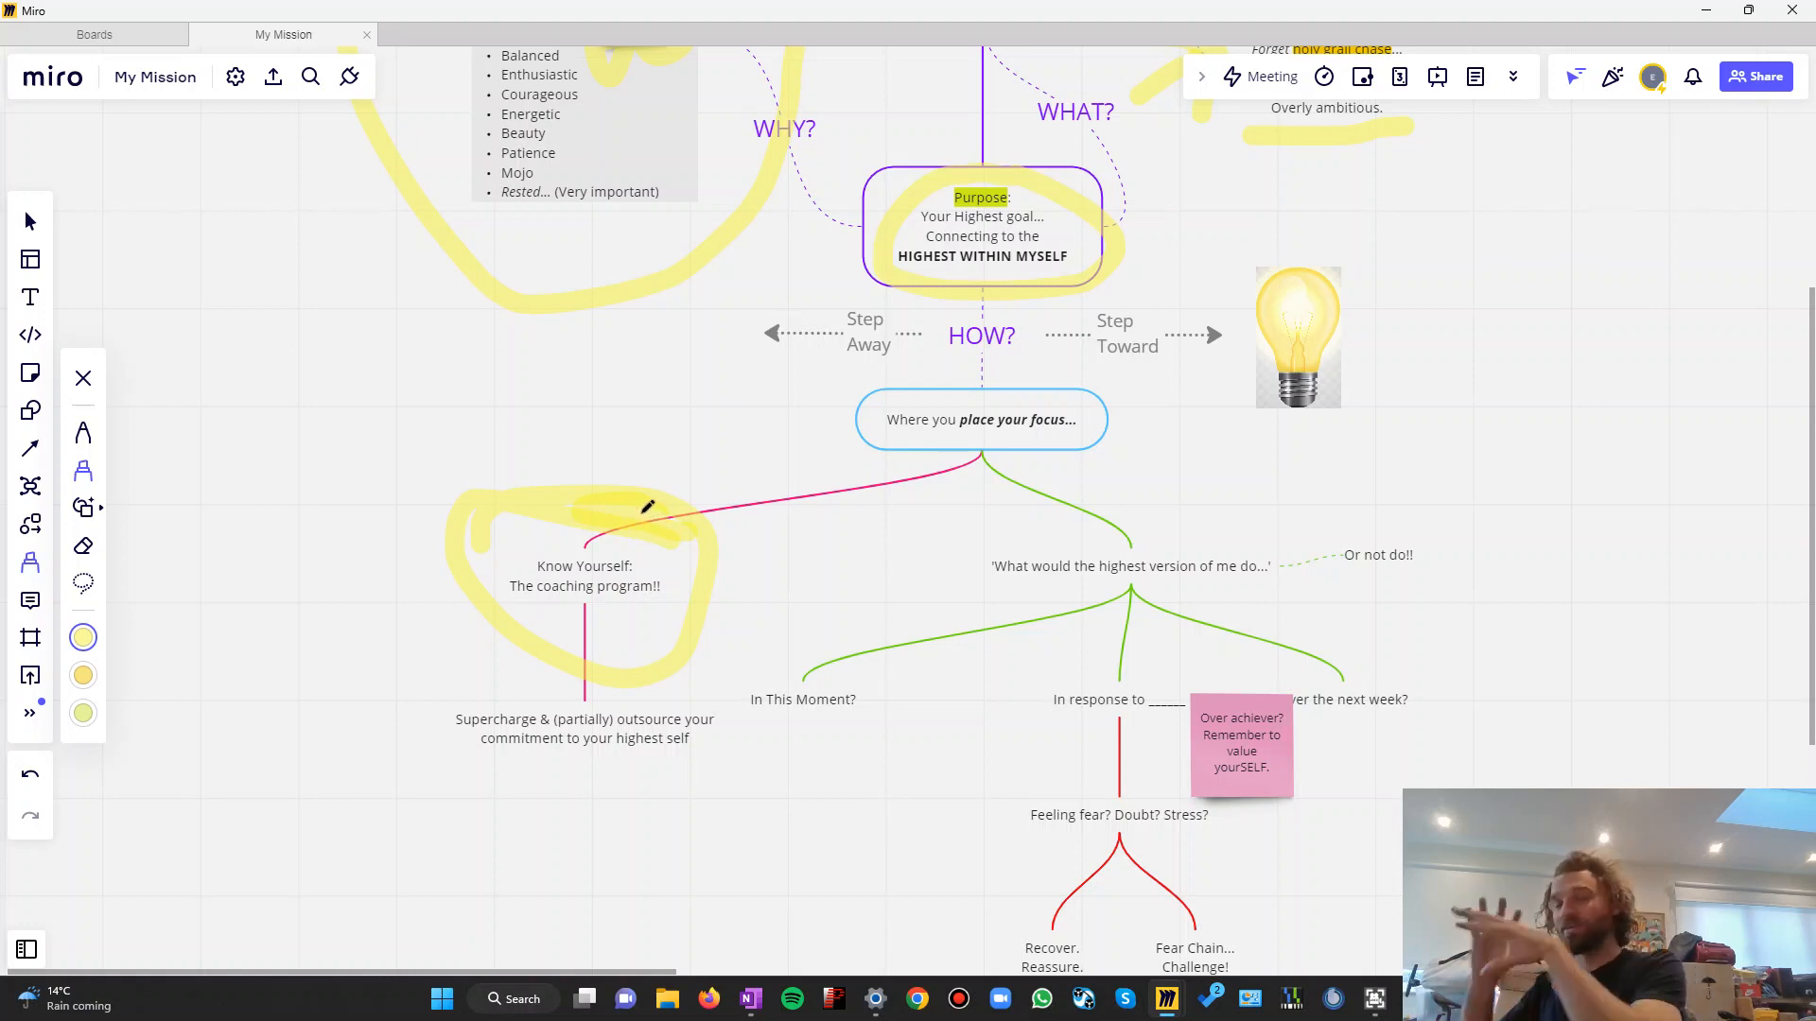
mouse_move(741, 606)
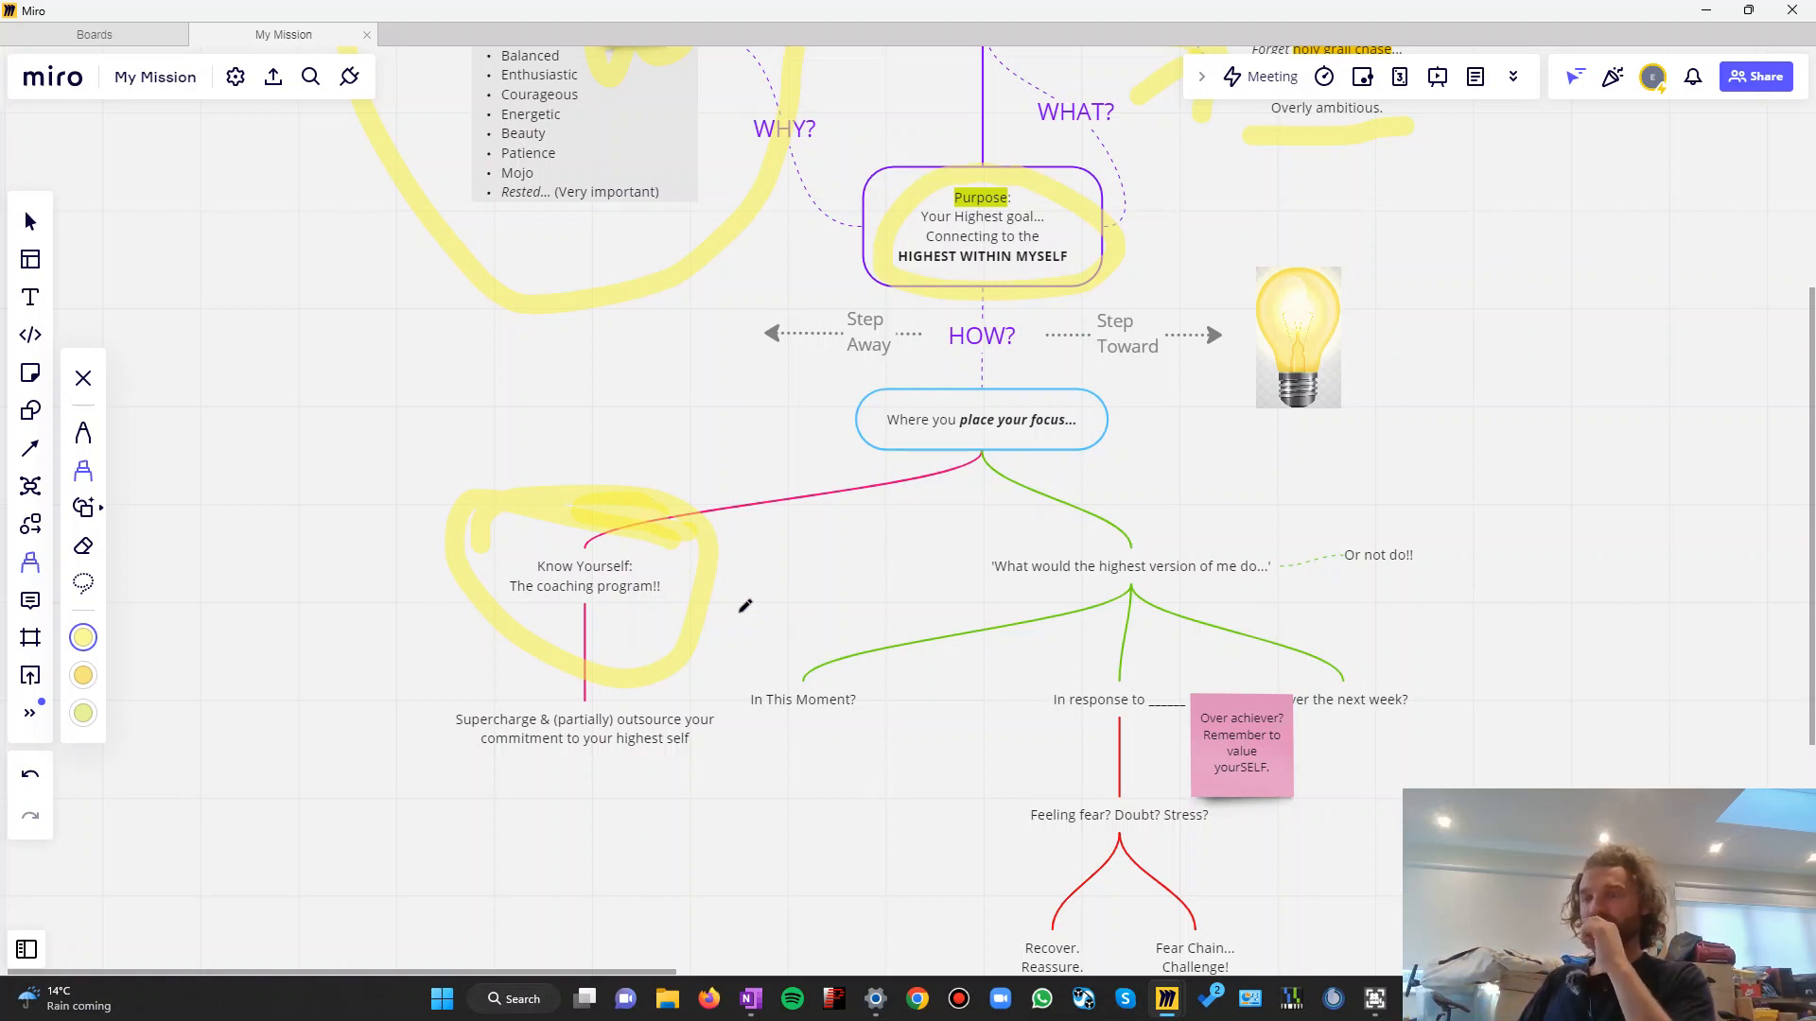
mouse_move(681, 626)
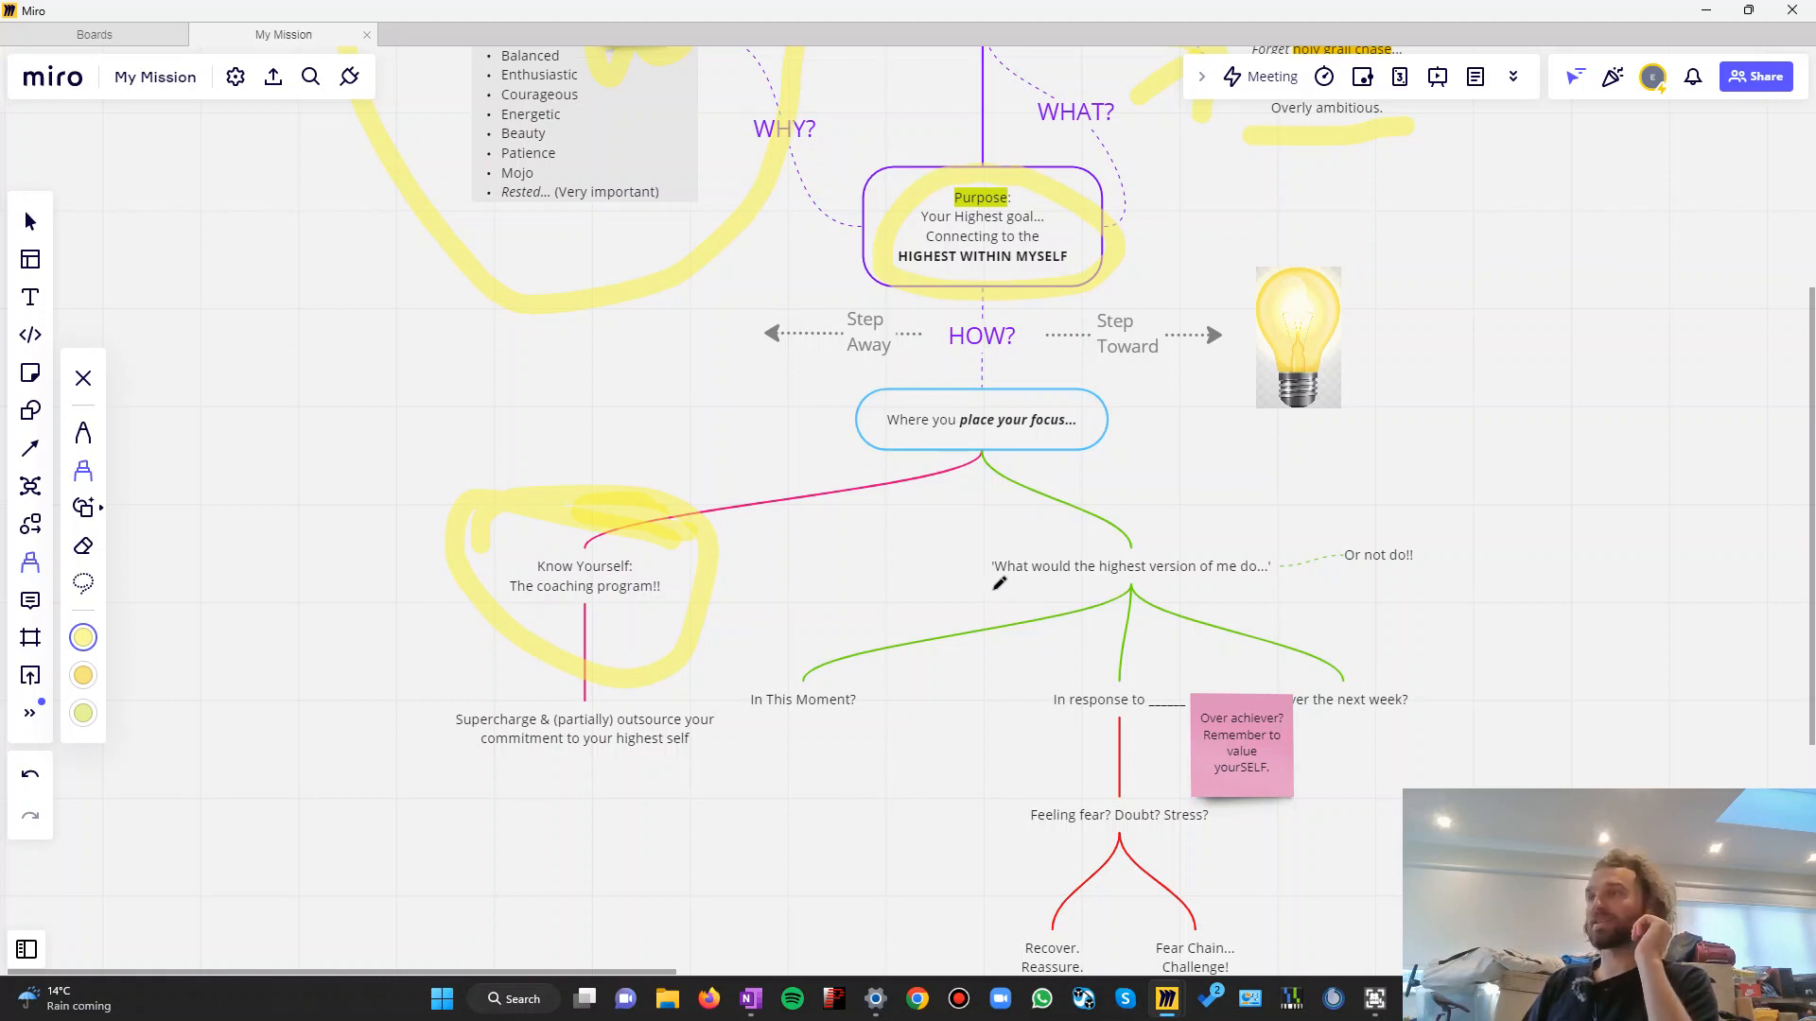
Underline 'What would the highest version of me do' in yellow highlighter
drag(996, 587, 1193, 586)
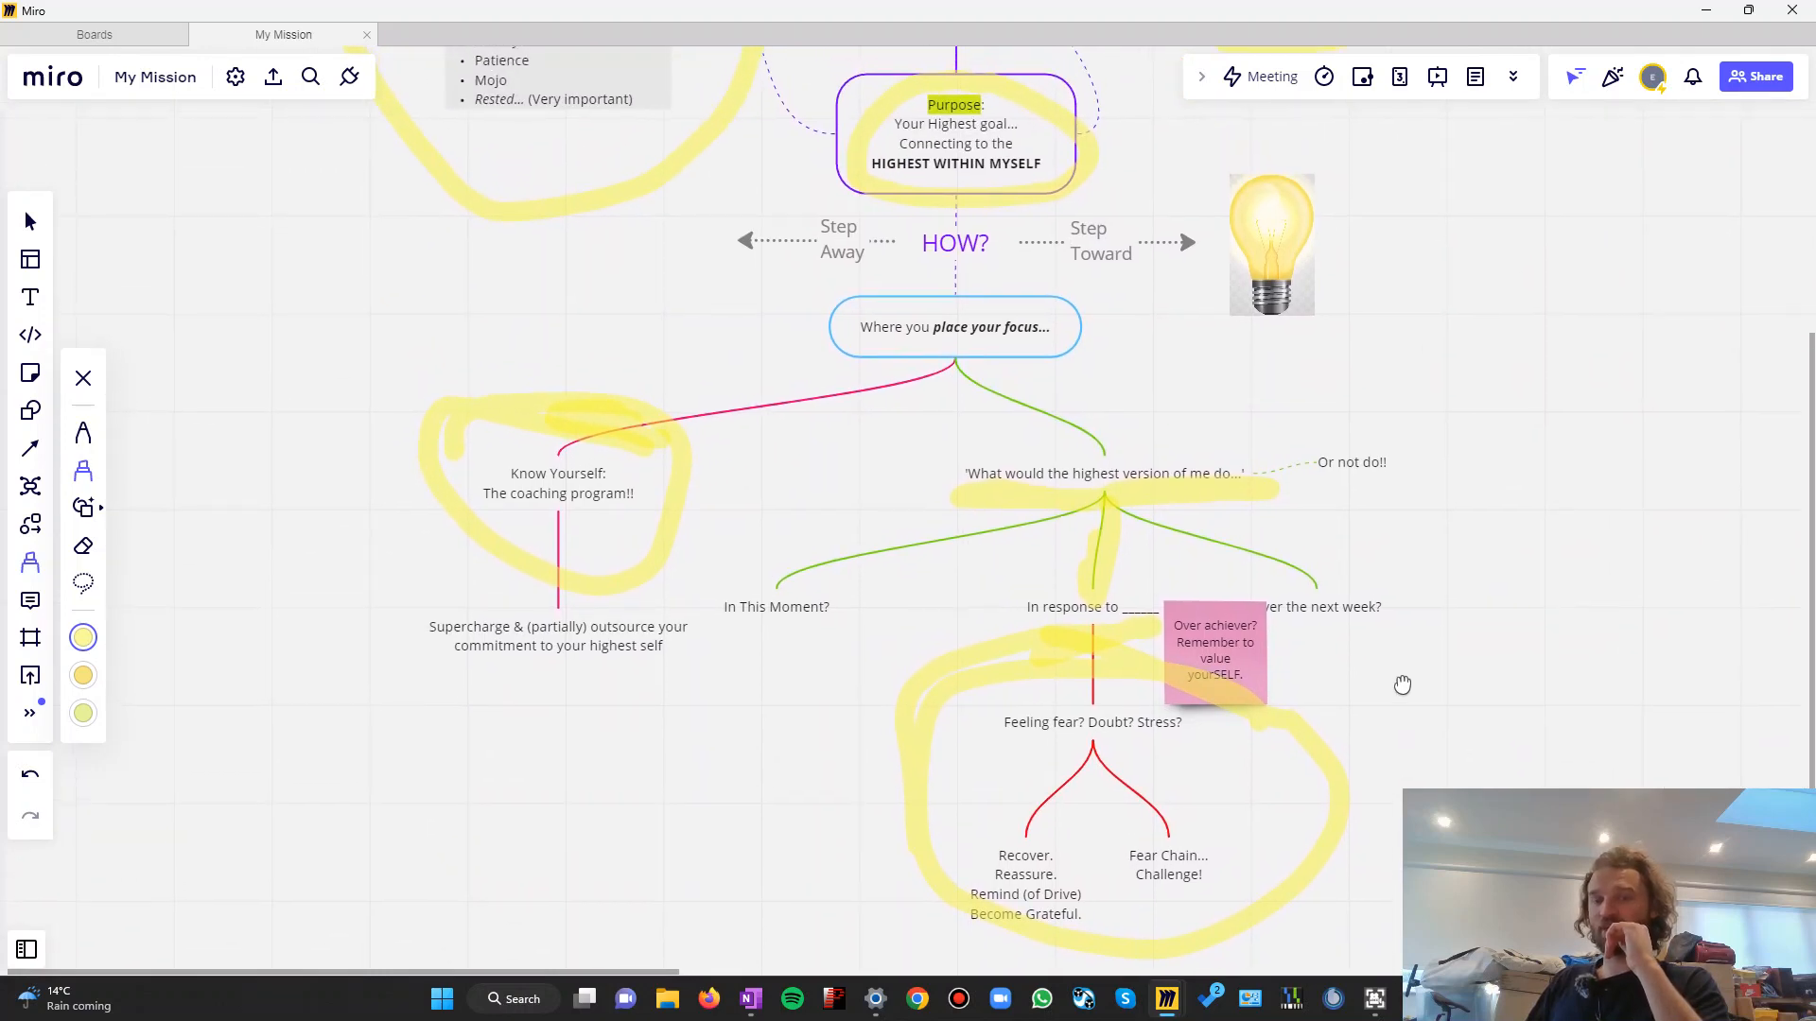
mouse_move(1409, 704)
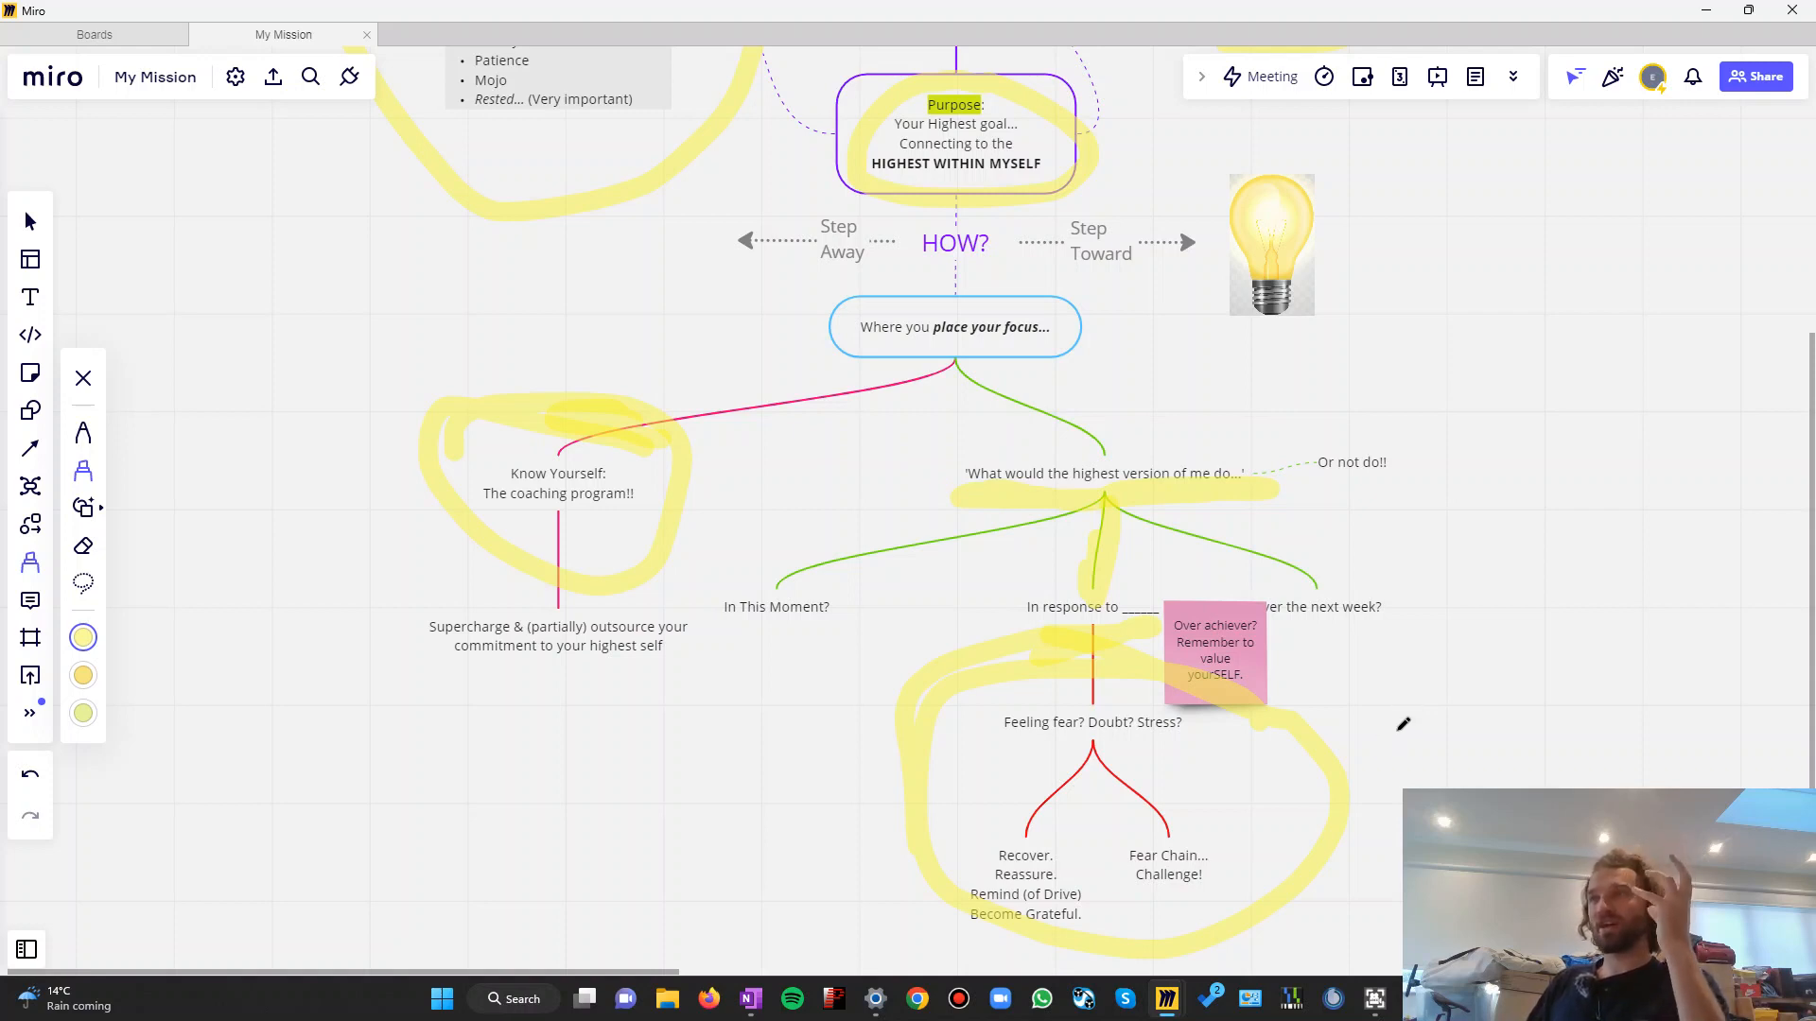
mouse_move(1388, 736)
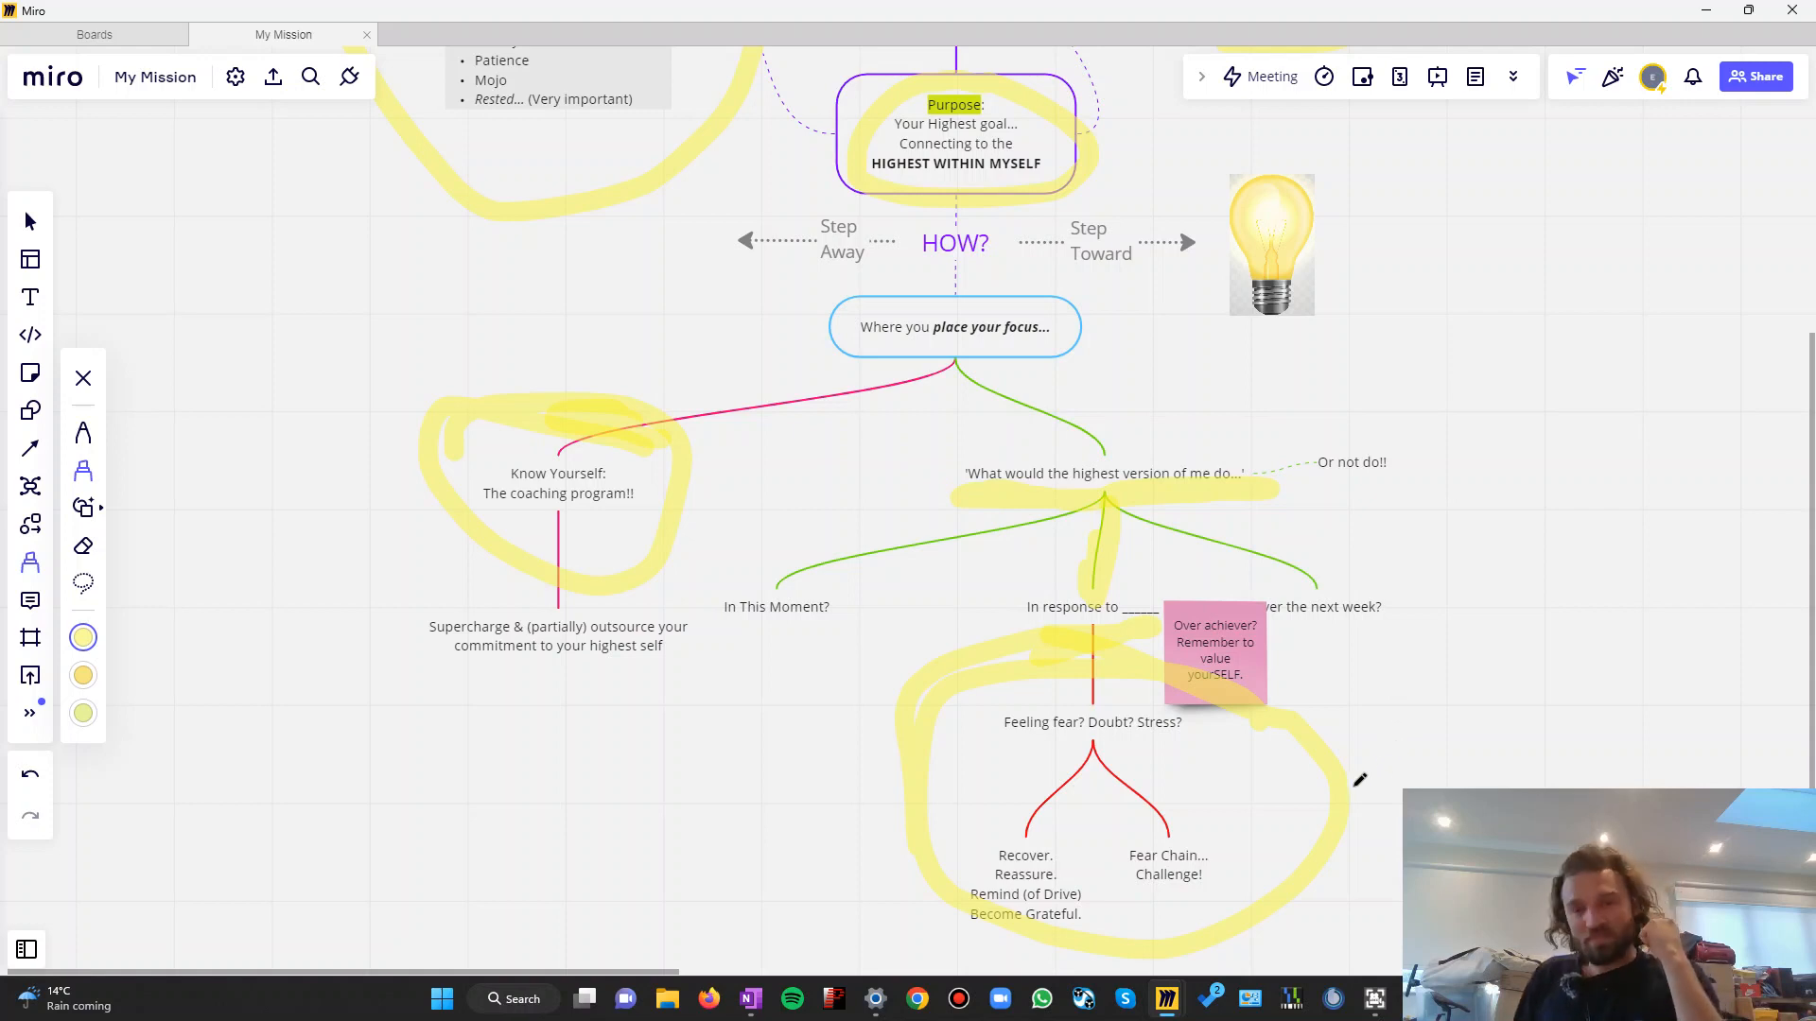
mouse_move(1365, 787)
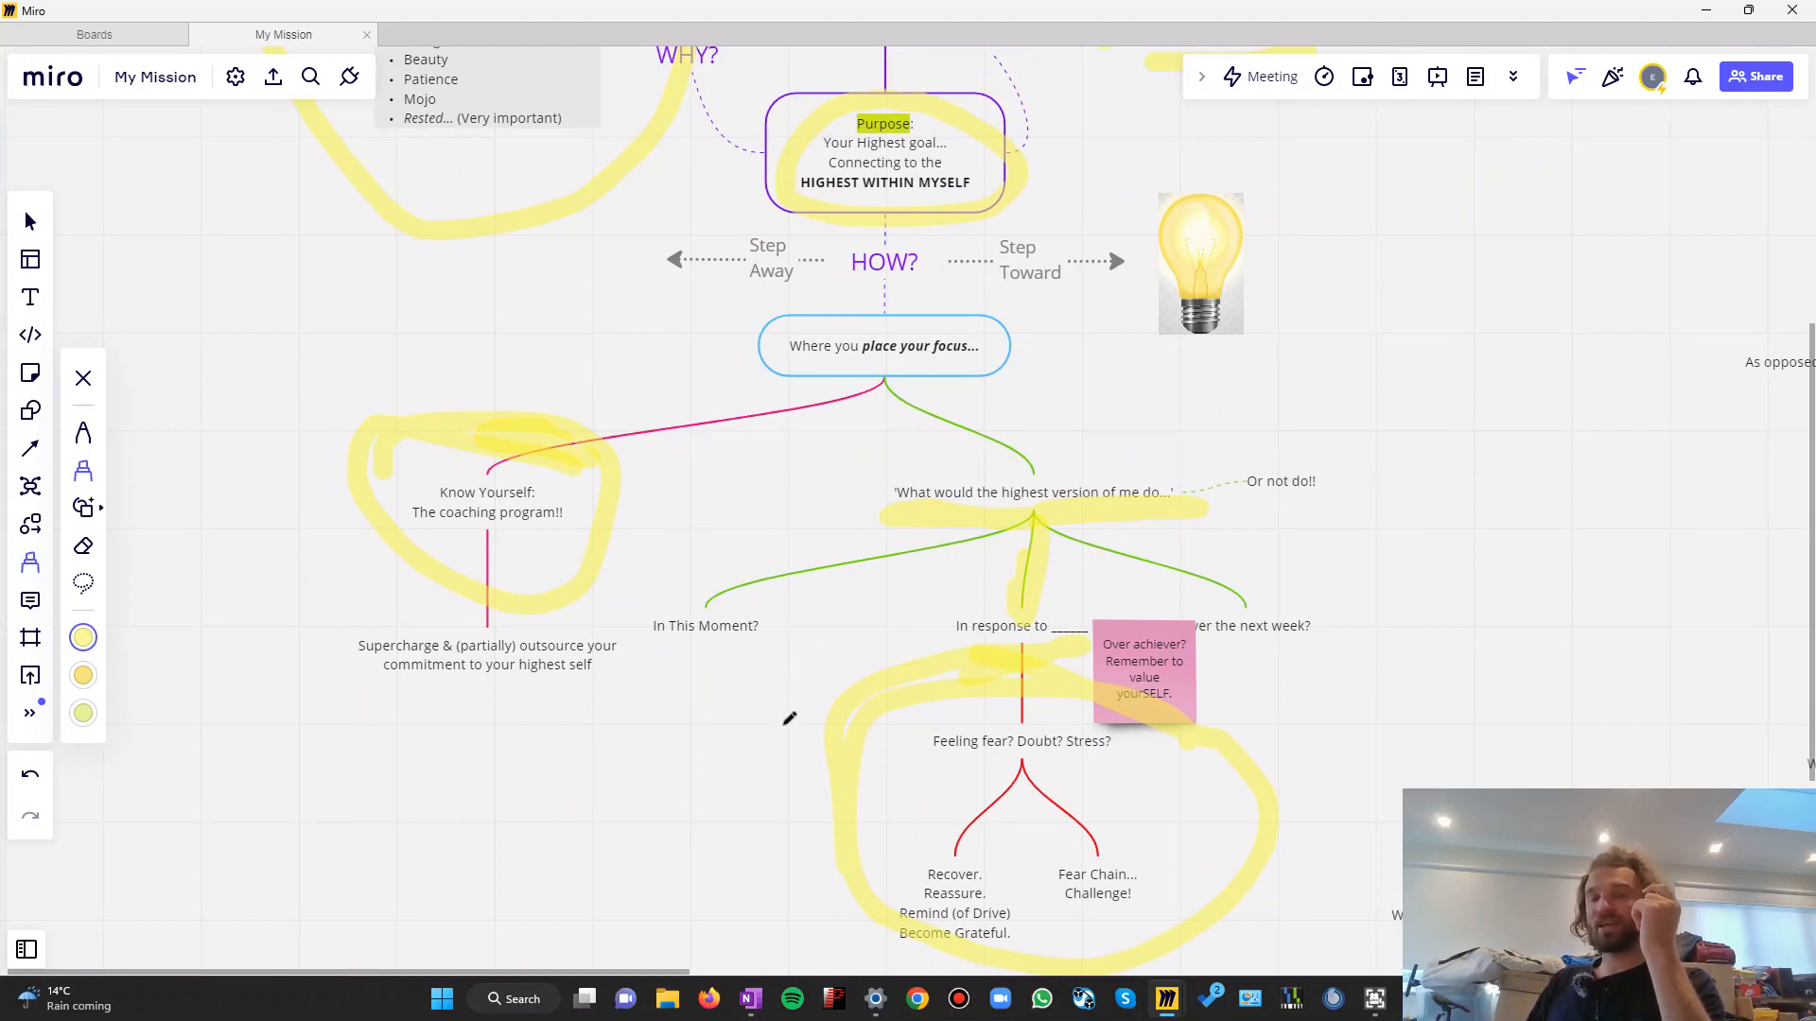
mouse_move(790, 726)
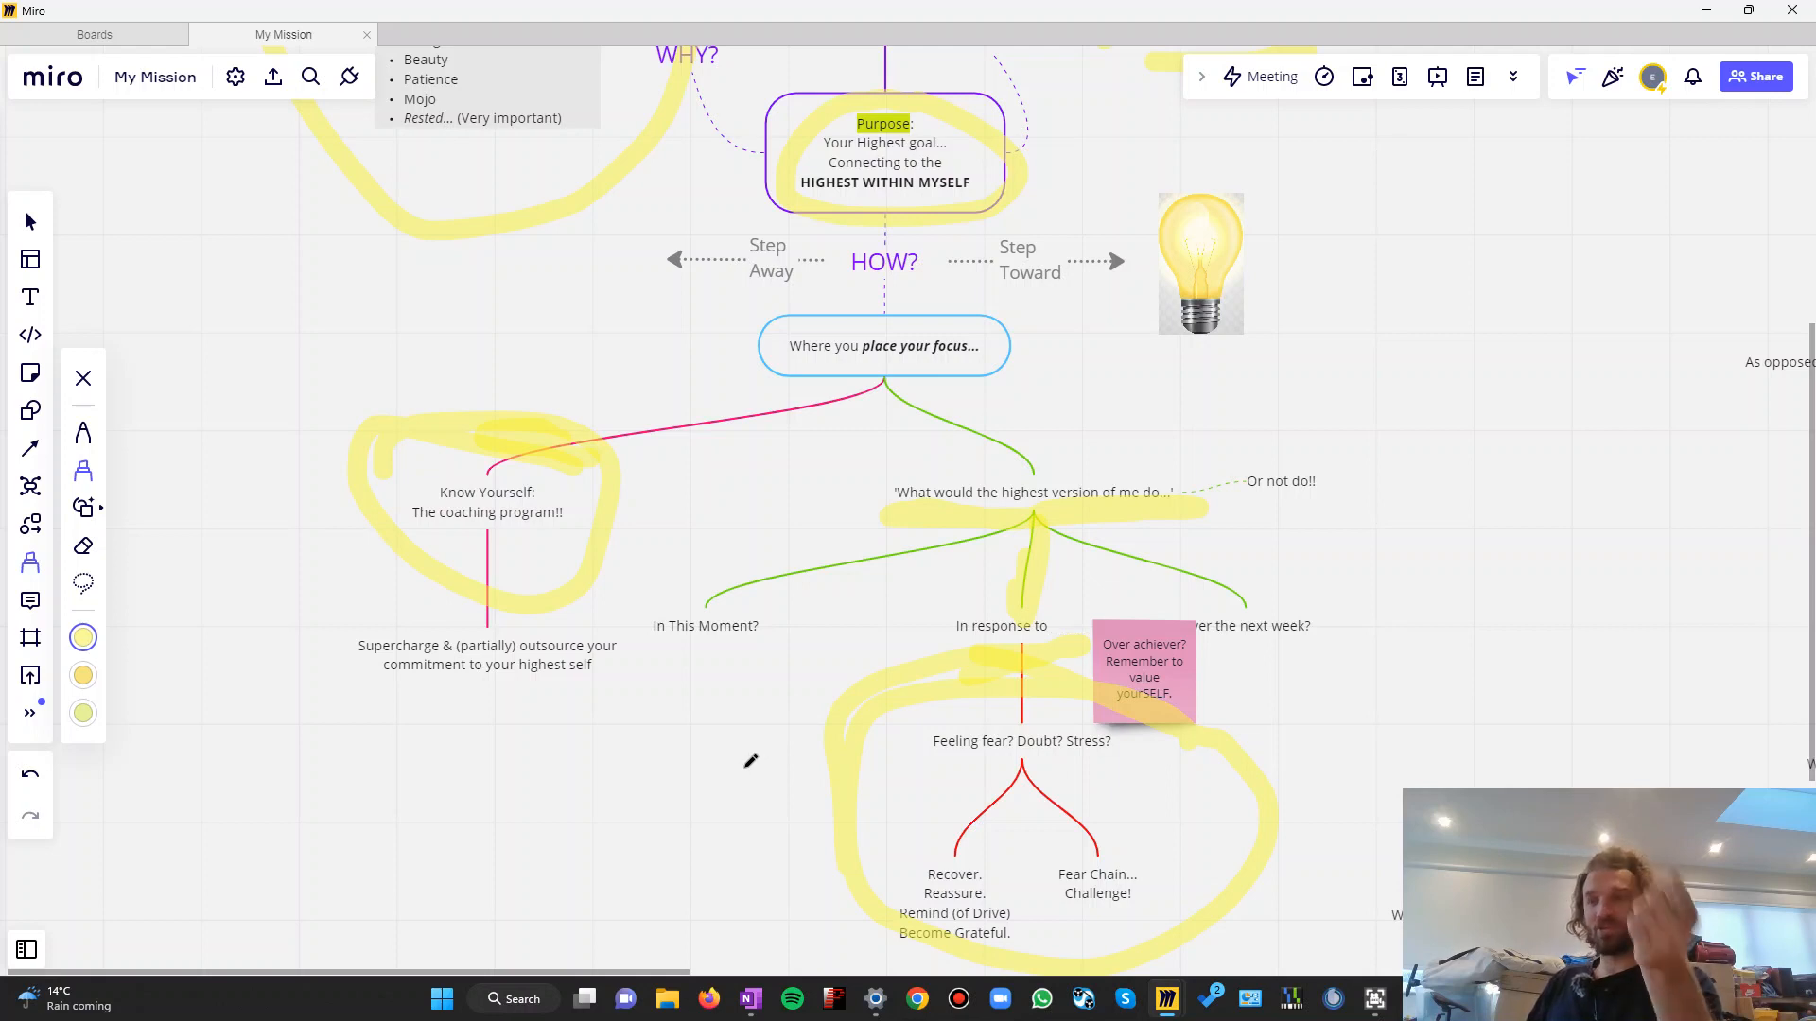
mouse_move(746, 773)
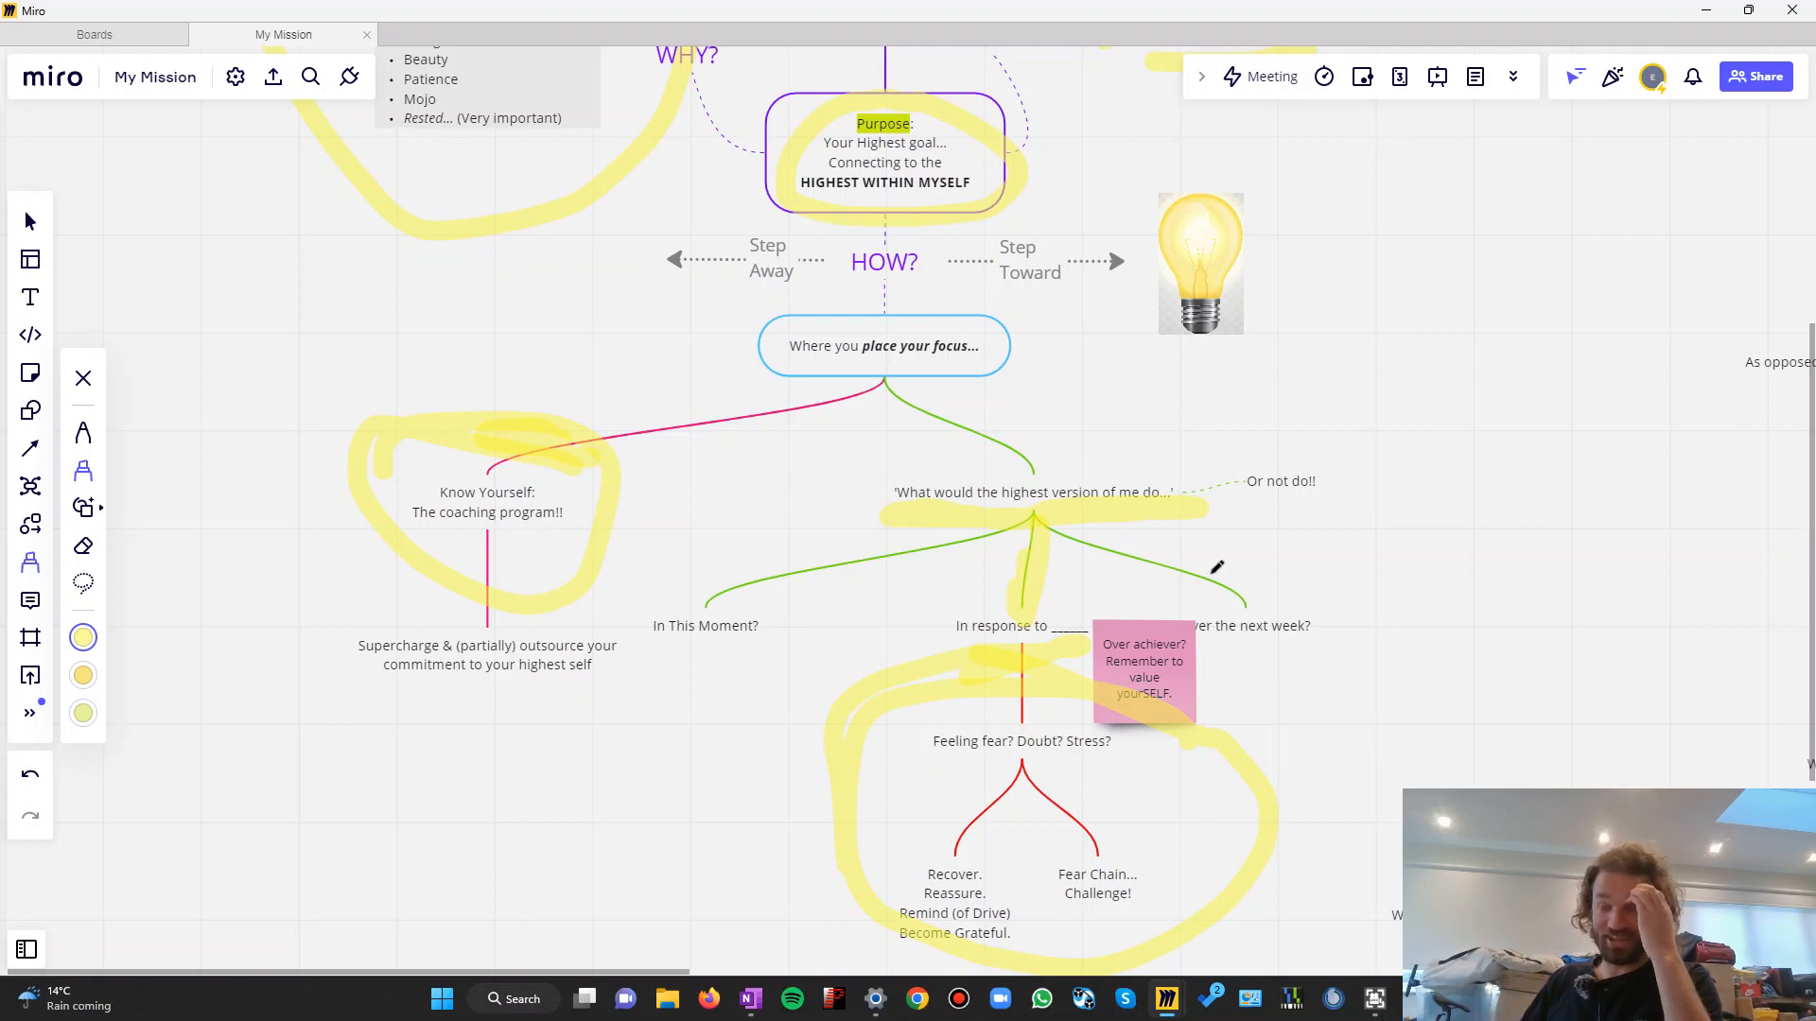
mouse_move(1254, 429)
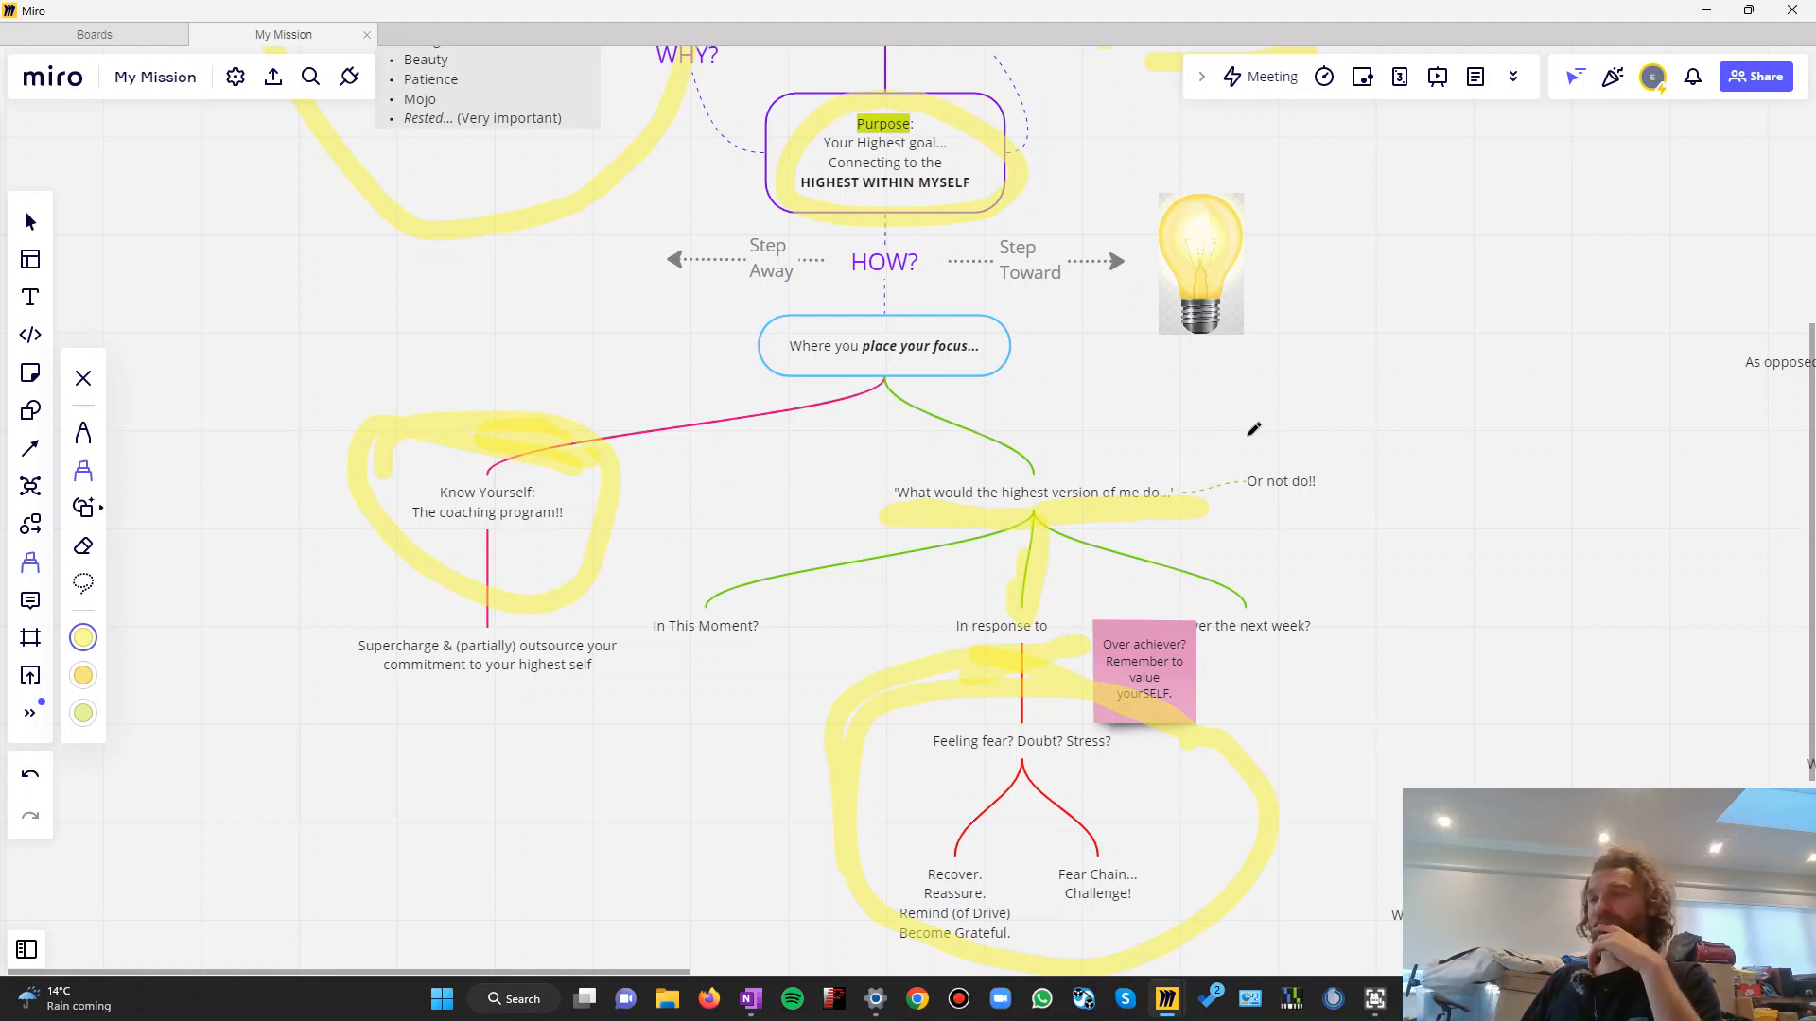
Scroll the canvas down toward HOW and the Step Away/Toward arrows
scroll(down, 3)
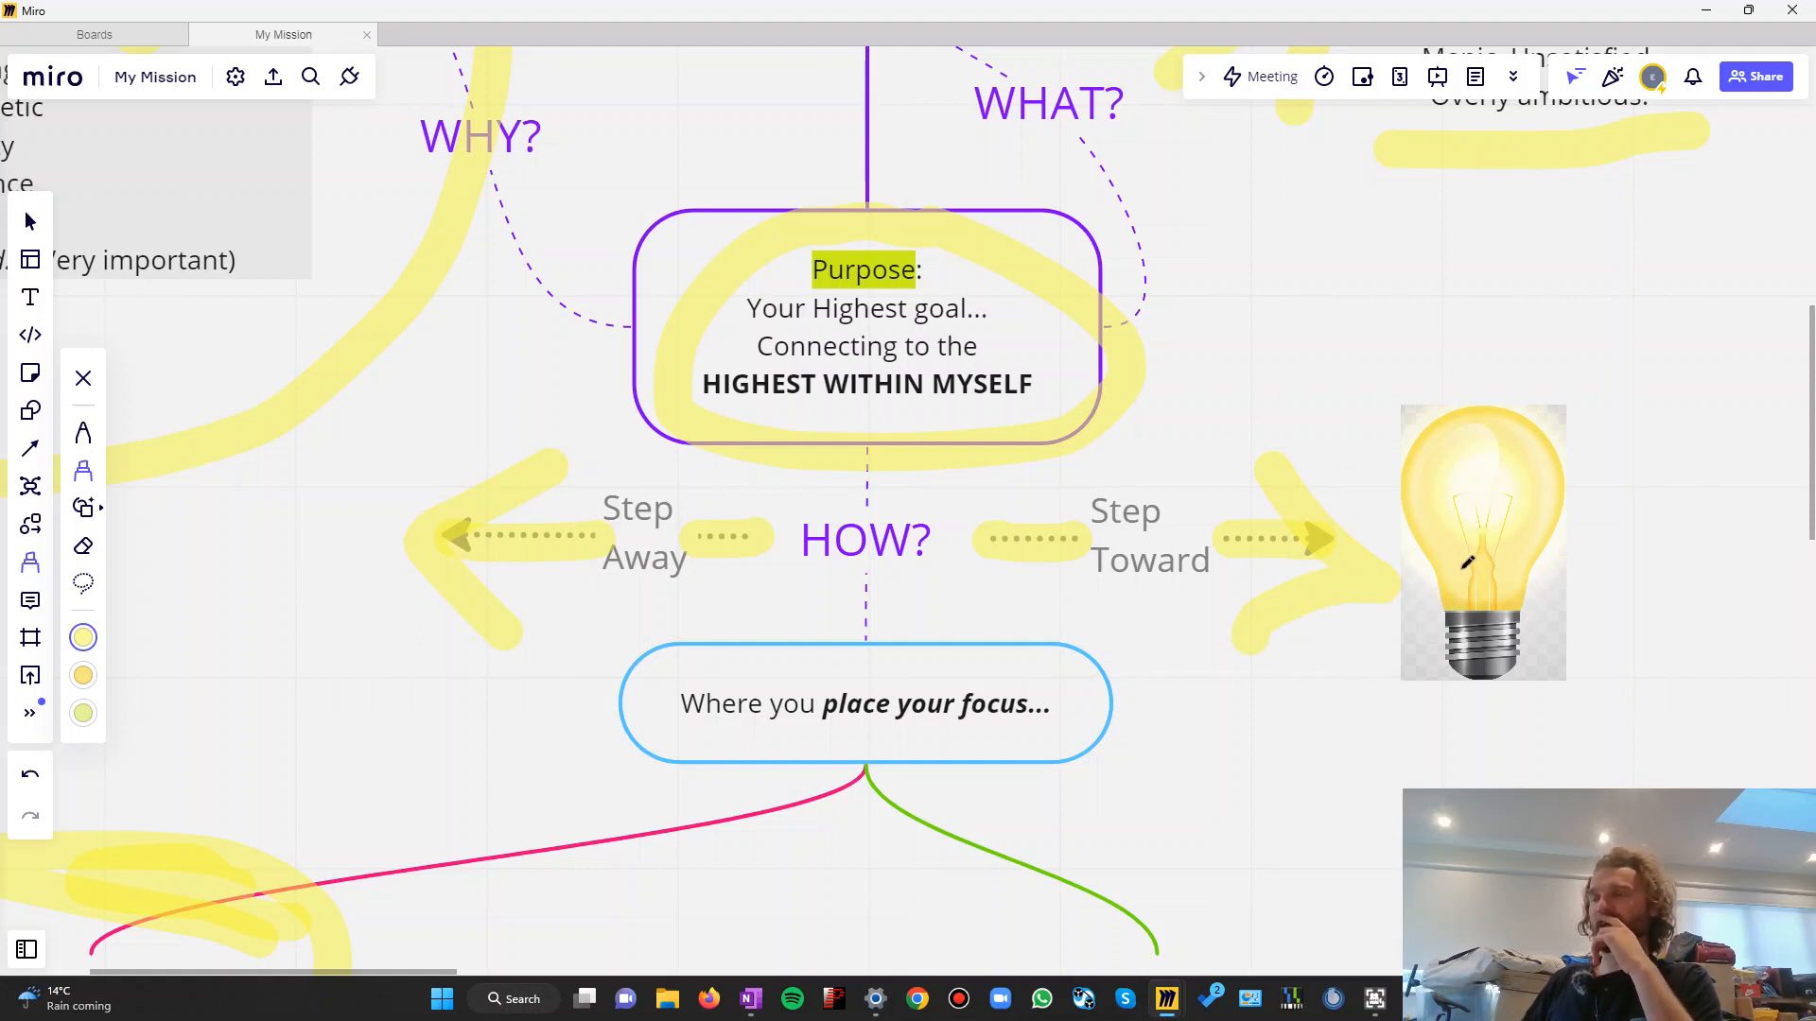
mouse_move(1407, 585)
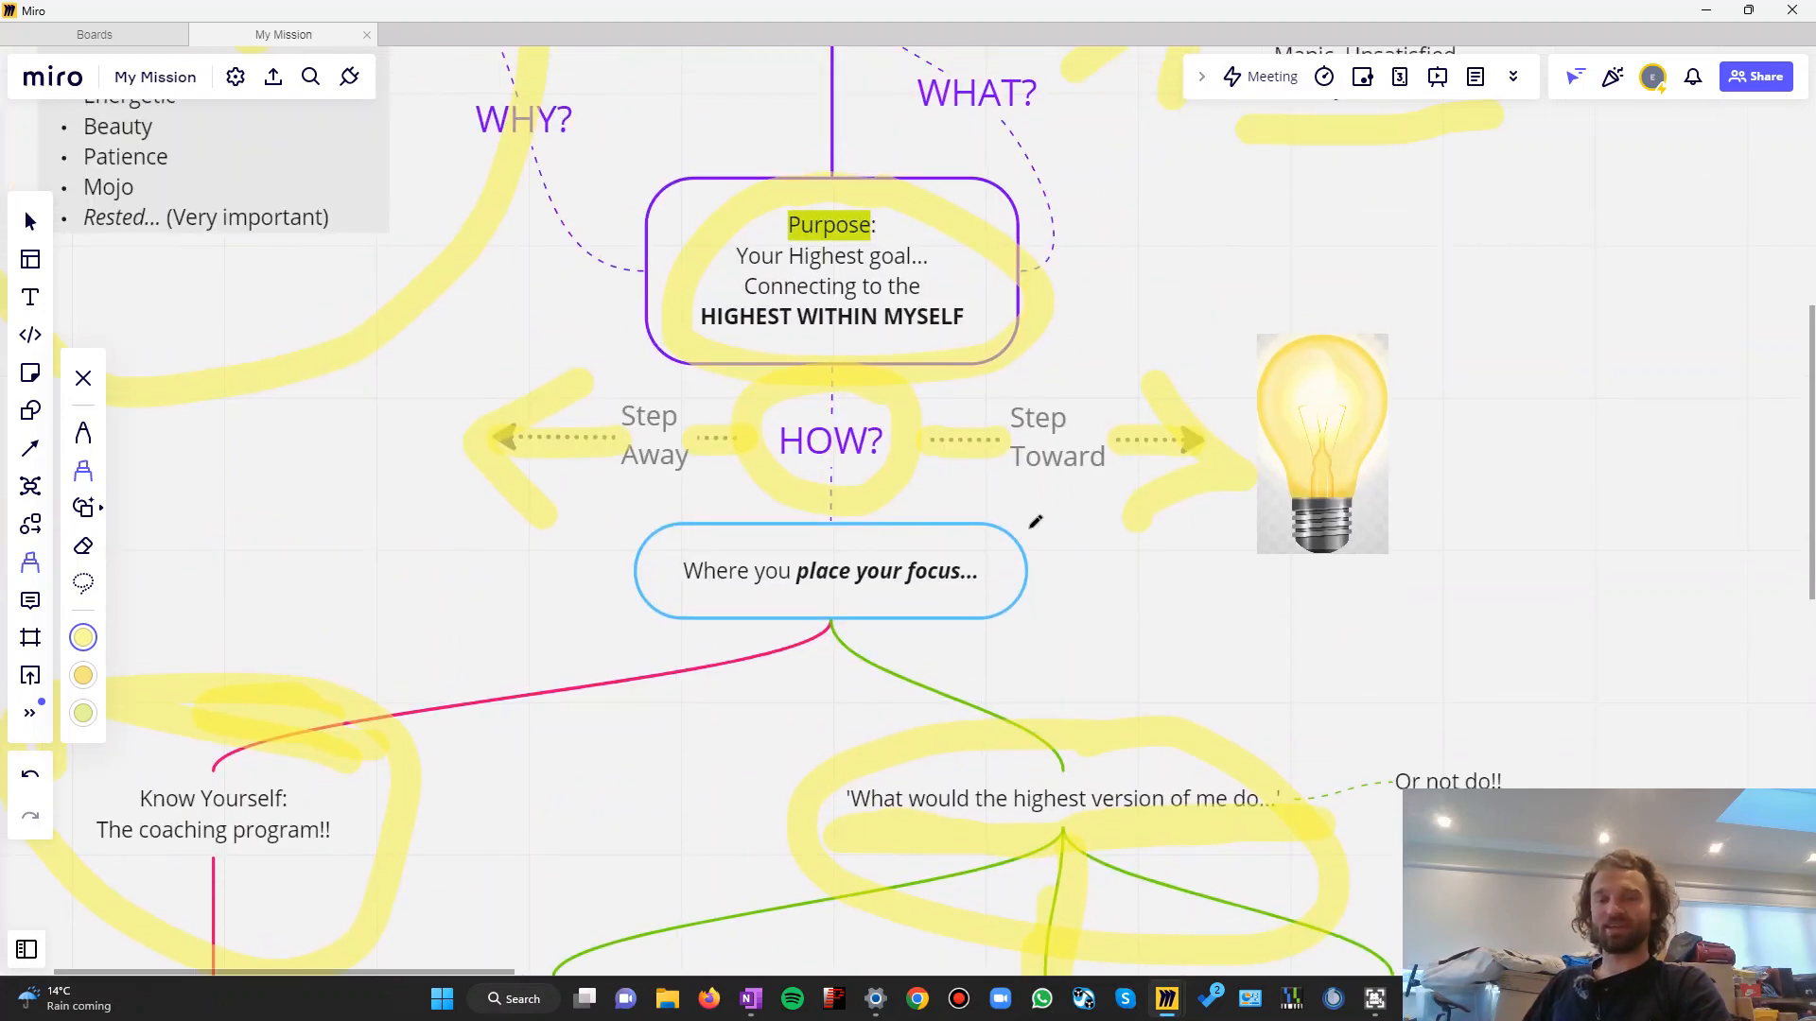
mouse_move(1621, 561)
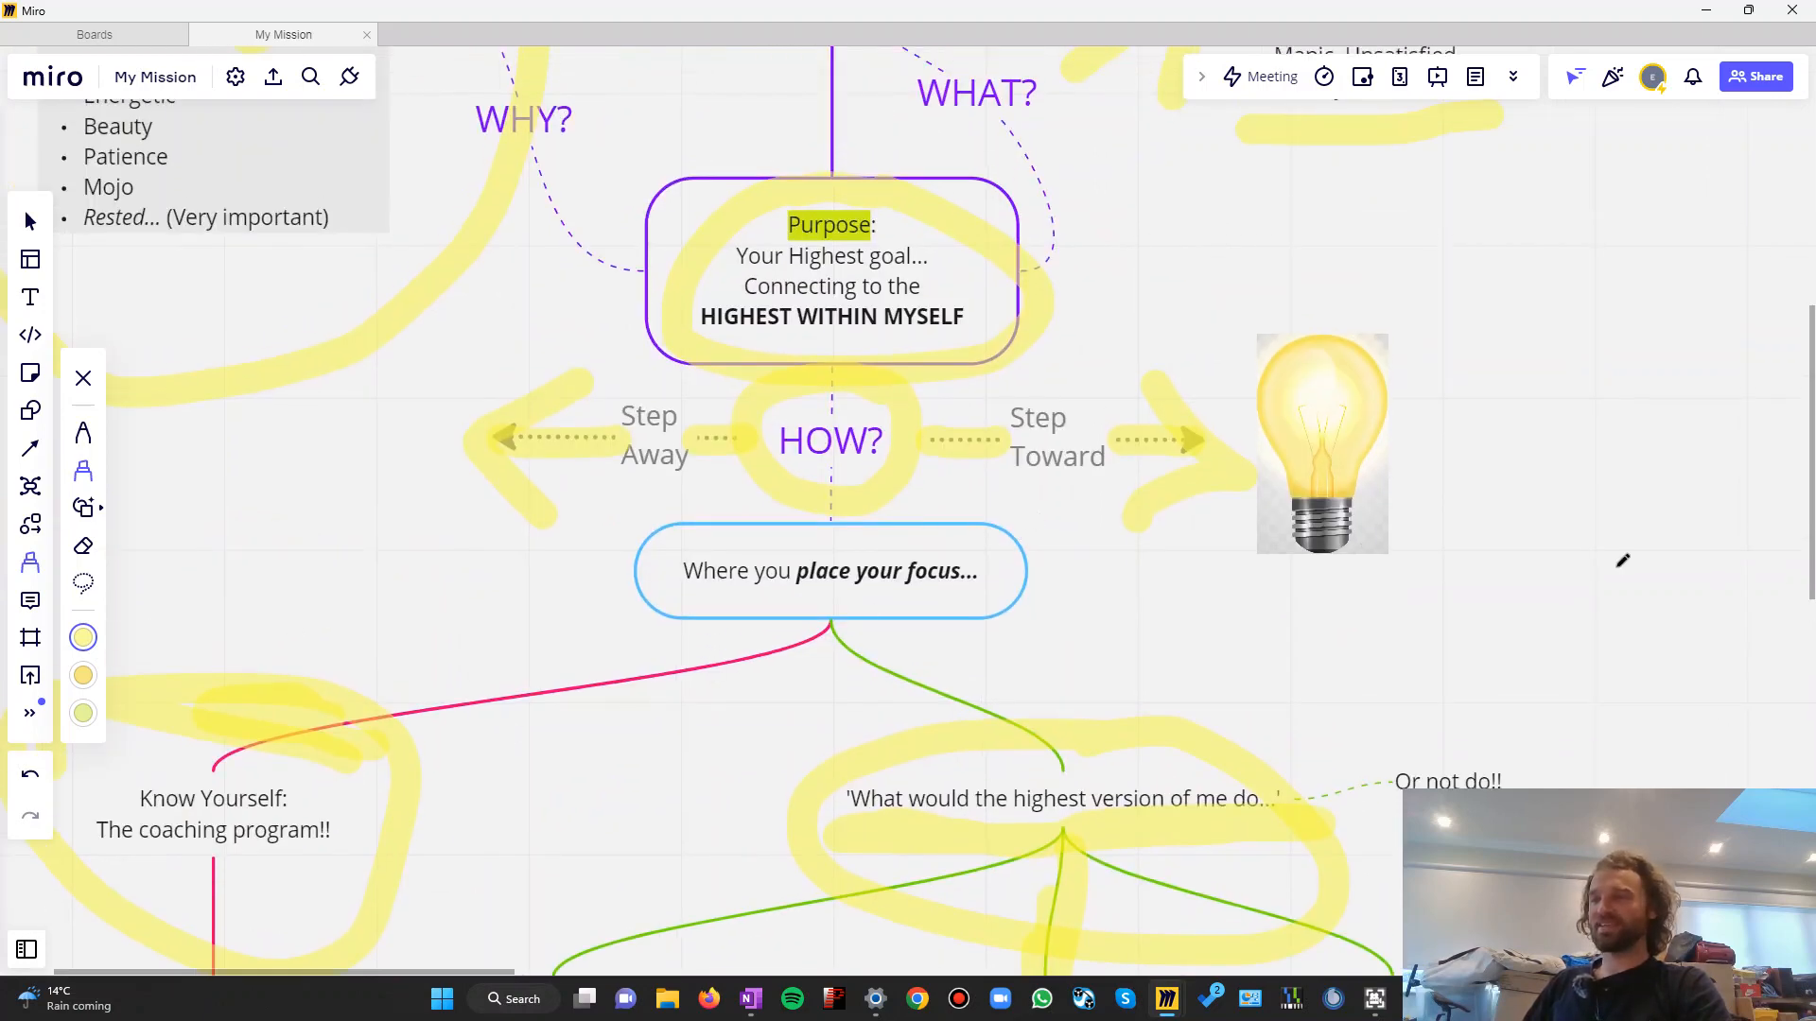